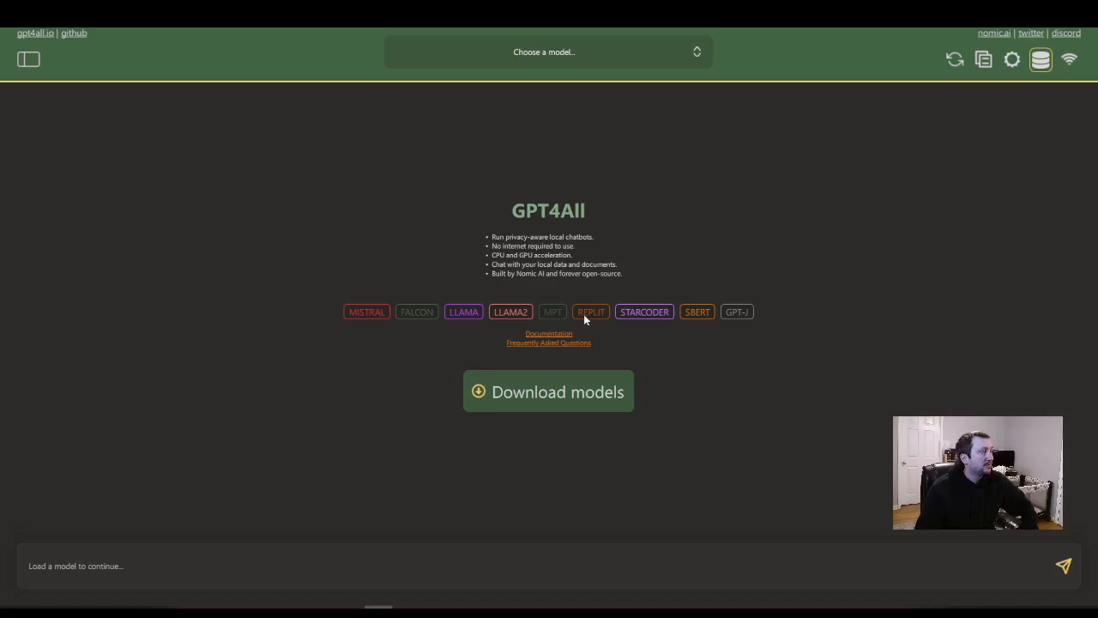
mouse_move(847, 335)
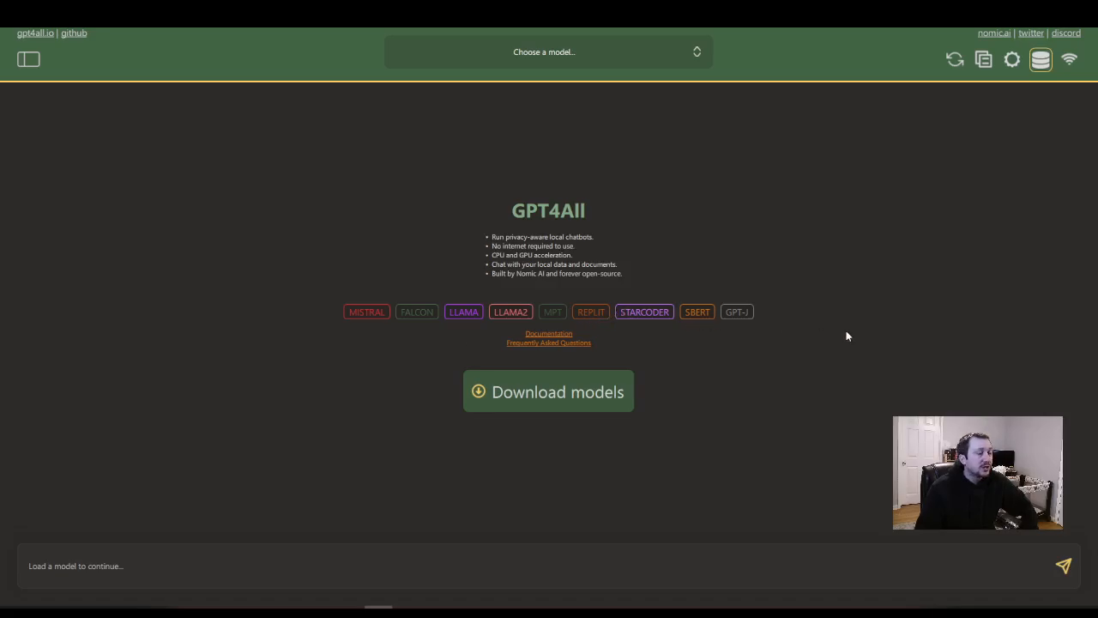
mouse_move(851, 334)
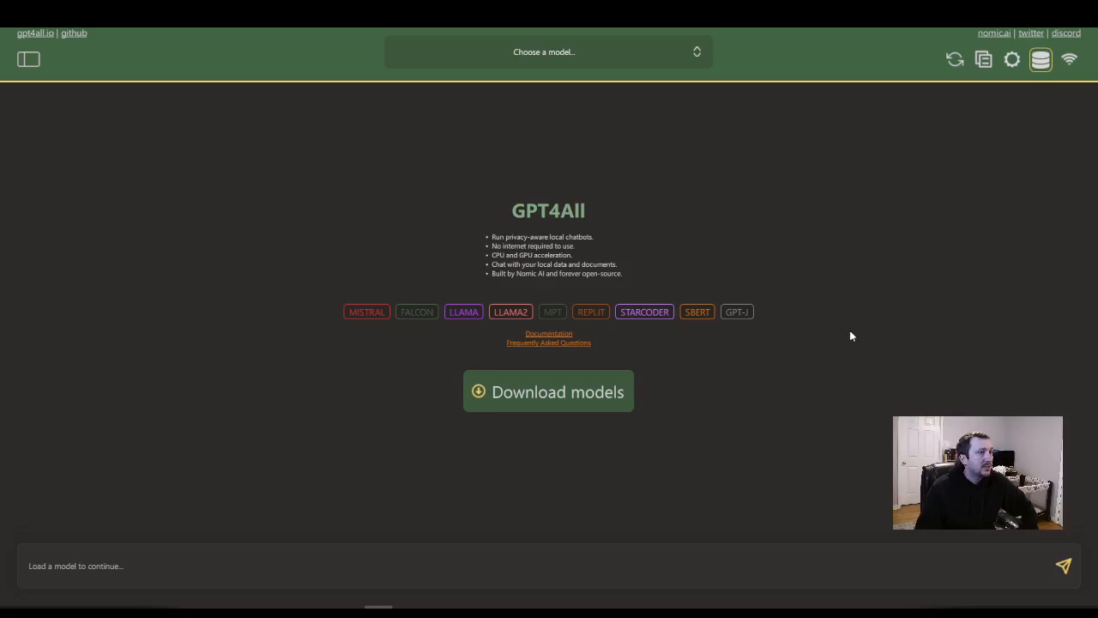
mouse_move(597, 350)
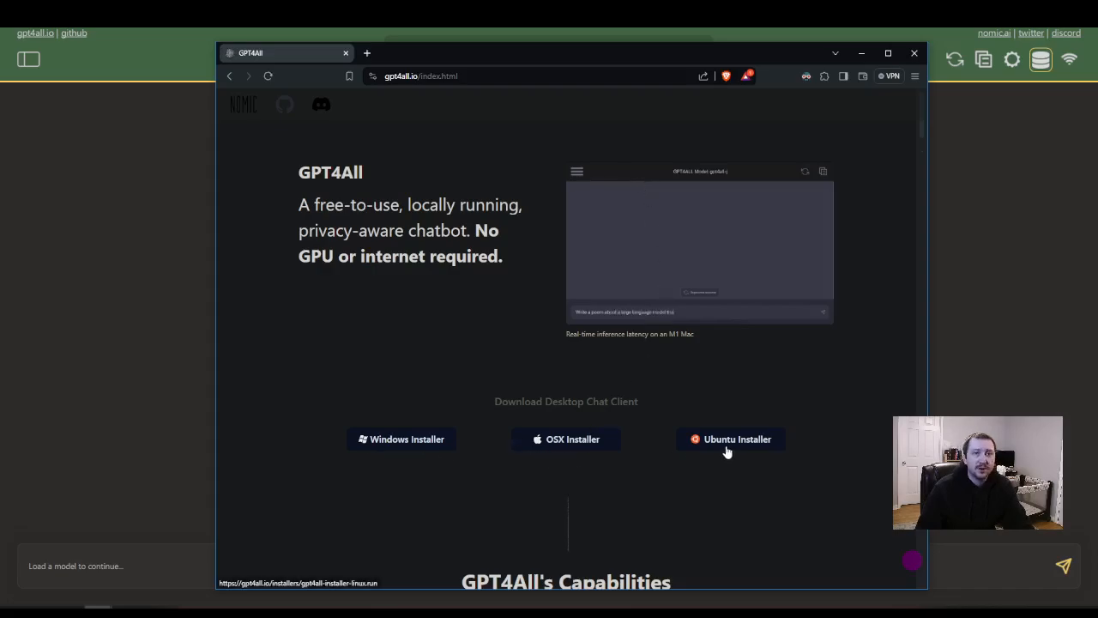
mouse_move(494, 384)
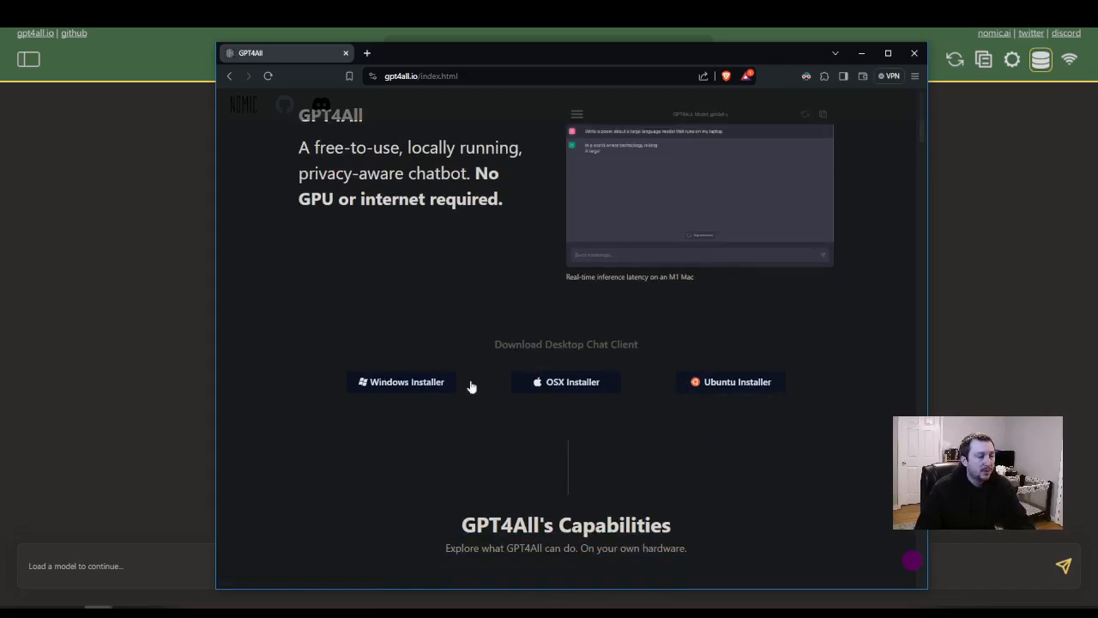
- Scroll the GPT4All download page to the Windows, OSX and Ubuntu installer links
scroll("down", 3)
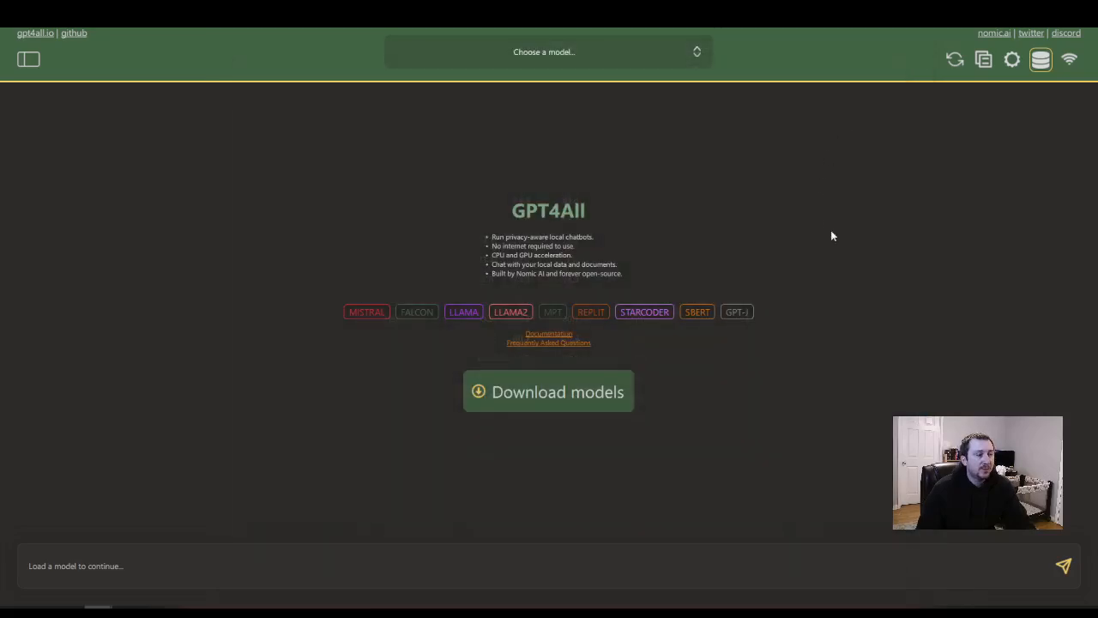
mouse_move(793, 254)
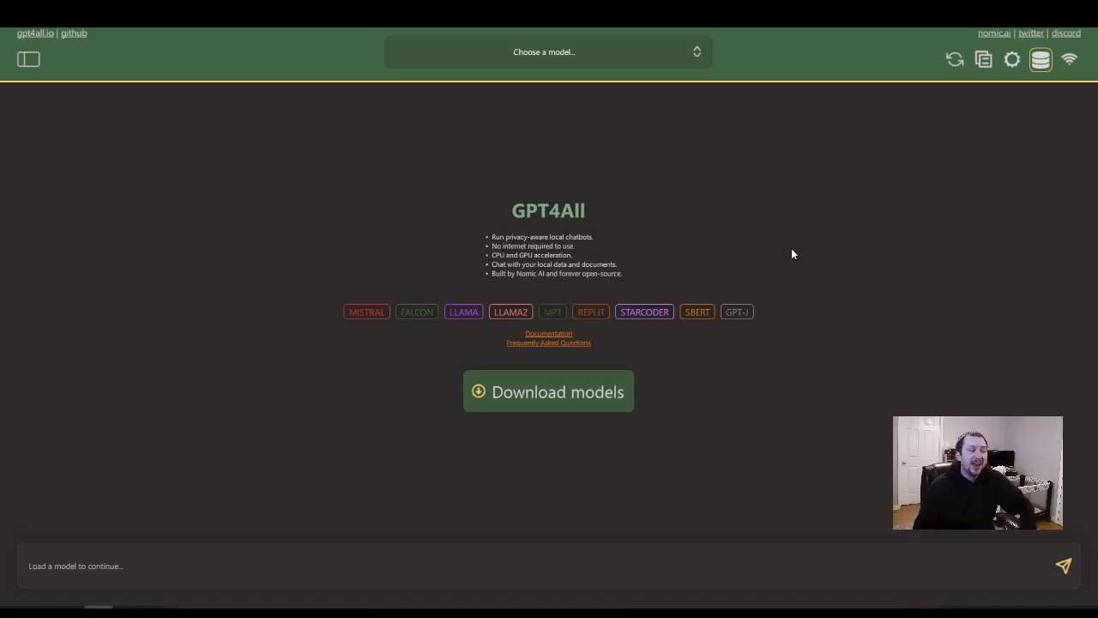
mouse_move(759, 230)
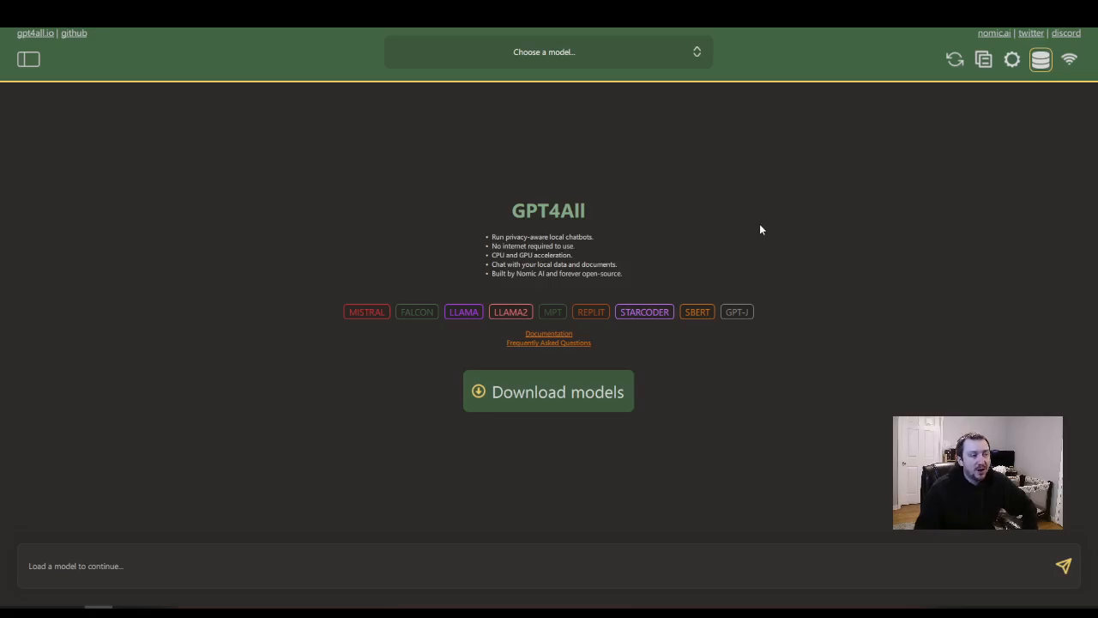
mouse_move(762, 199)
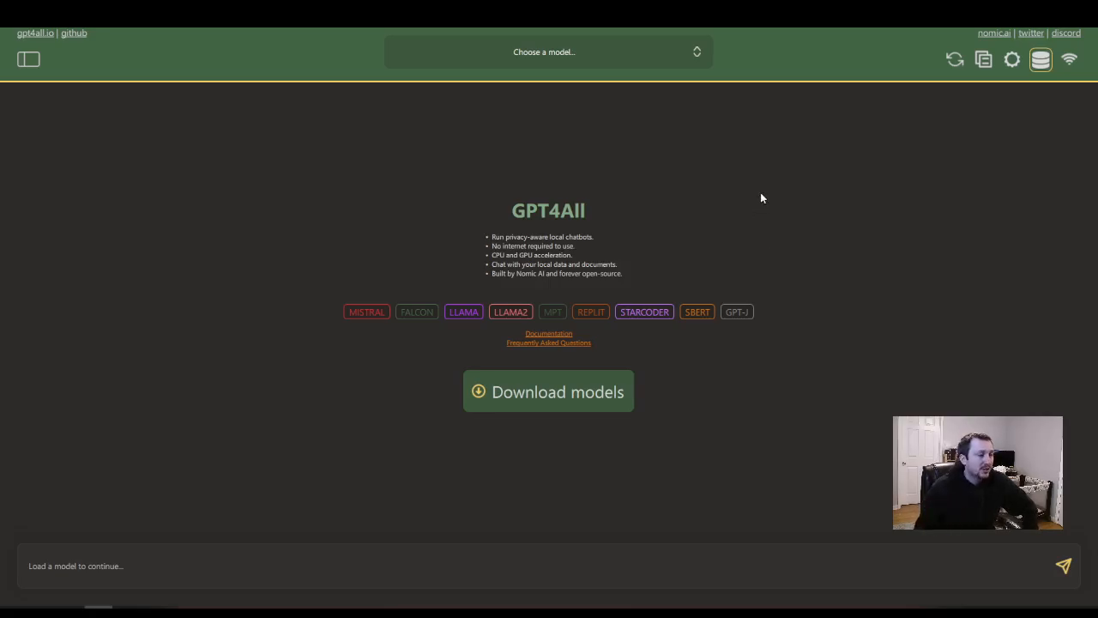
mouse_move(769, 206)
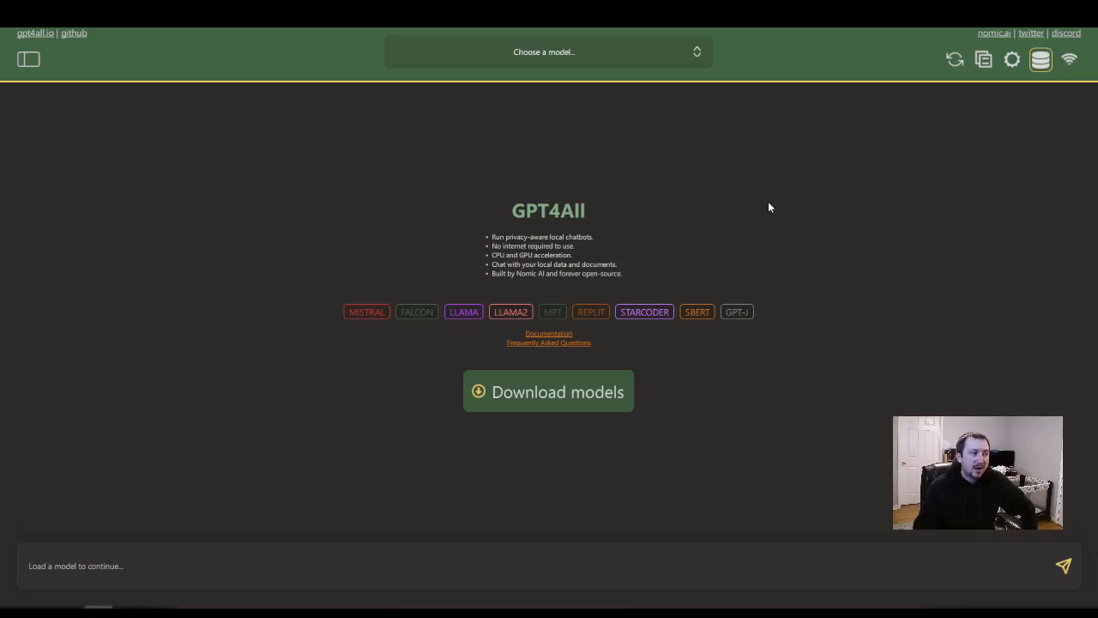
mouse_move(711, 198)
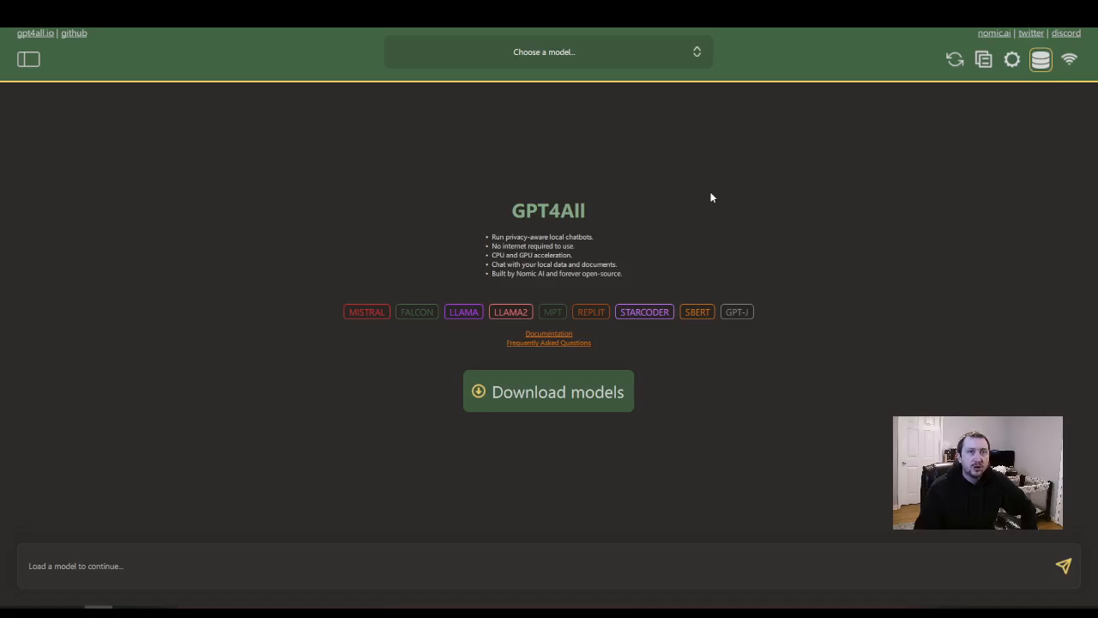
mouse_move(707, 196)
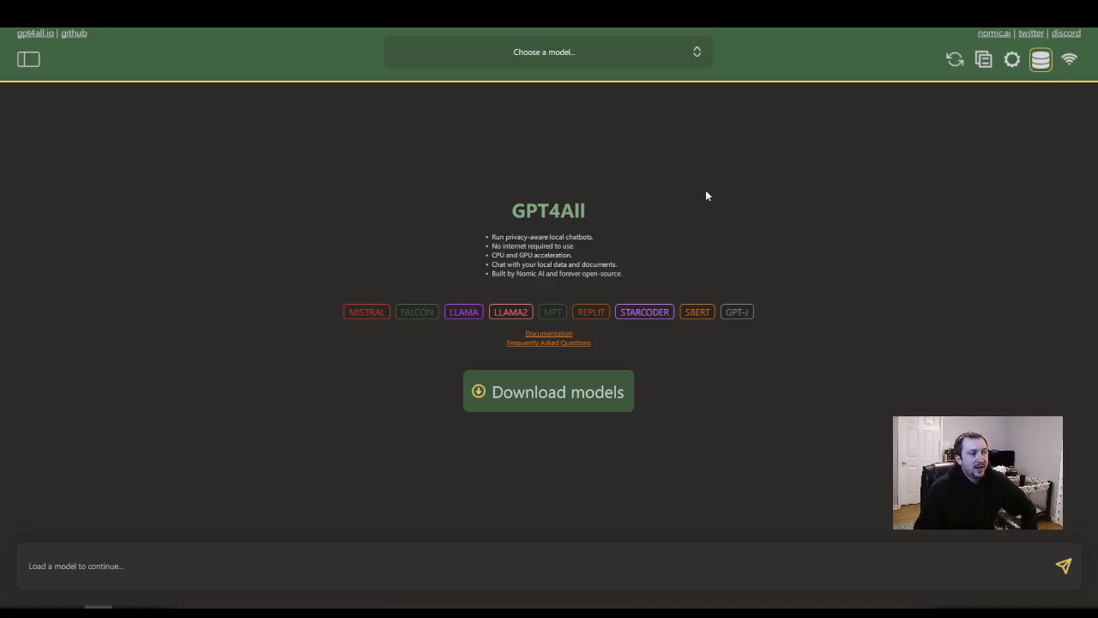
mouse_move(614, 137)
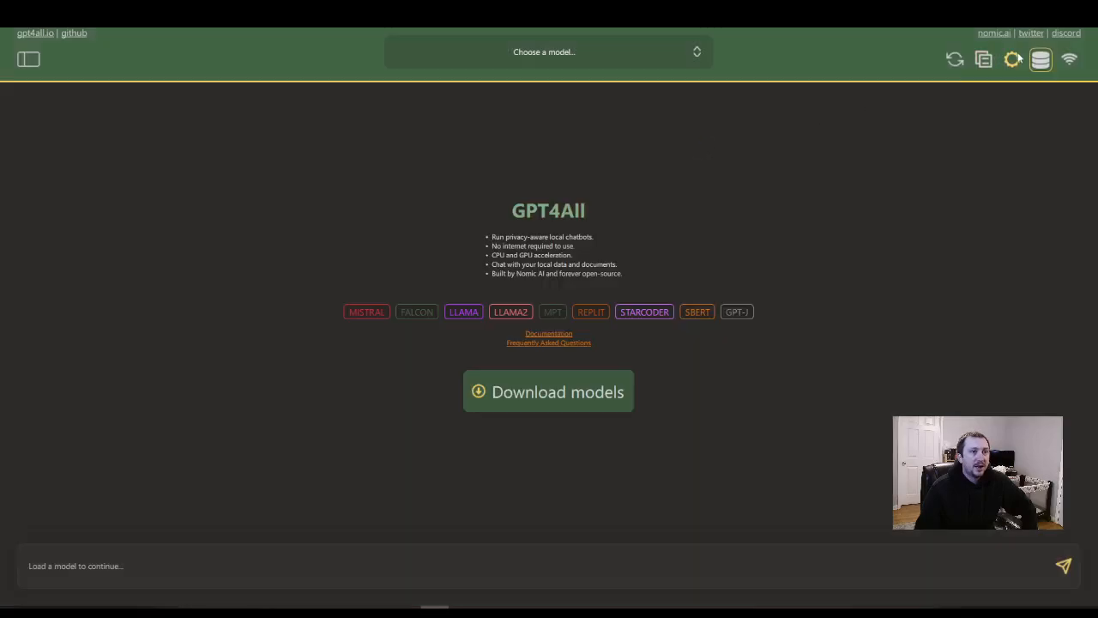
- Reach Application General Settings and select the CPU Threads value for replacement
left_click(1013, 59)
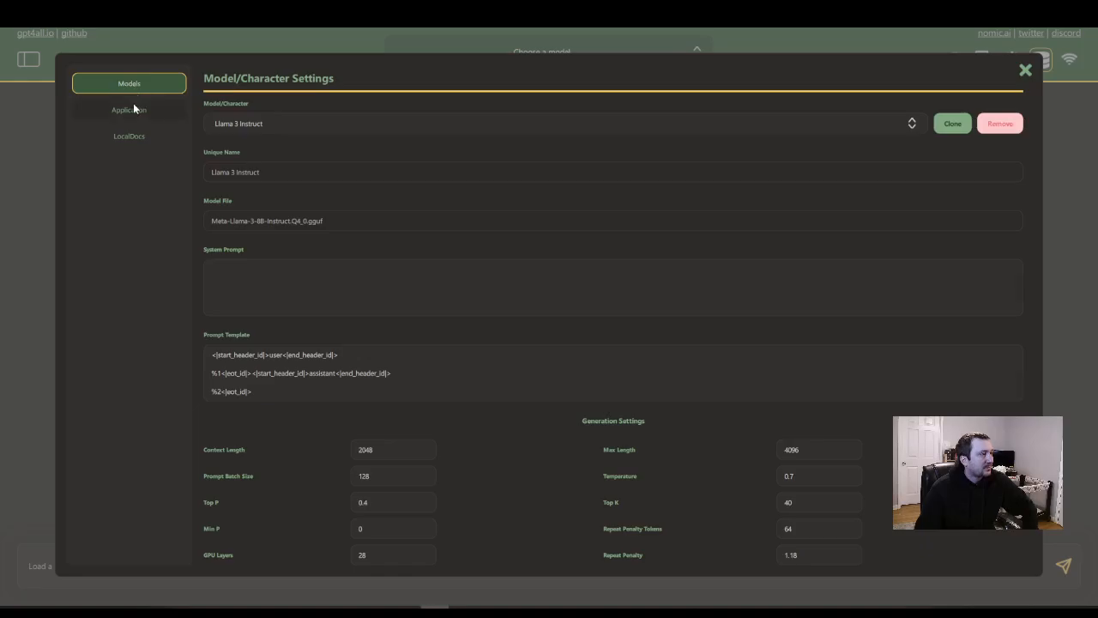
left_click(129, 110)
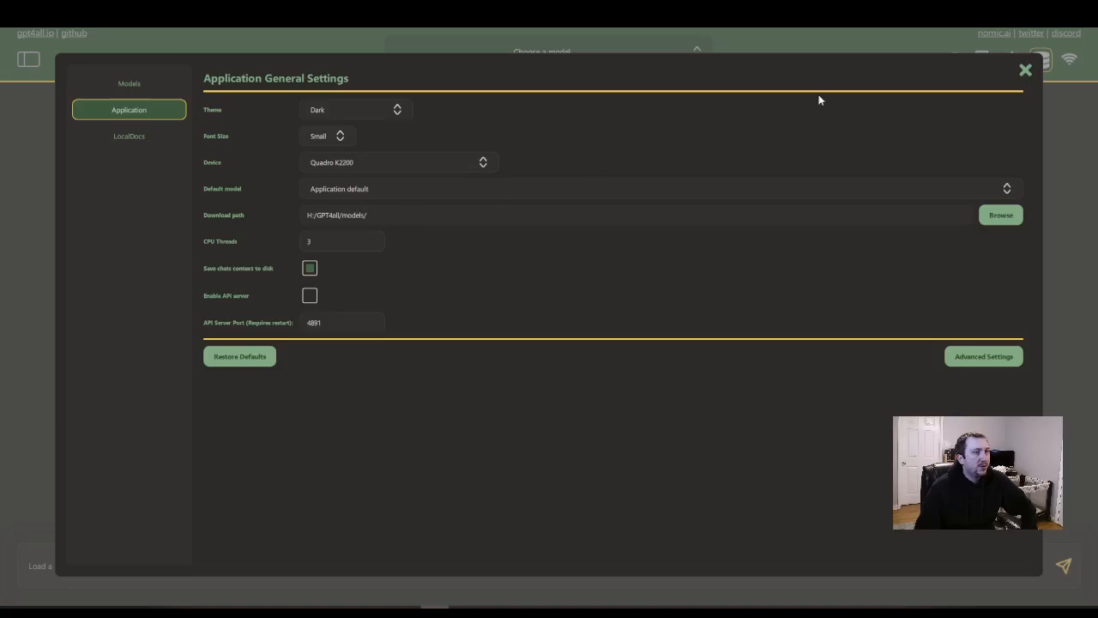
left_click(1025, 69)
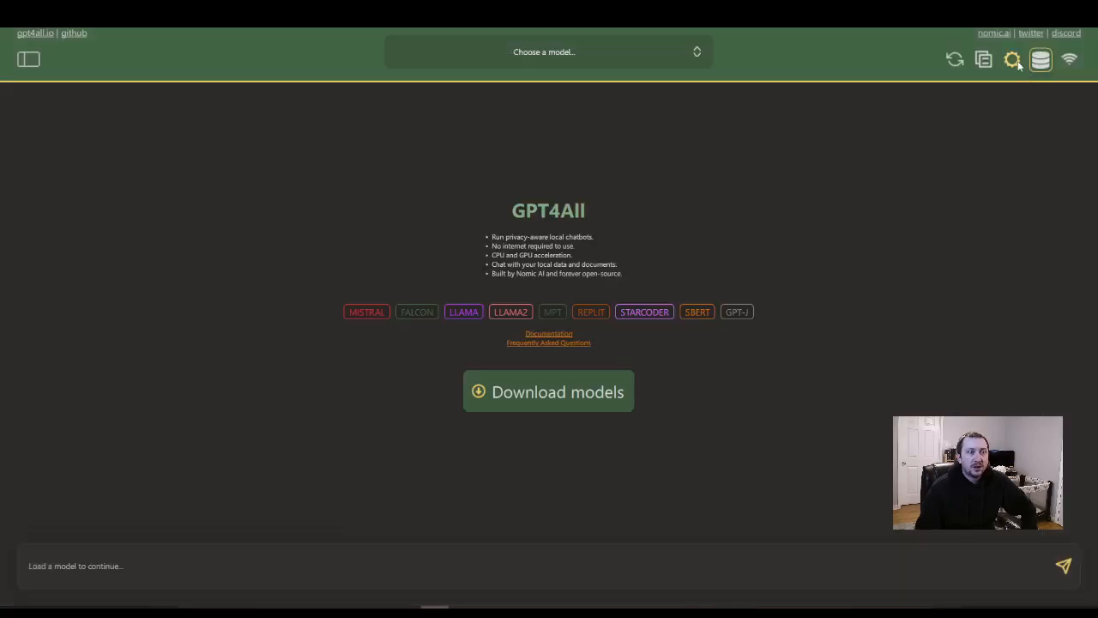
left_click(1013, 58)
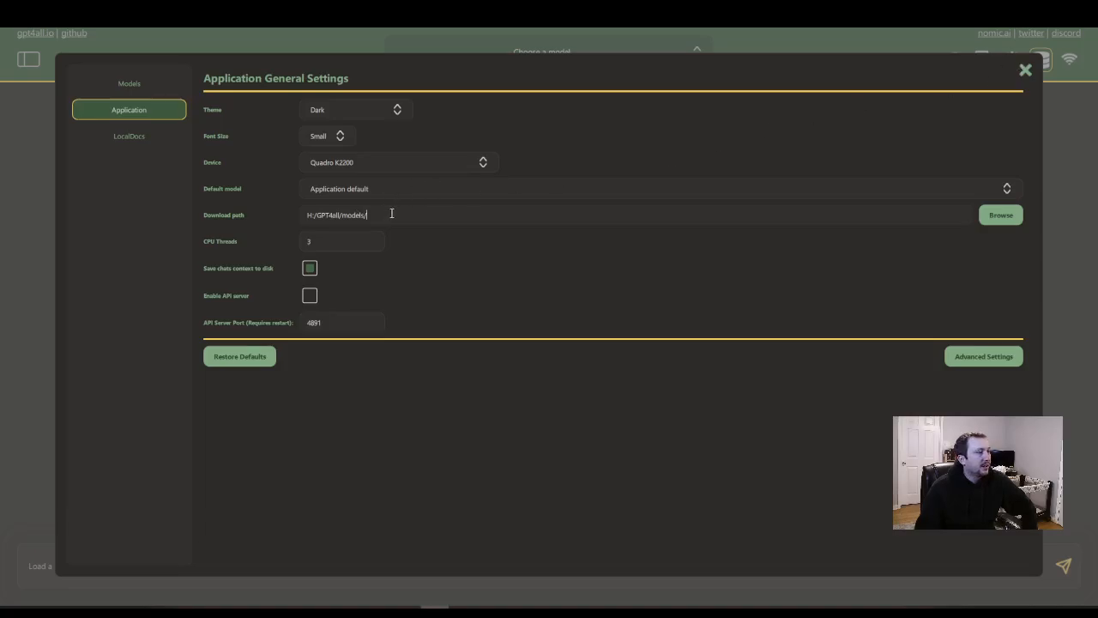
triple_click(335, 215)
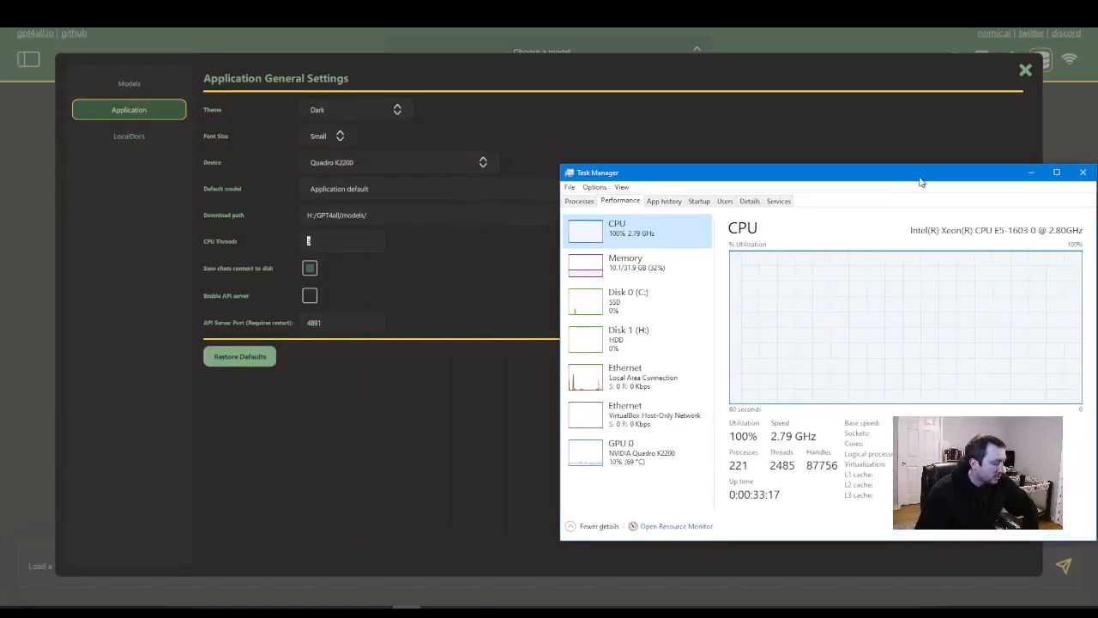
- Move the Task Manager window aside to read the CPU core and thread counts
left_click_drag(824, 171, 712, 155)
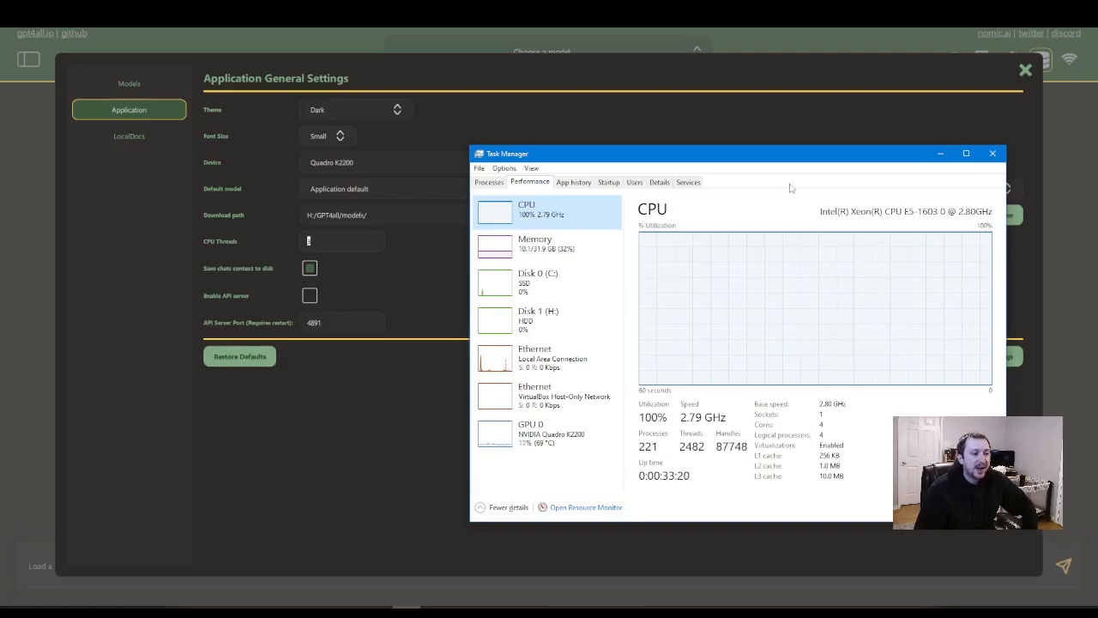
mouse_move(776, 182)
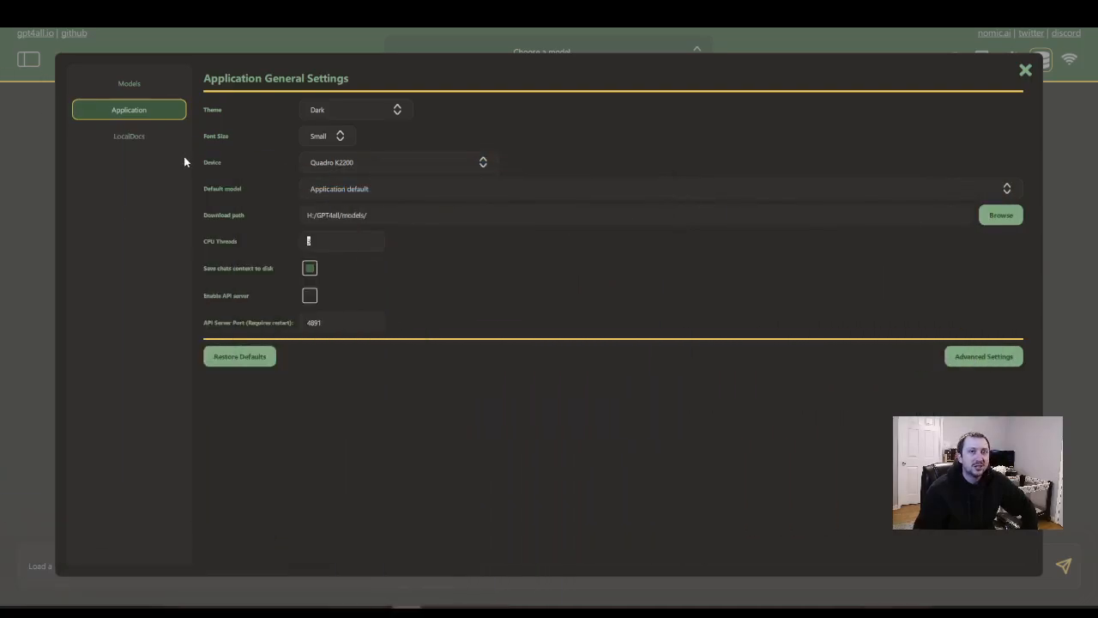
mouse_move(179, 189)
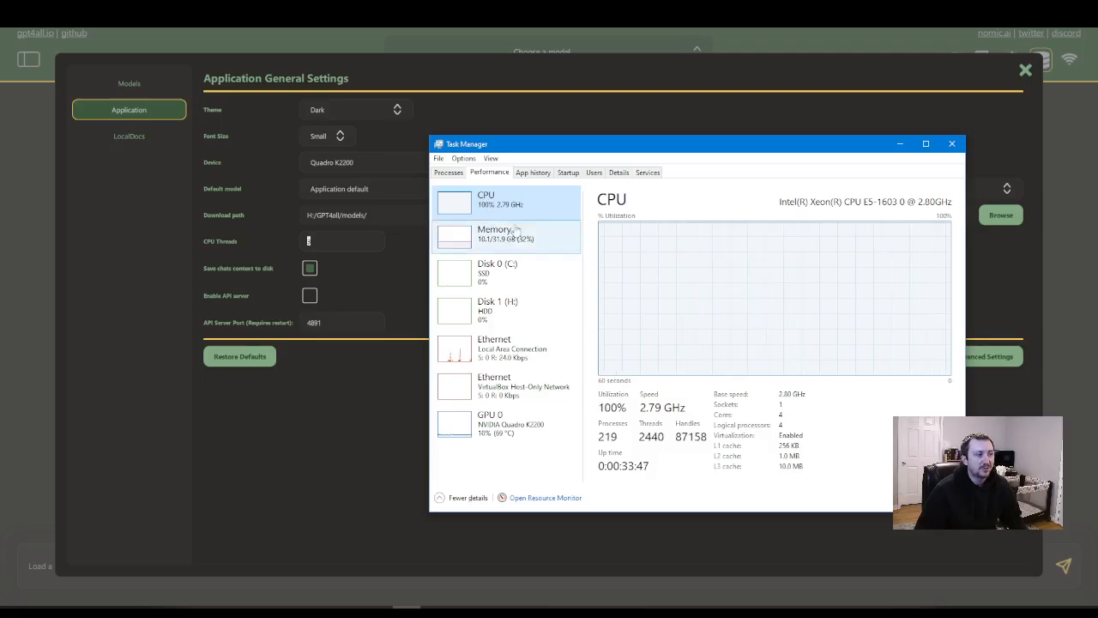
mouse_move(525, 216)
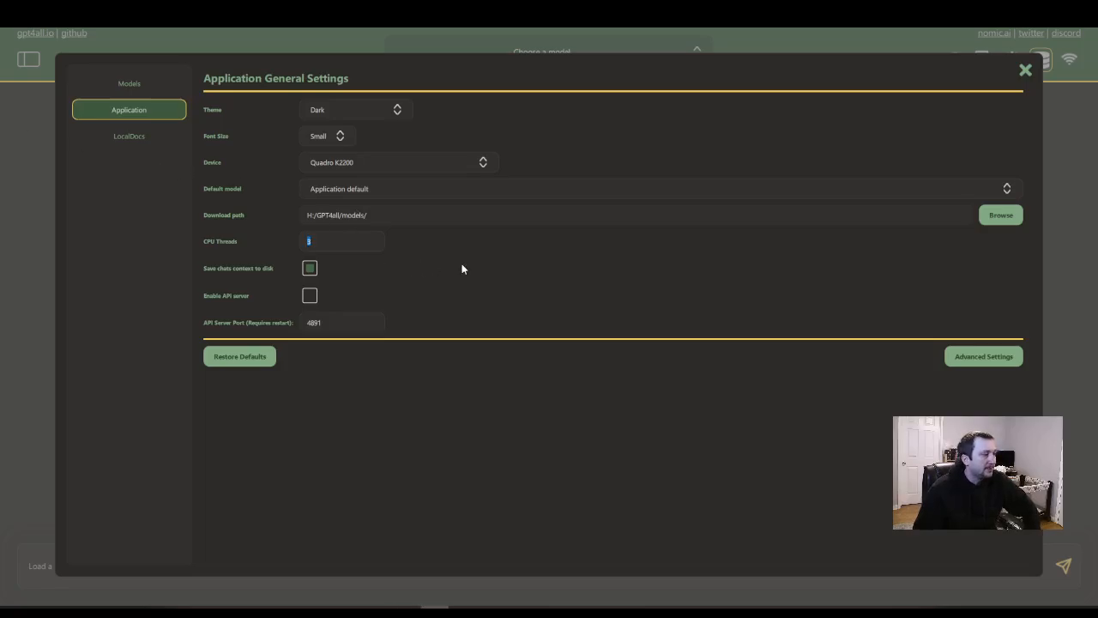
- Set the CPU Threads count in general settings to 3
type("3")
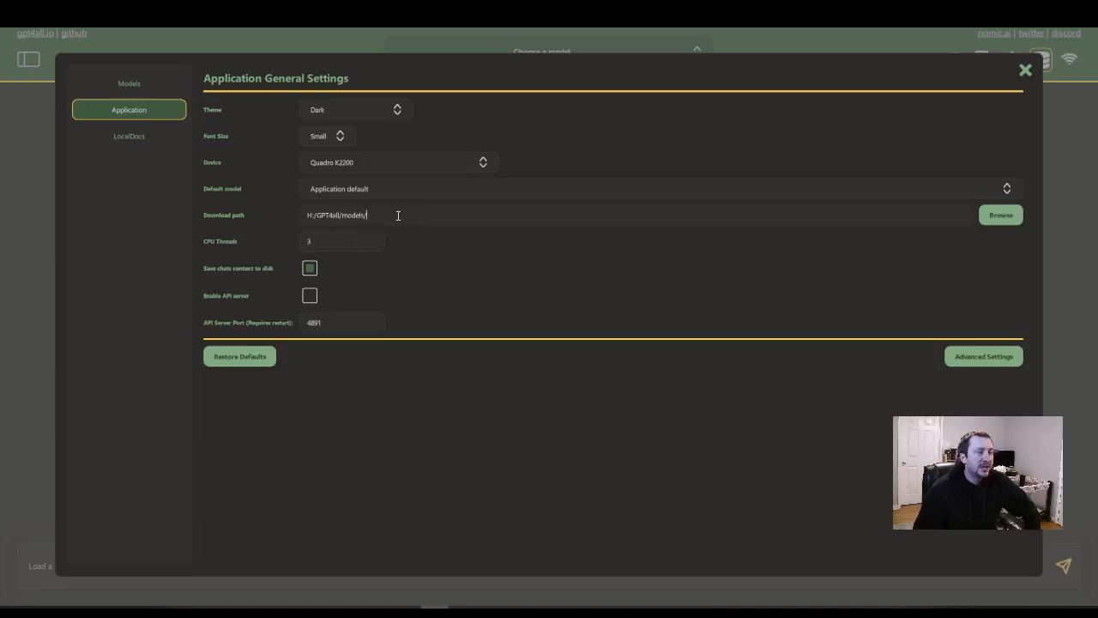
mouse_move(398, 216)
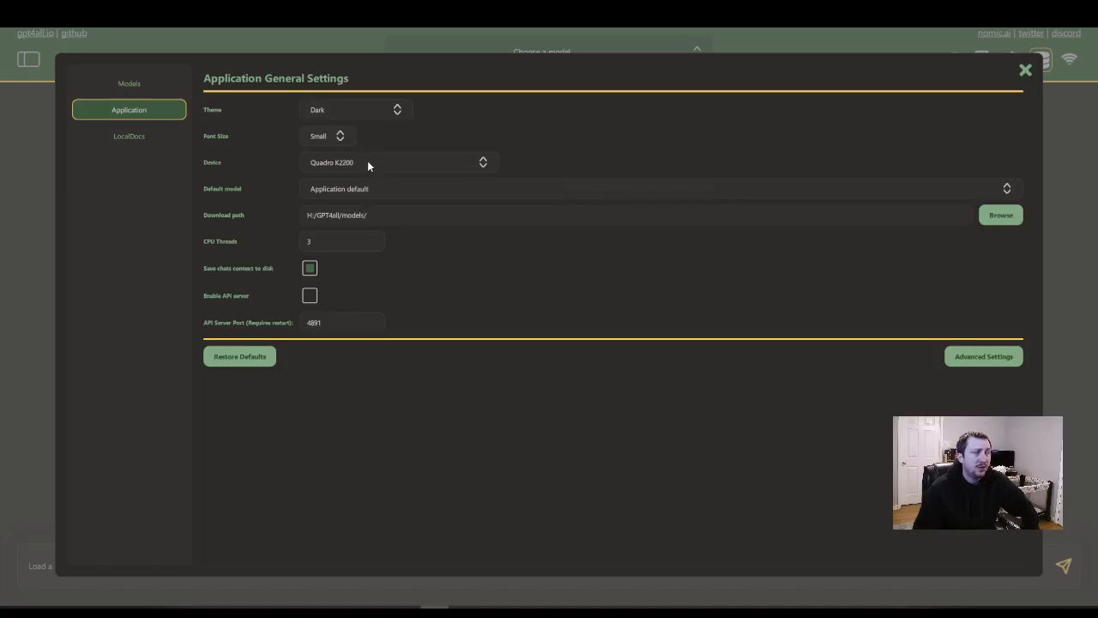
left_click(398, 161)
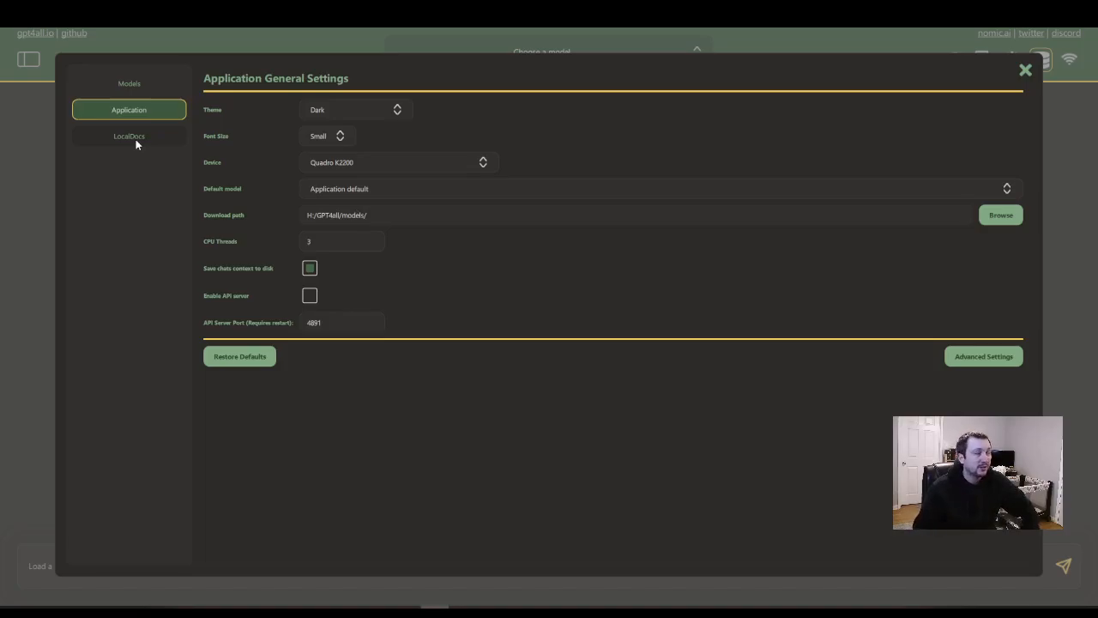
mouse_move(276, 185)
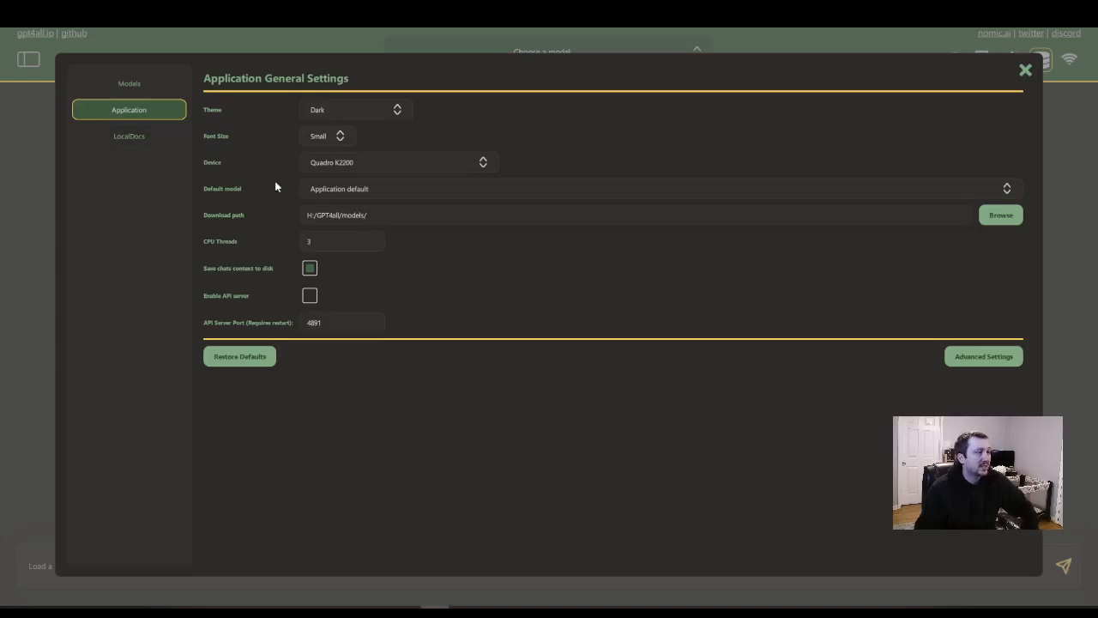
mouse_move(327, 171)
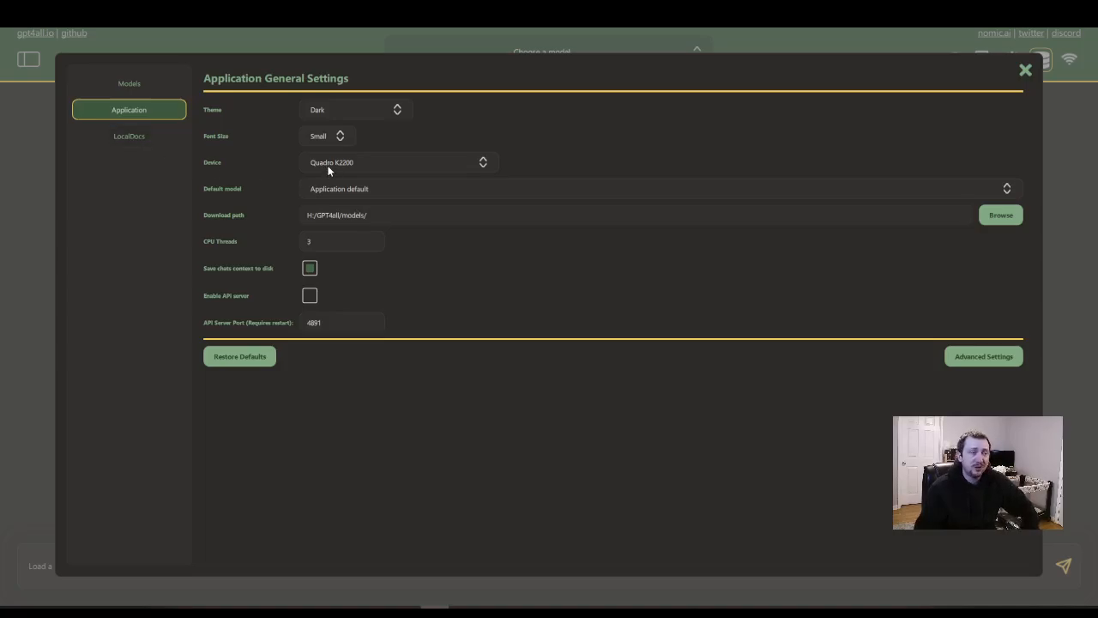
- Select the Llama 3 Instruct model settings and enter 28 GPU layers, checking the field's tooltip
left_click(128, 135)
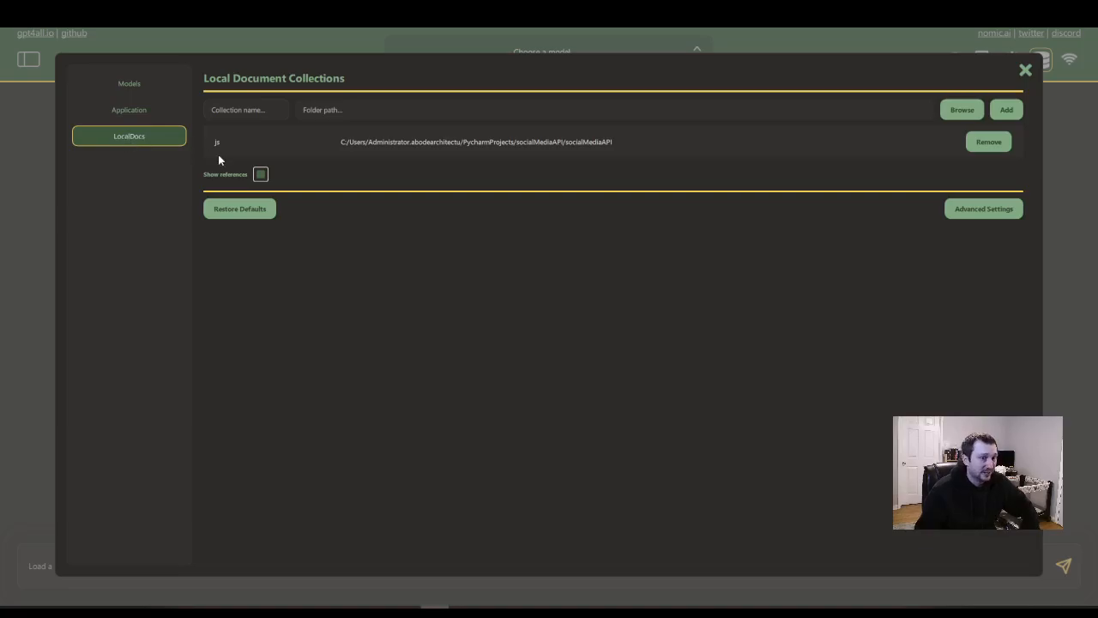
left_click(128, 83)
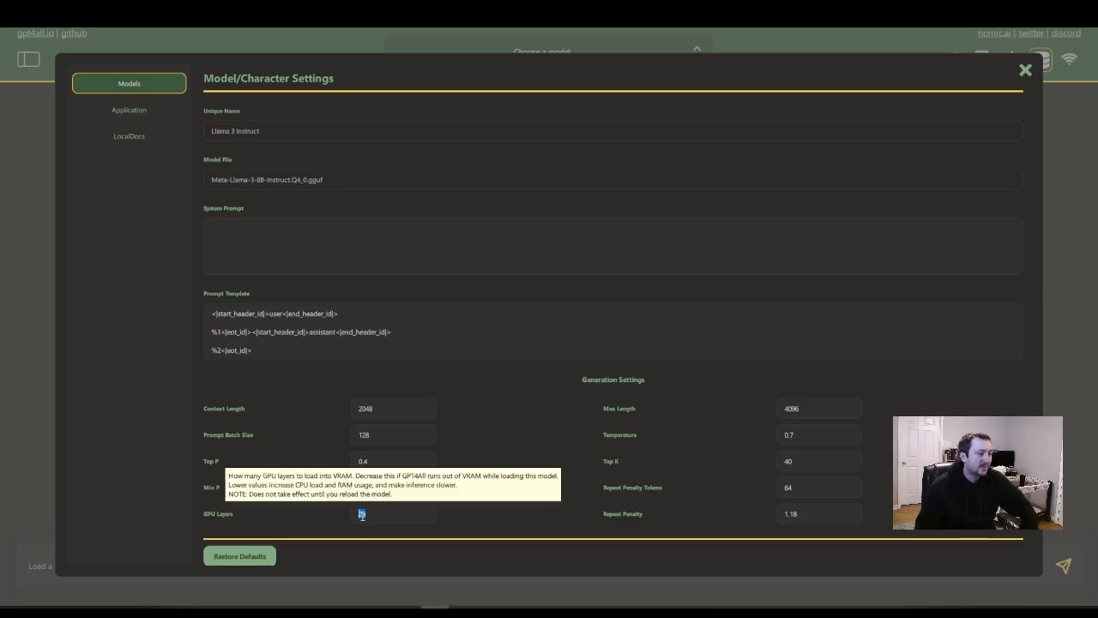
type("28")
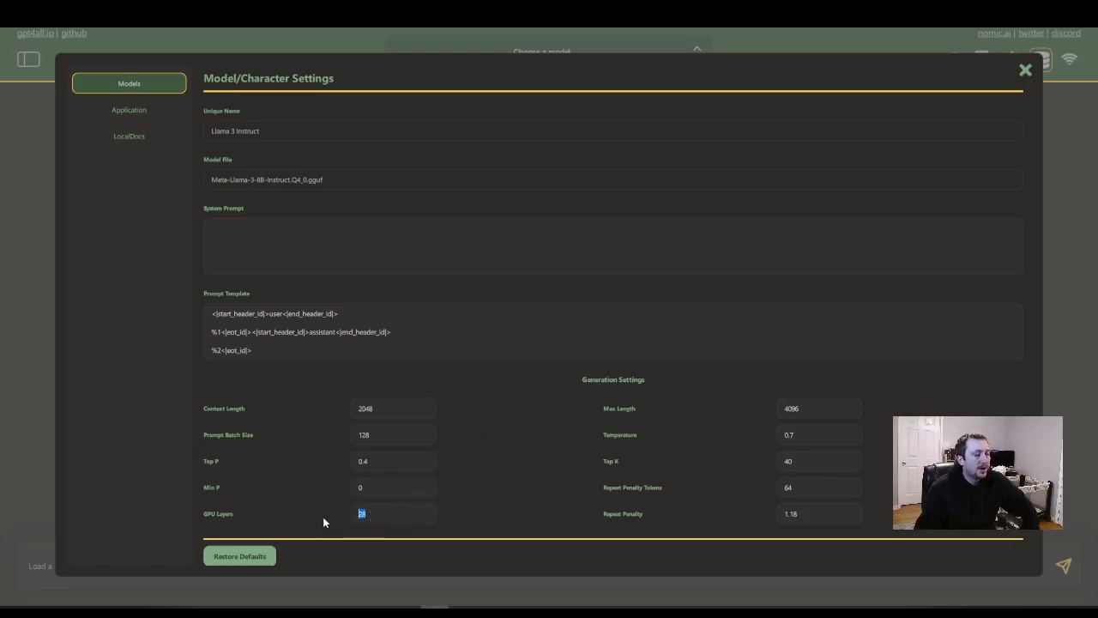
mouse_move(378, 511)
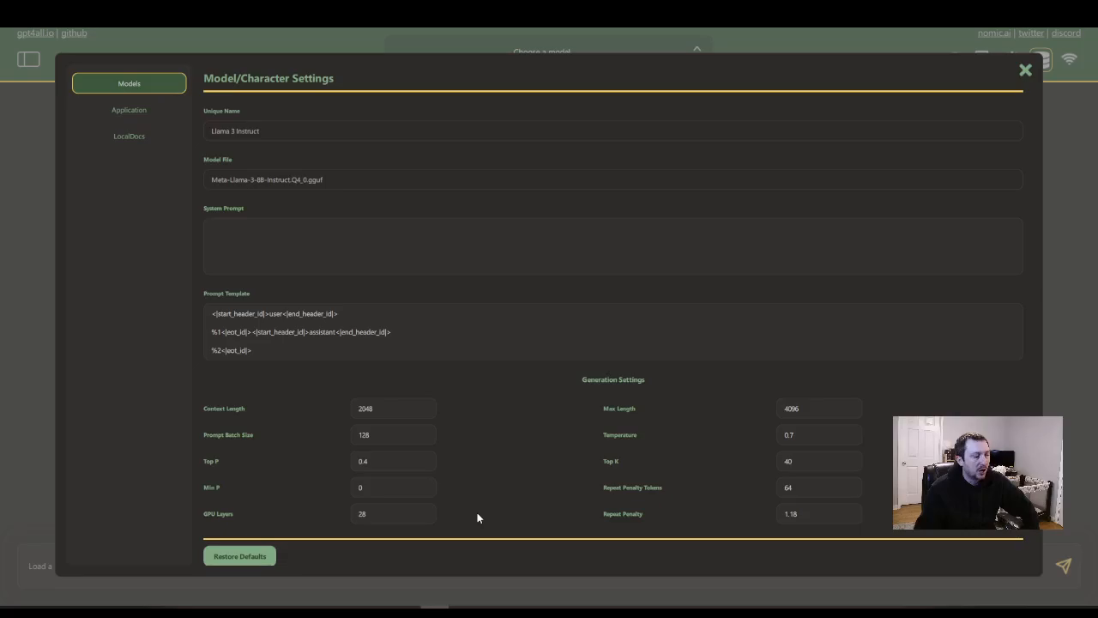
triple_click(393, 513)
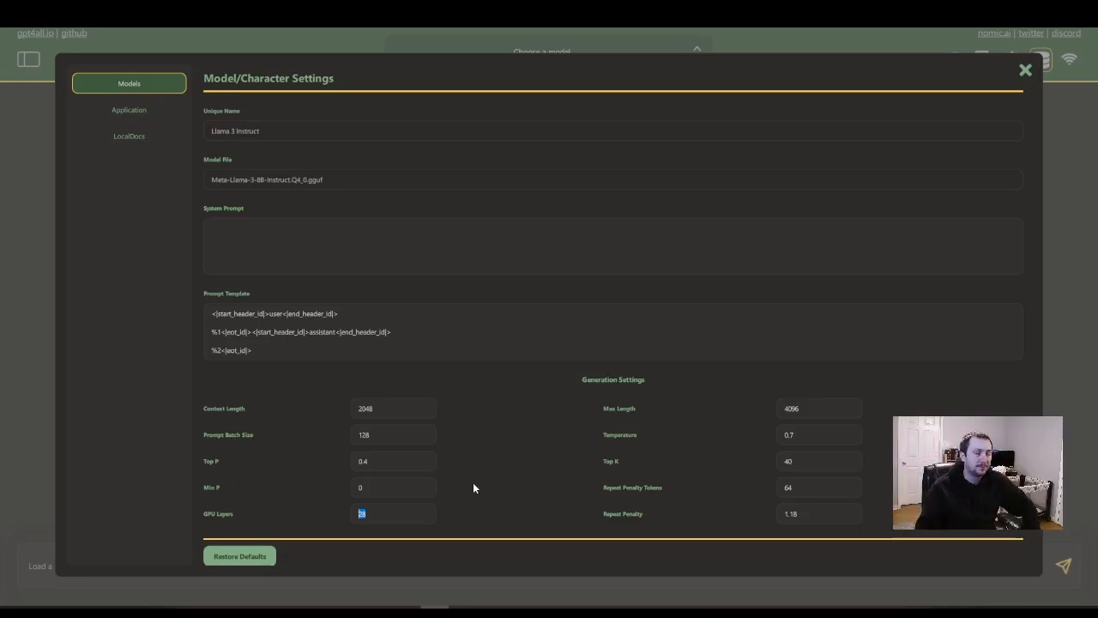
left_click(394, 513)
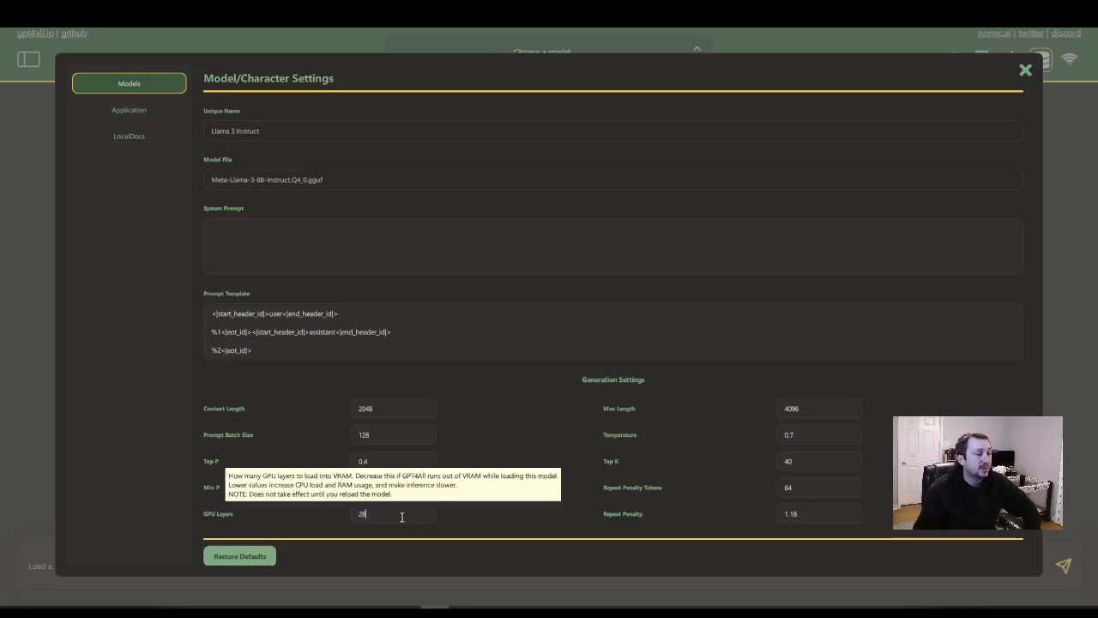
mouse_move(508, 369)
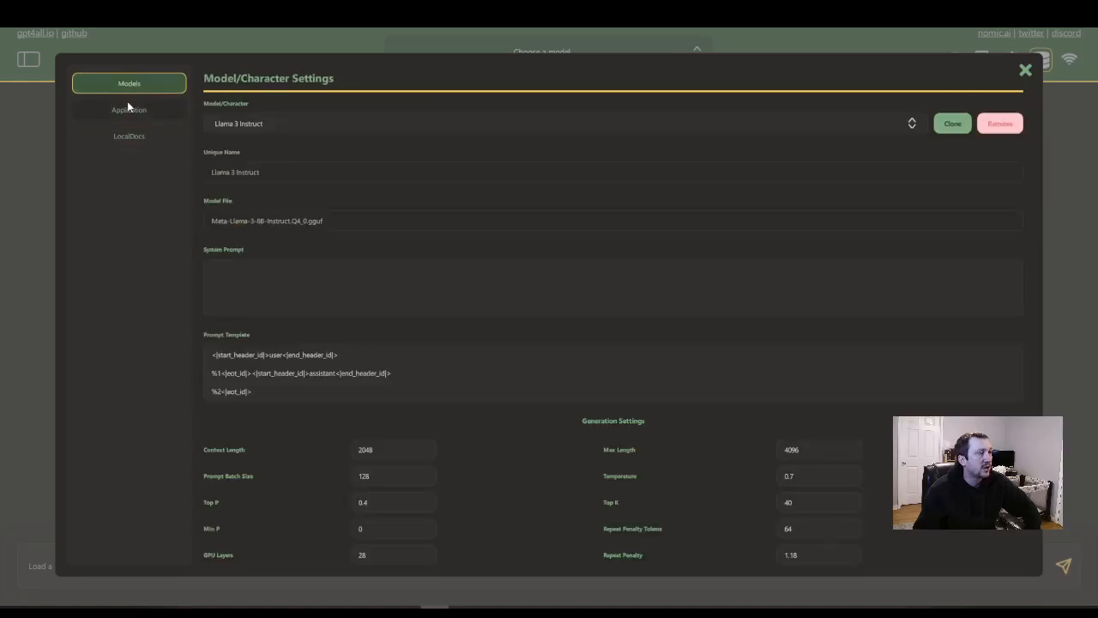
- Browse the Discover and Download Models catalogue from Llama 3 Instruct down to the ChatGPT-4 entry
left_click(1024, 69)
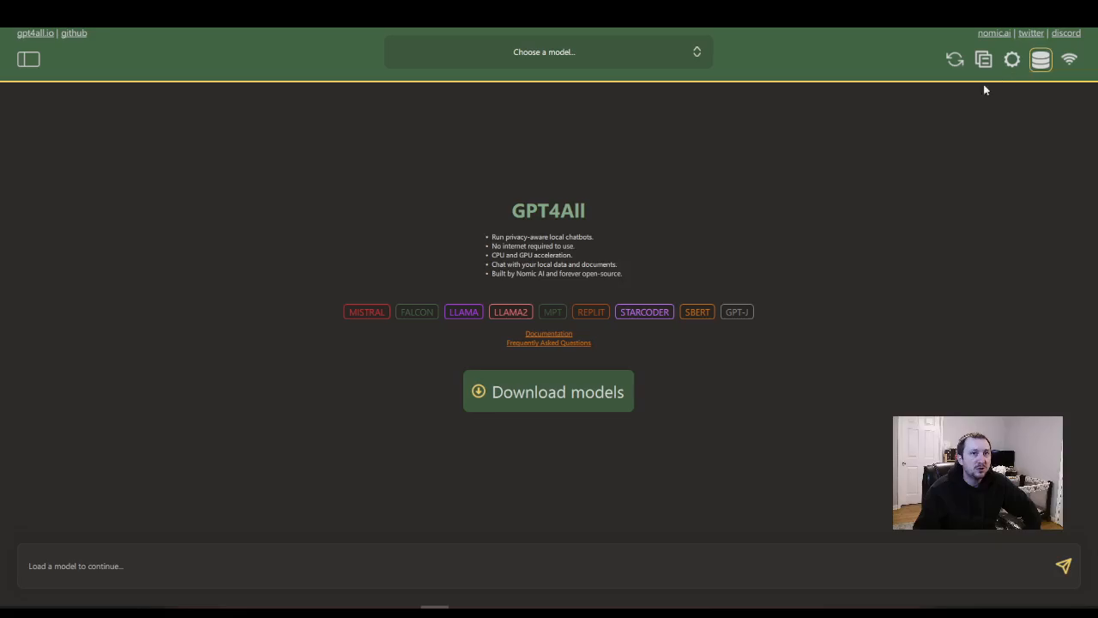
mouse_move(831, 117)
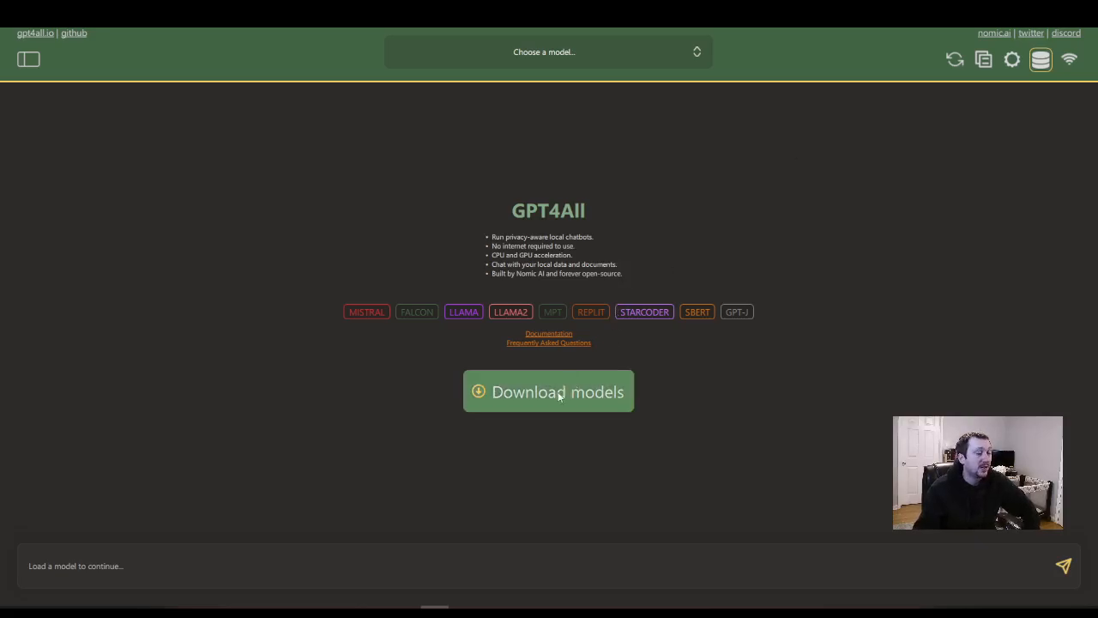
left_click(549, 391)
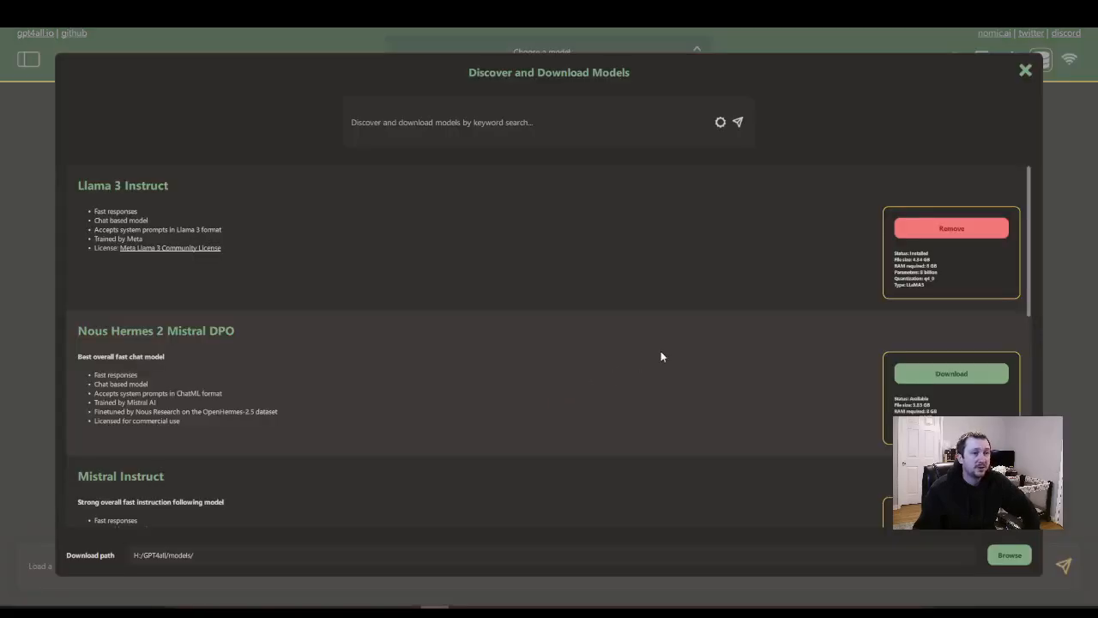
mouse_move(123, 257)
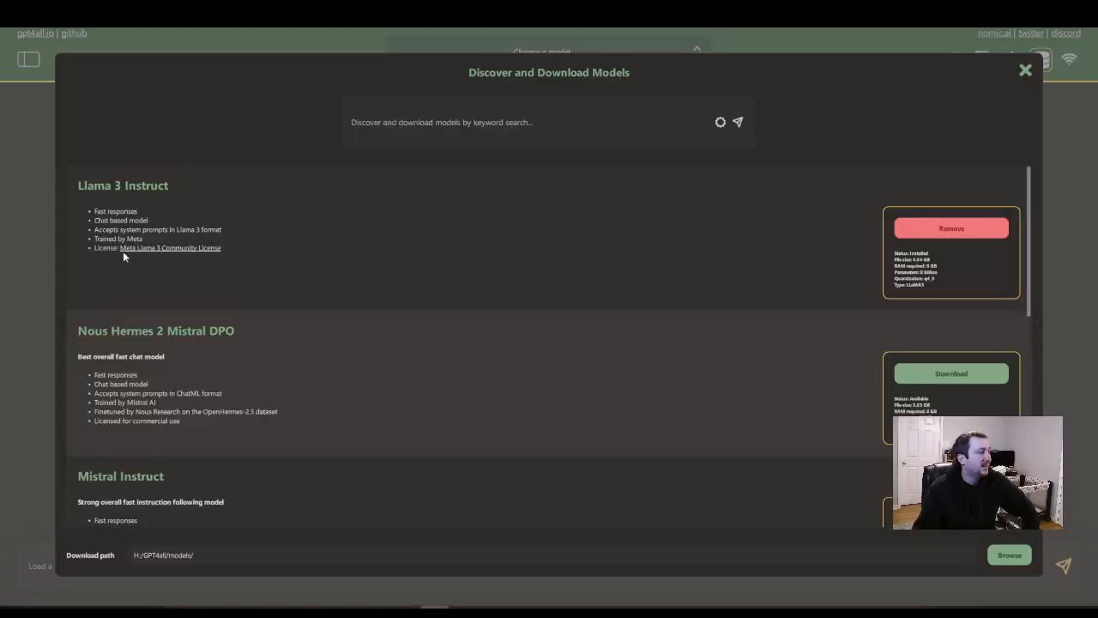
mouse_move(189, 171)
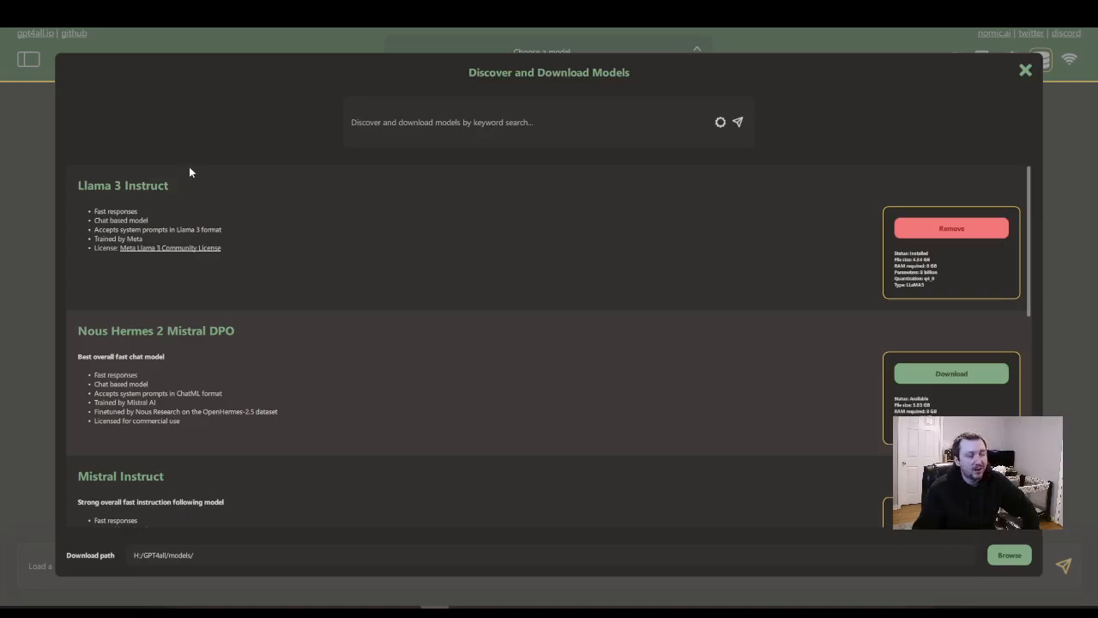
scroll("down", 3)
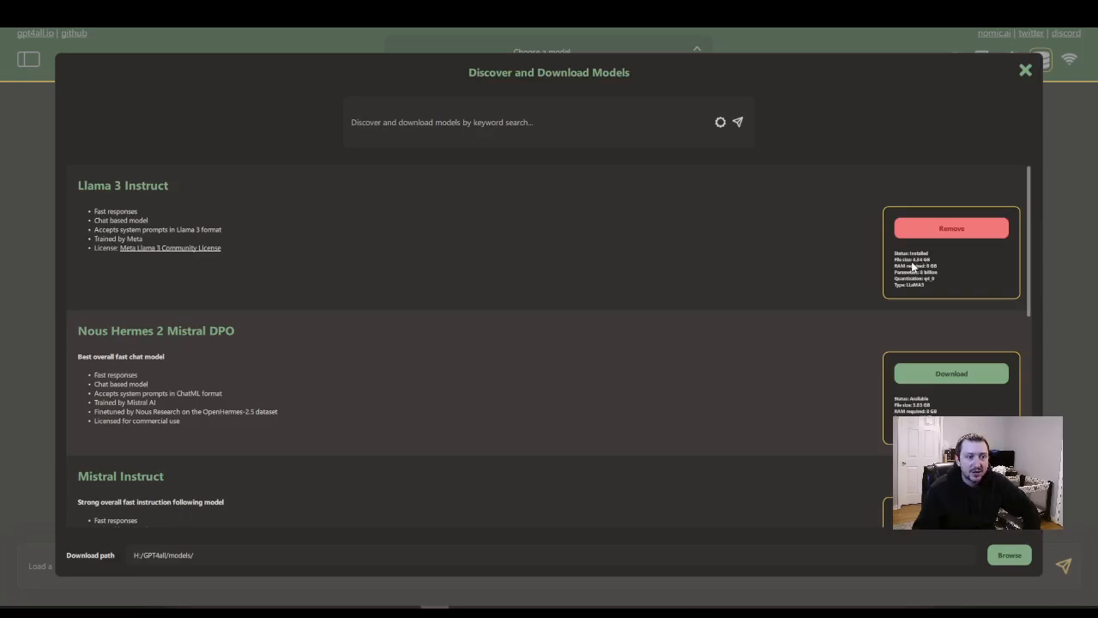
mouse_move(918, 268)
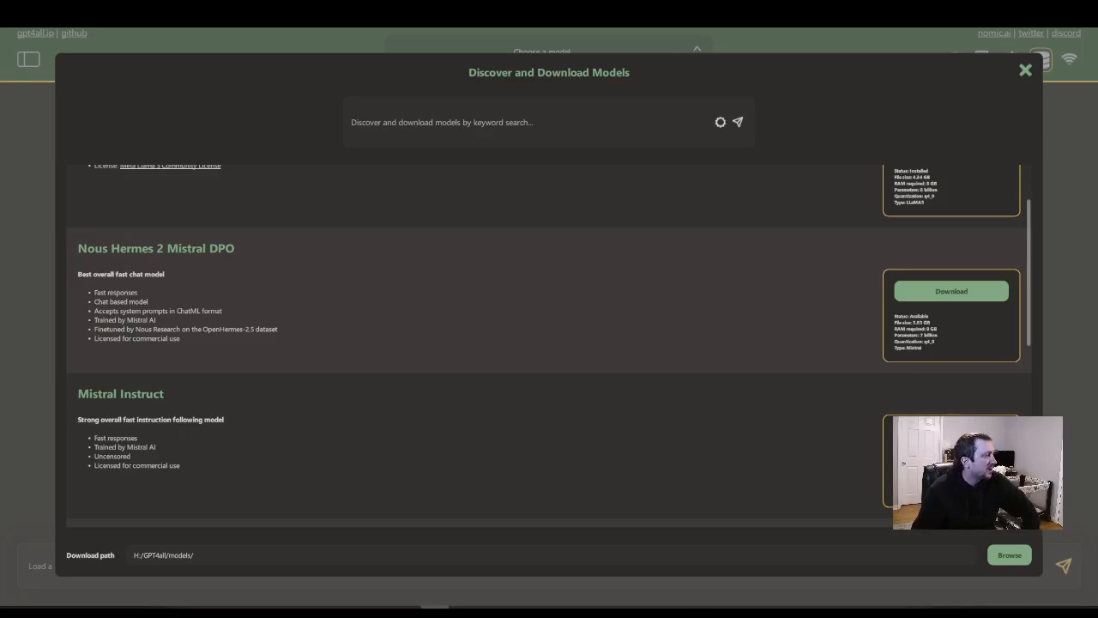
scroll("down", 3)
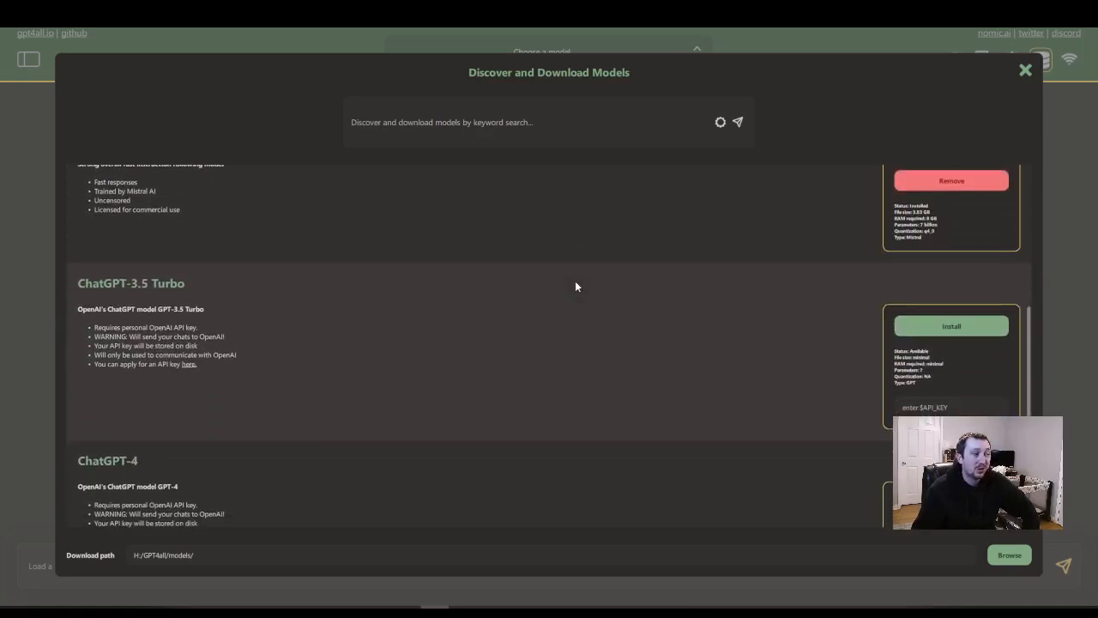
scroll("down", 3)
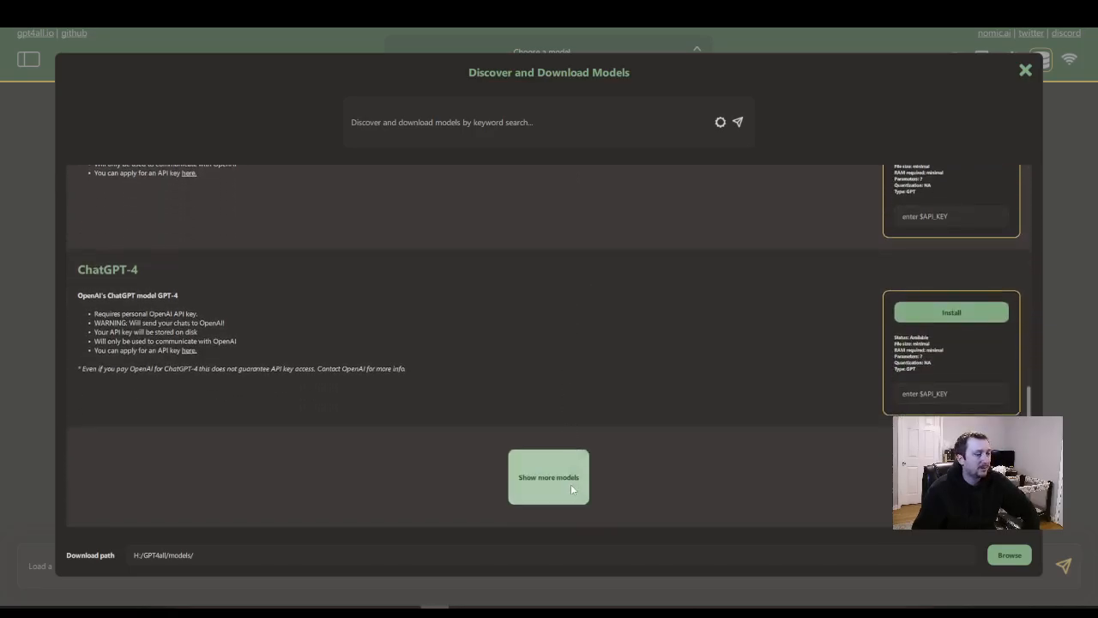
- Show more models to reveal the Nomic Embed and SBert embedding entries
left_click(549, 477)
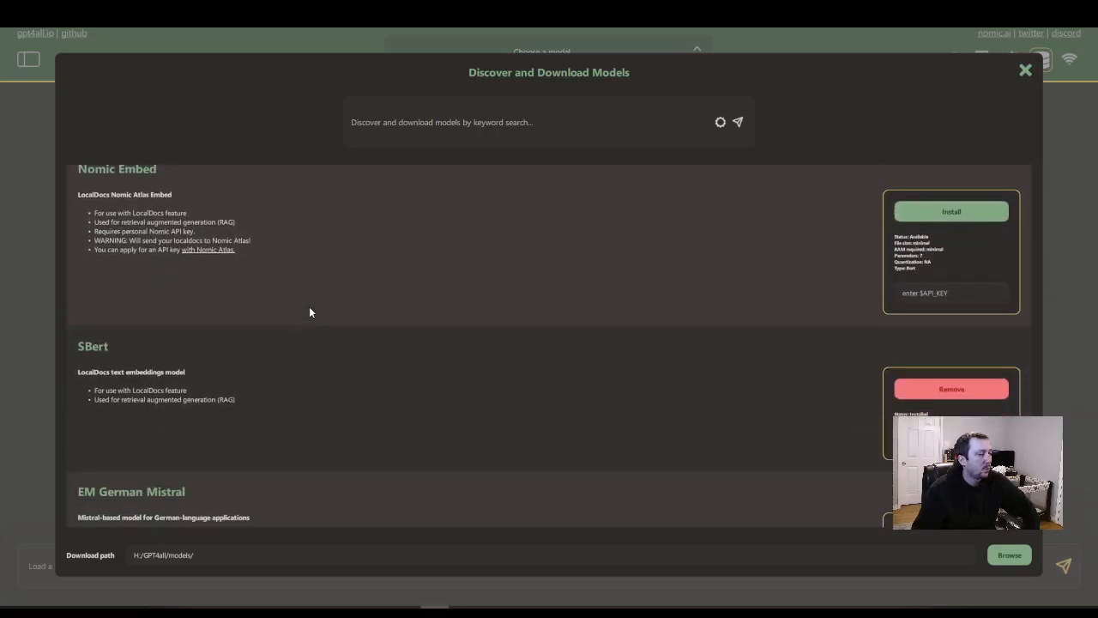
scroll("down", 3)
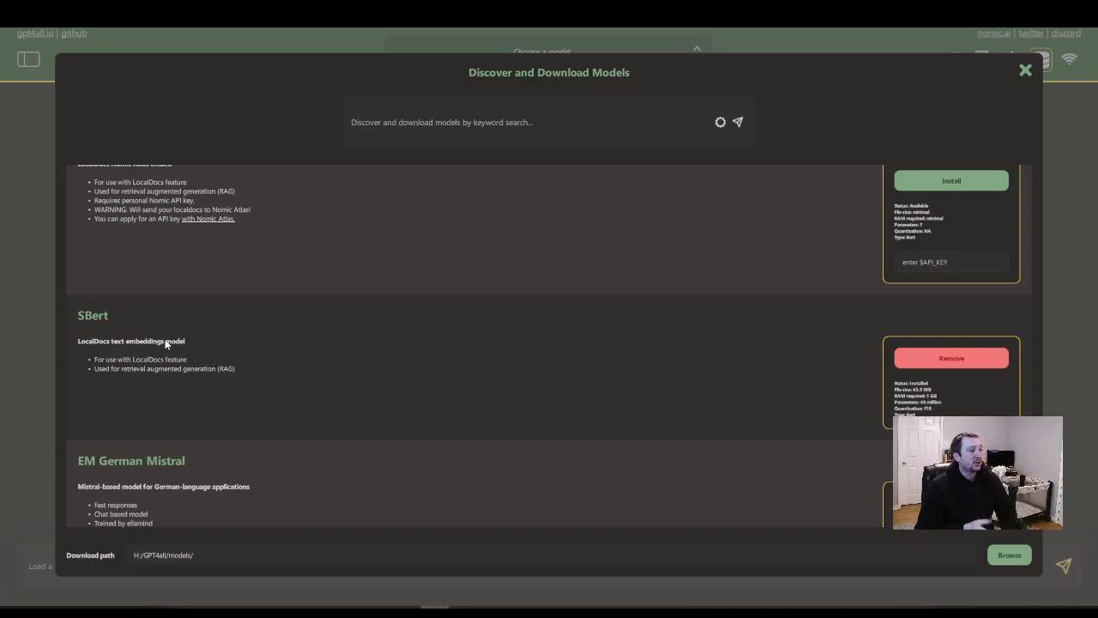
mouse_move(197, 352)
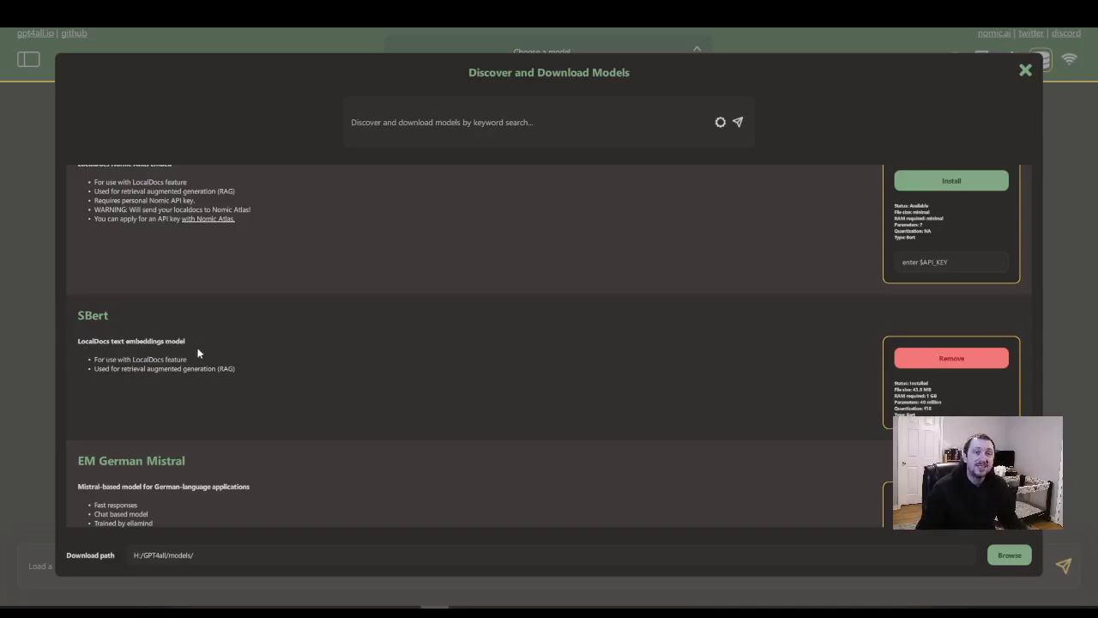
mouse_move(180, 333)
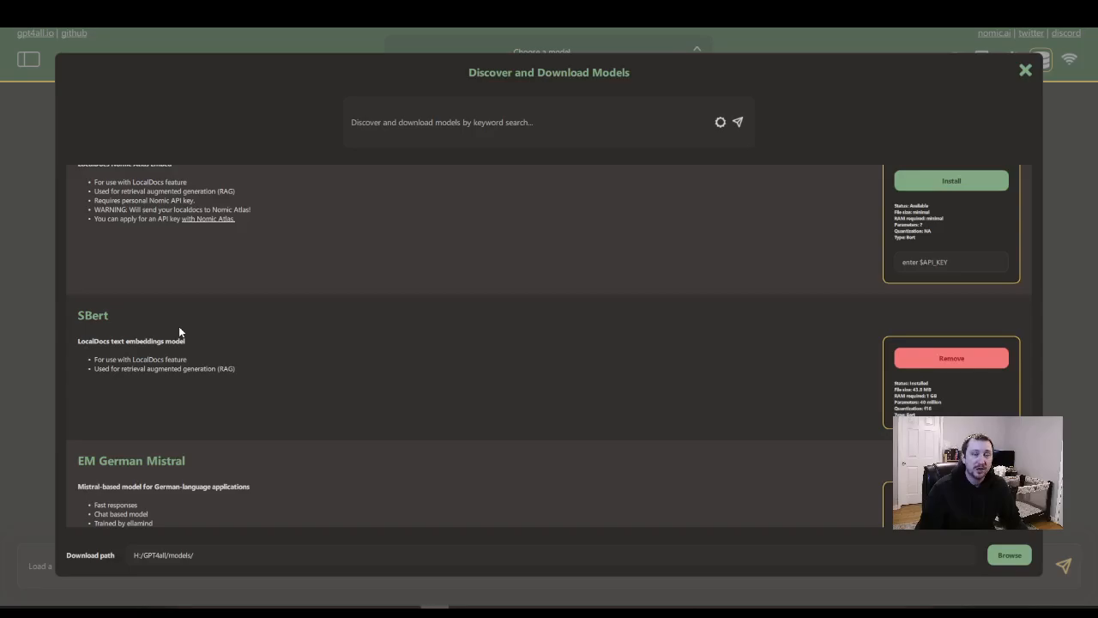
mouse_move(200, 335)
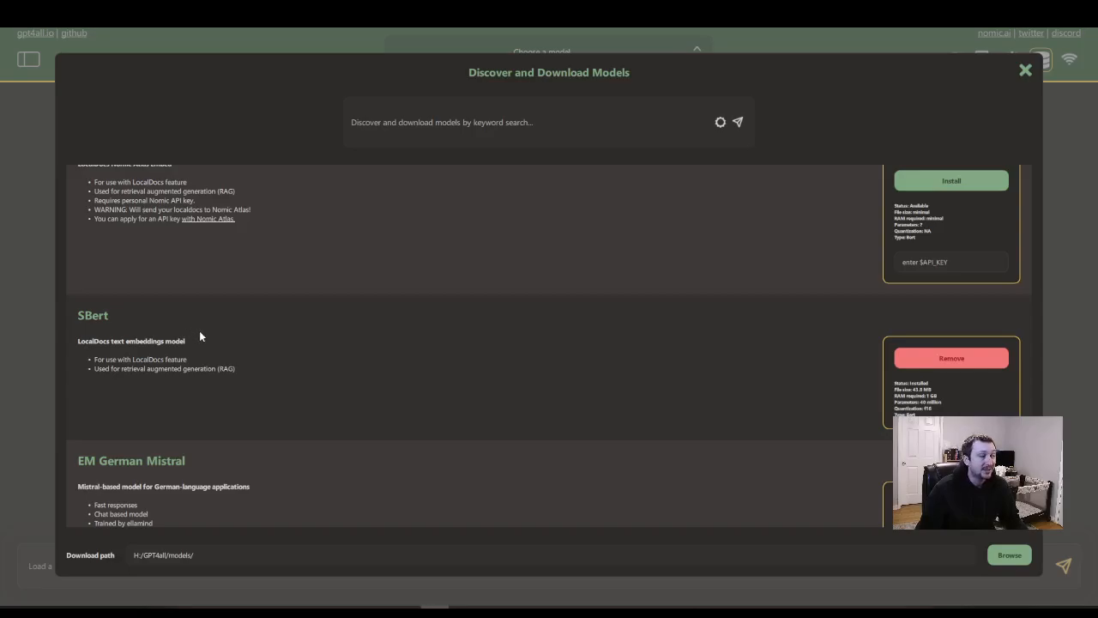
mouse_move(175, 351)
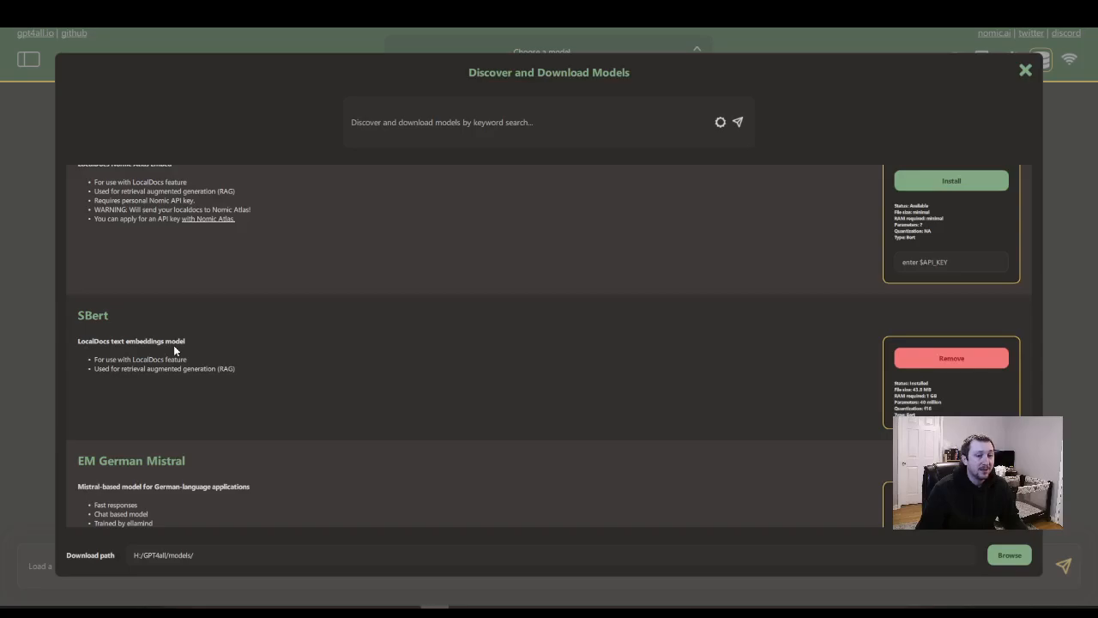
mouse_move(199, 337)
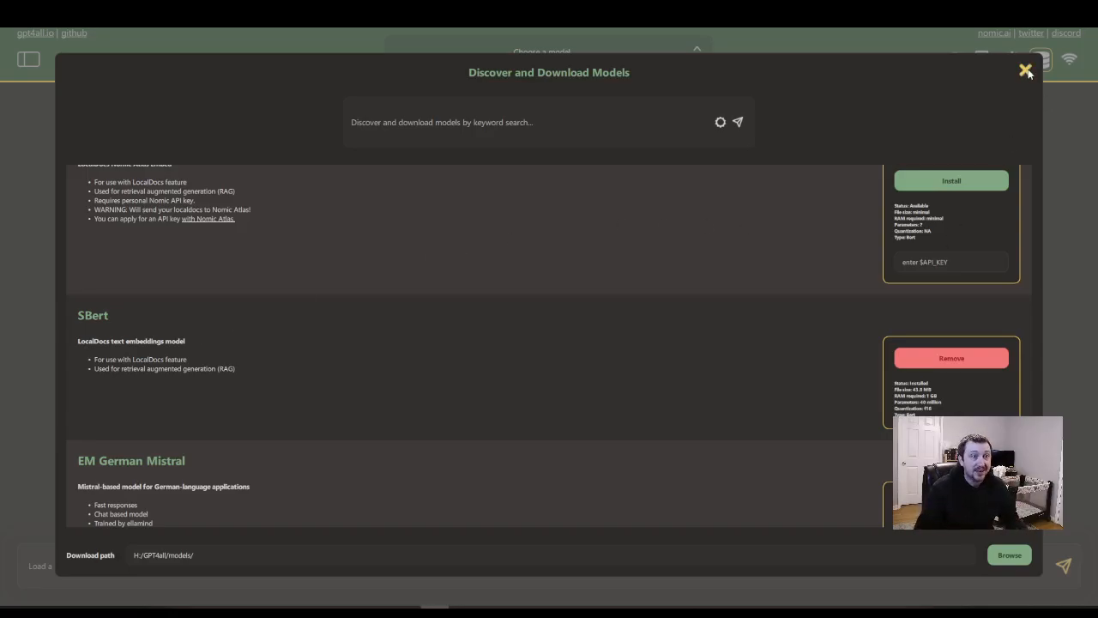
- Leave the catalogue and reach Local Document Collections via the LocalDocs Add & Remove option
left_click(1026, 69)
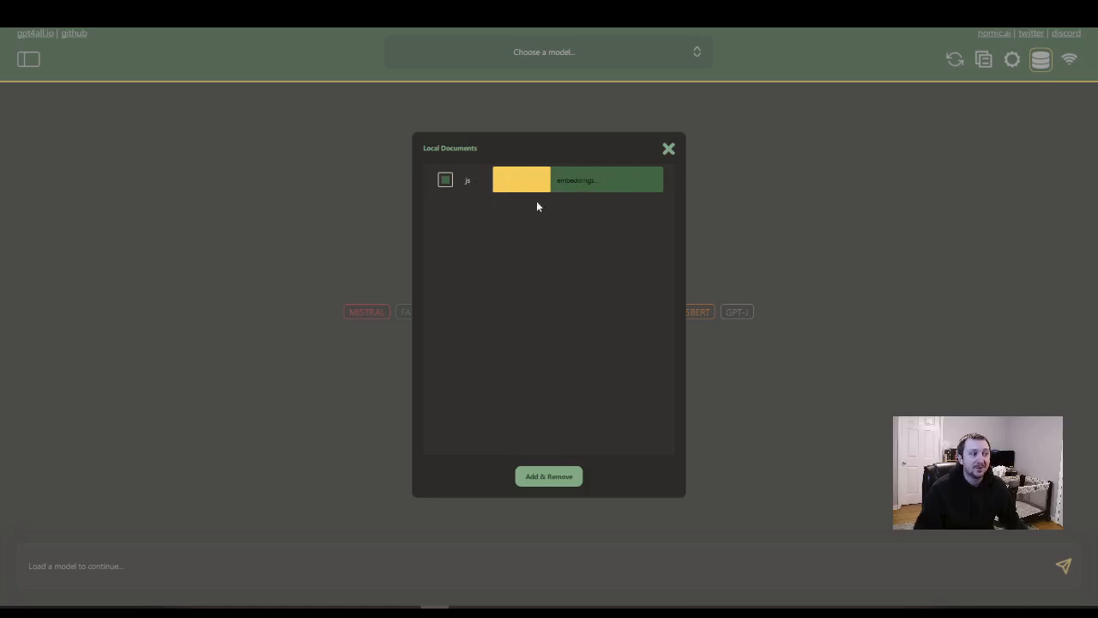
mouse_move(577, 441)
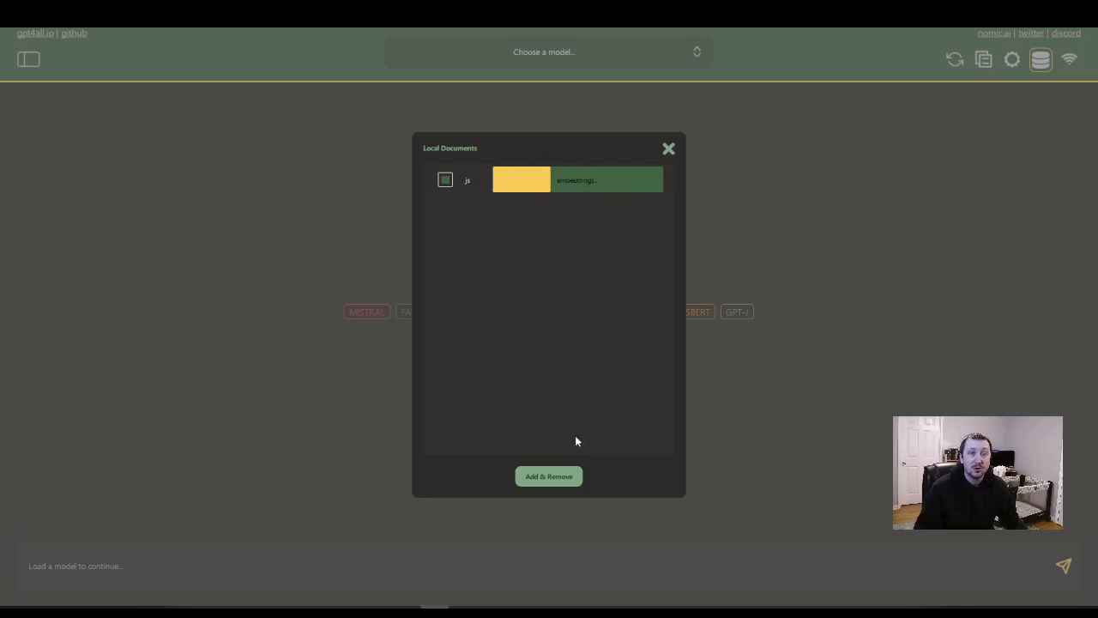
mouse_move(554, 168)
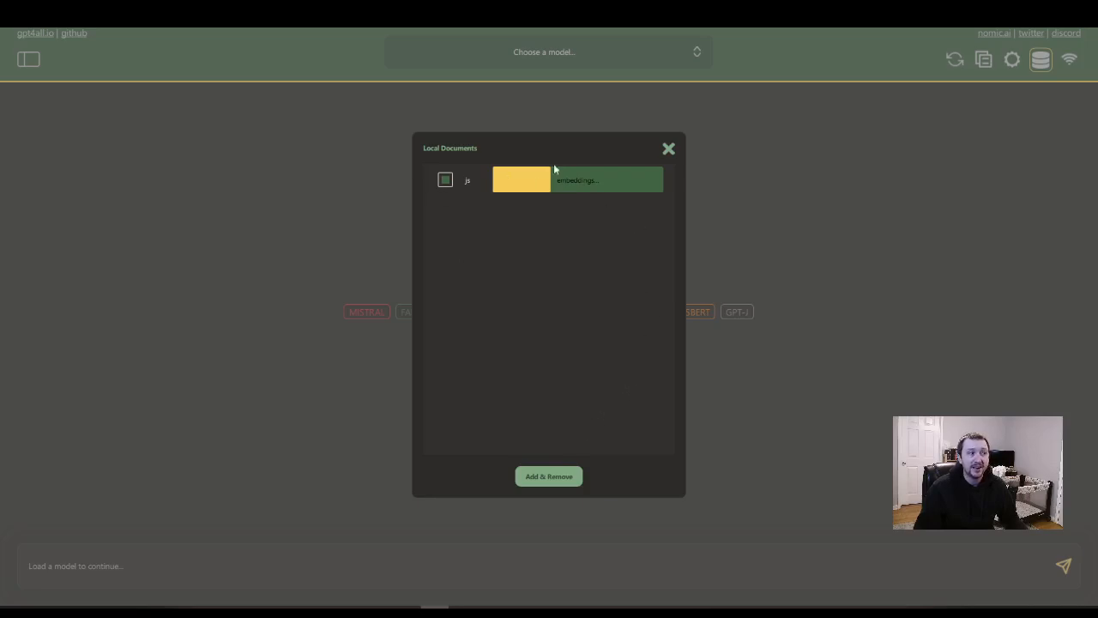
mouse_move(532, 160)
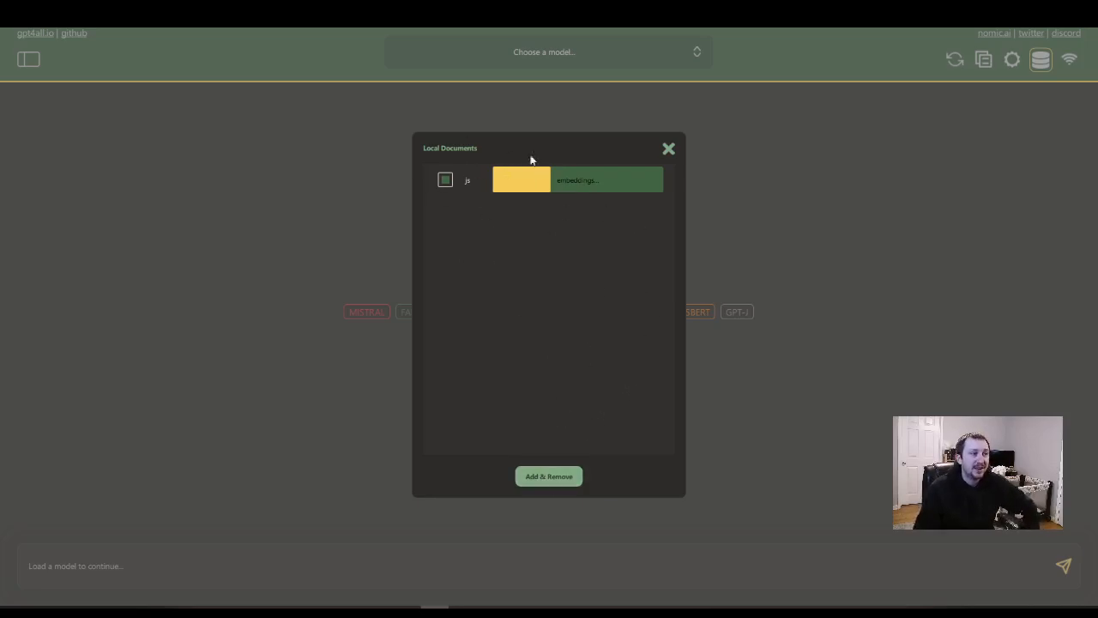
left_click(549, 477)
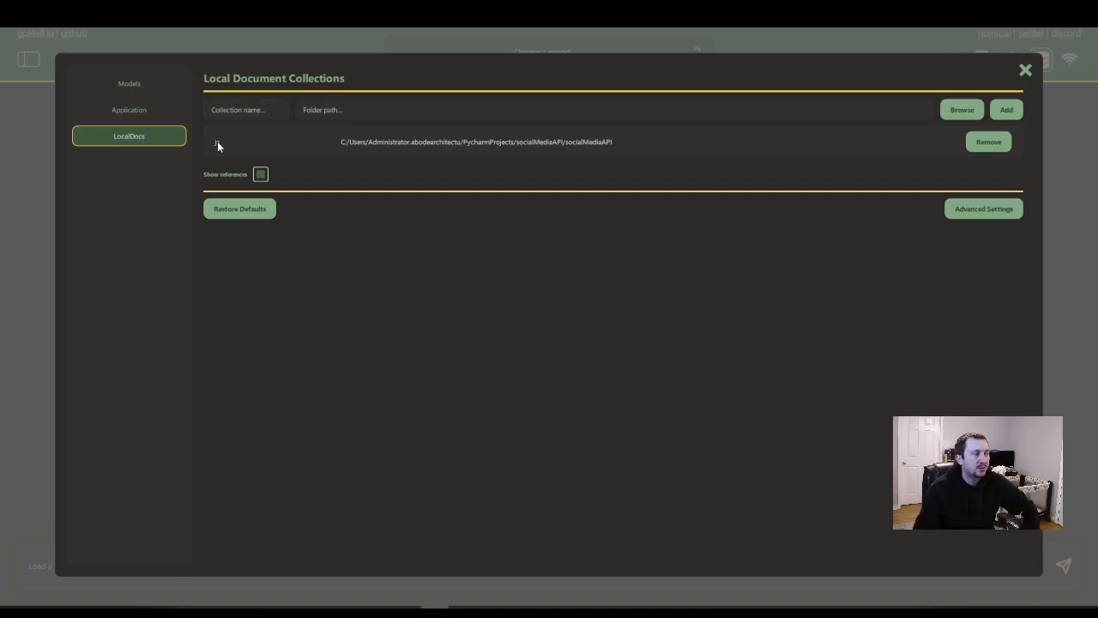
- Switch between tabs on the LocalDocs settings page before heading to the documentation
left_click(244, 110)
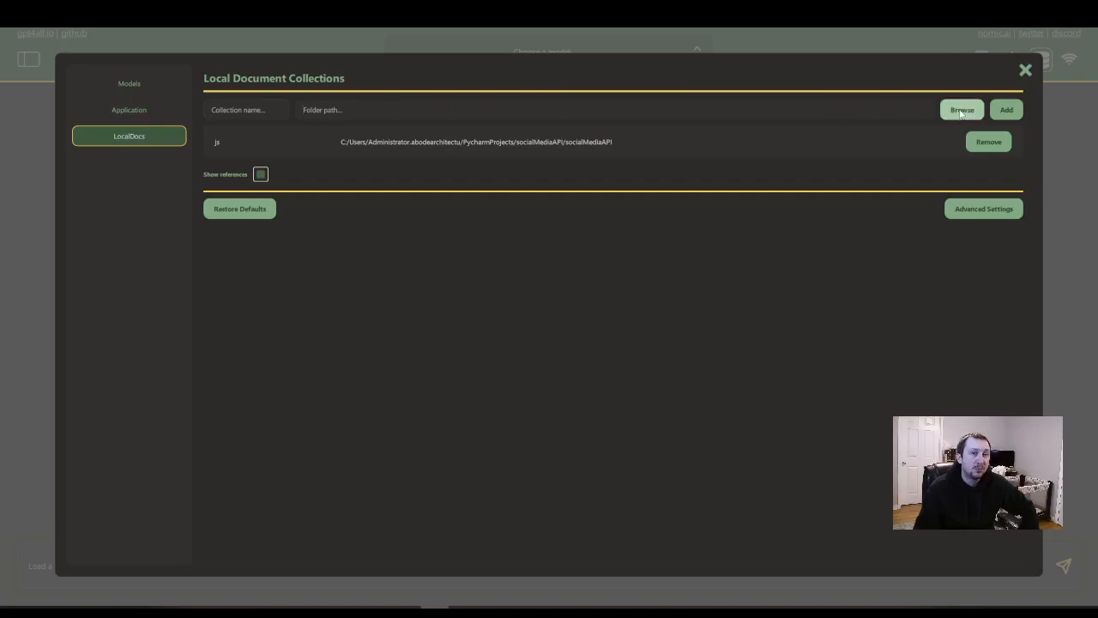
left_click(322, 110)
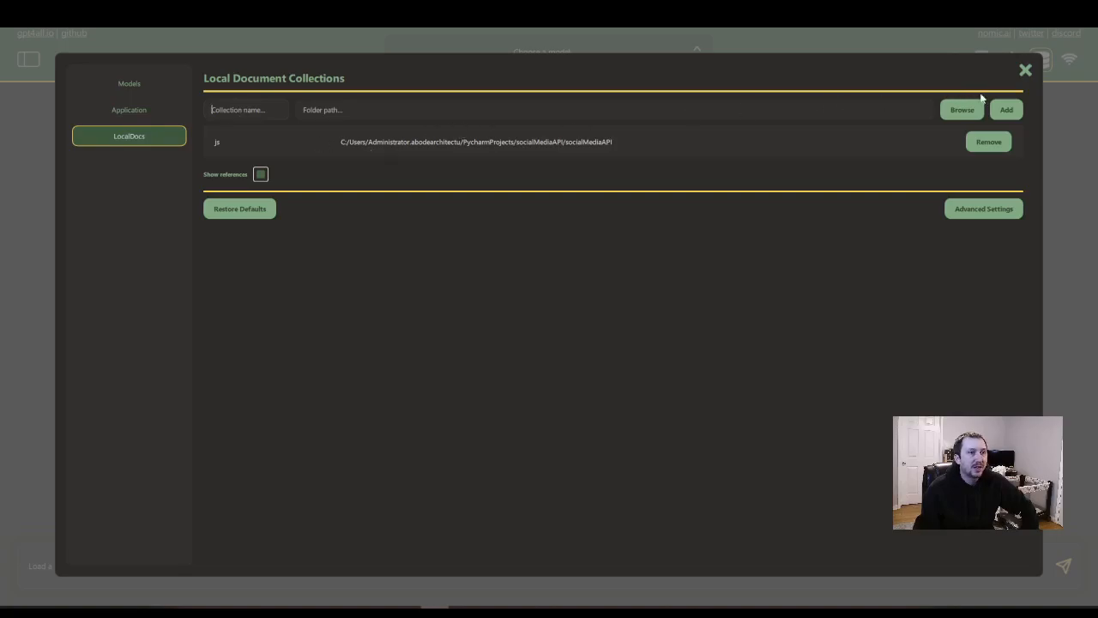
mouse_move(1004, 103)
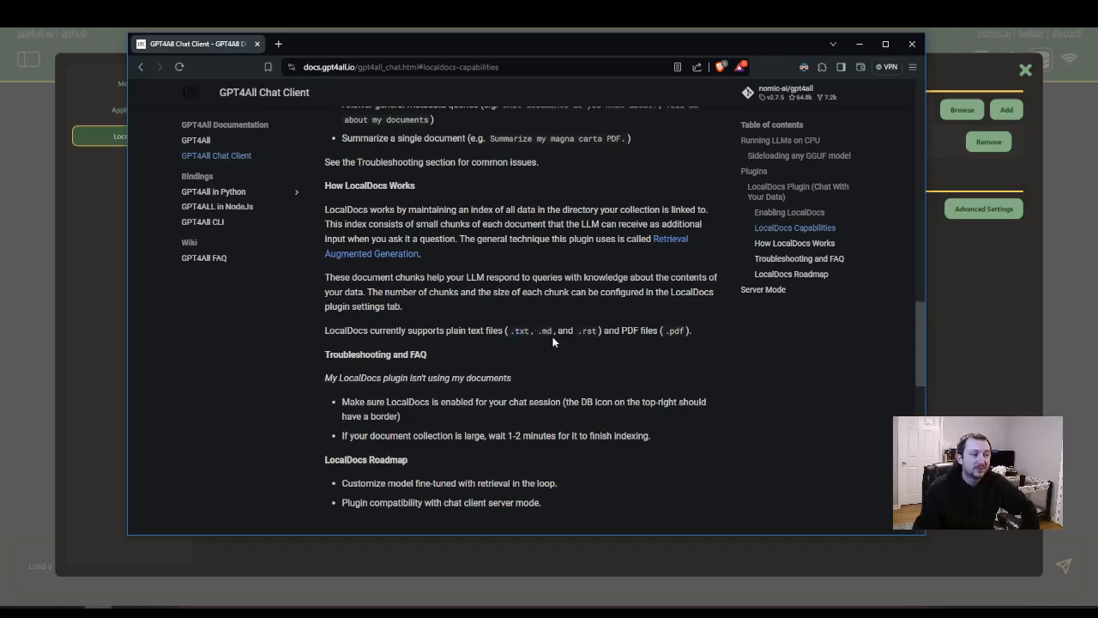
mouse_move(597, 334)
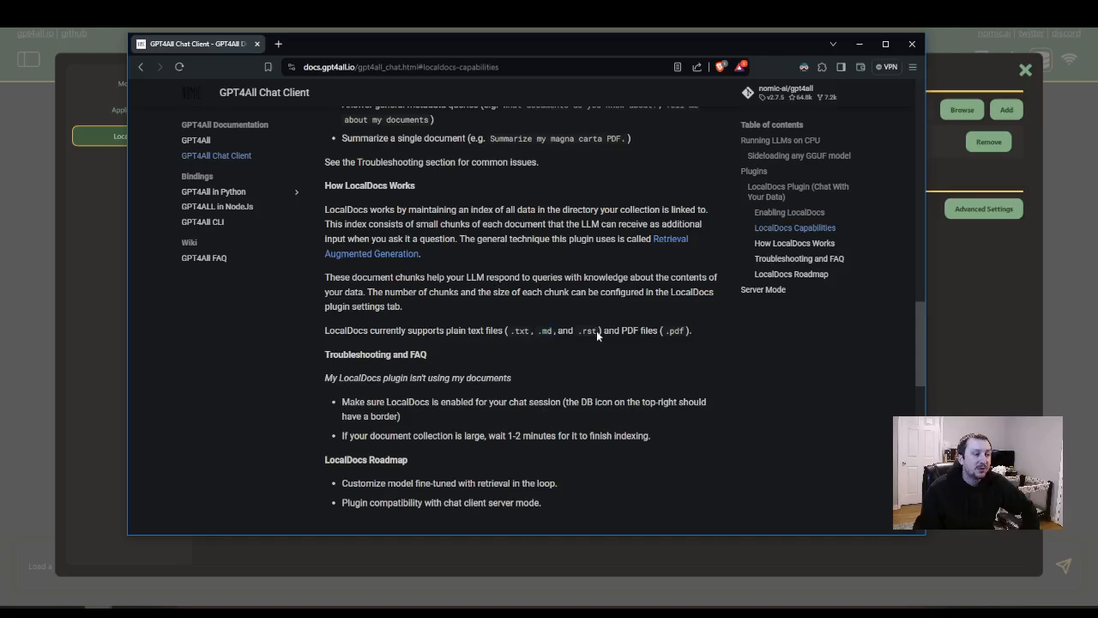
- Note the .pdf entry among LocalDocs supported file types, then close the documentation window
double_click(674, 330)
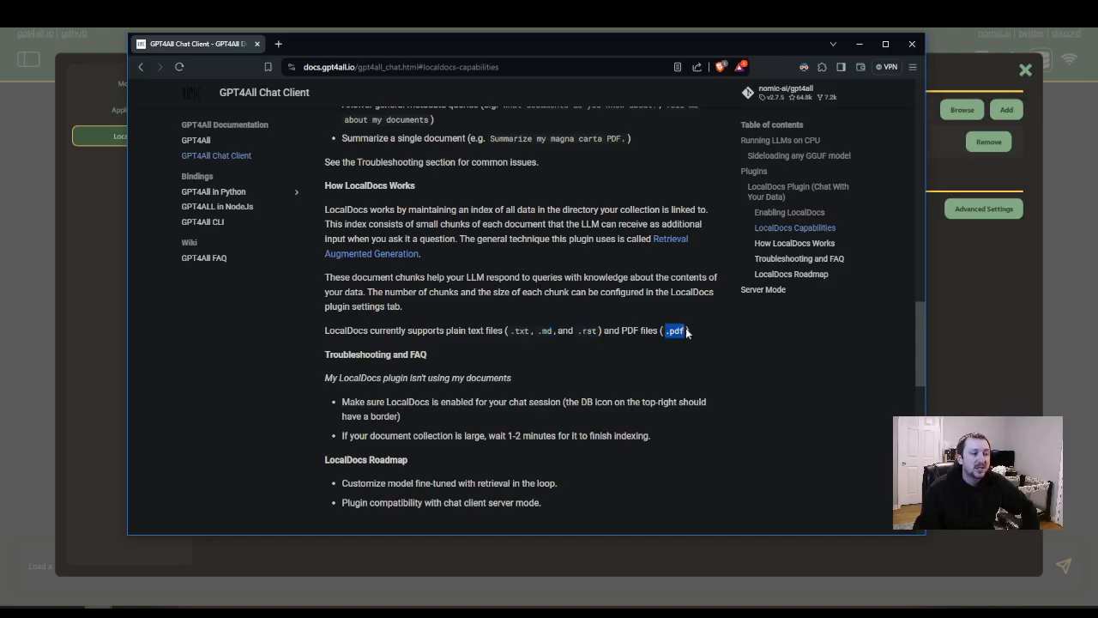
mouse_move(781, 316)
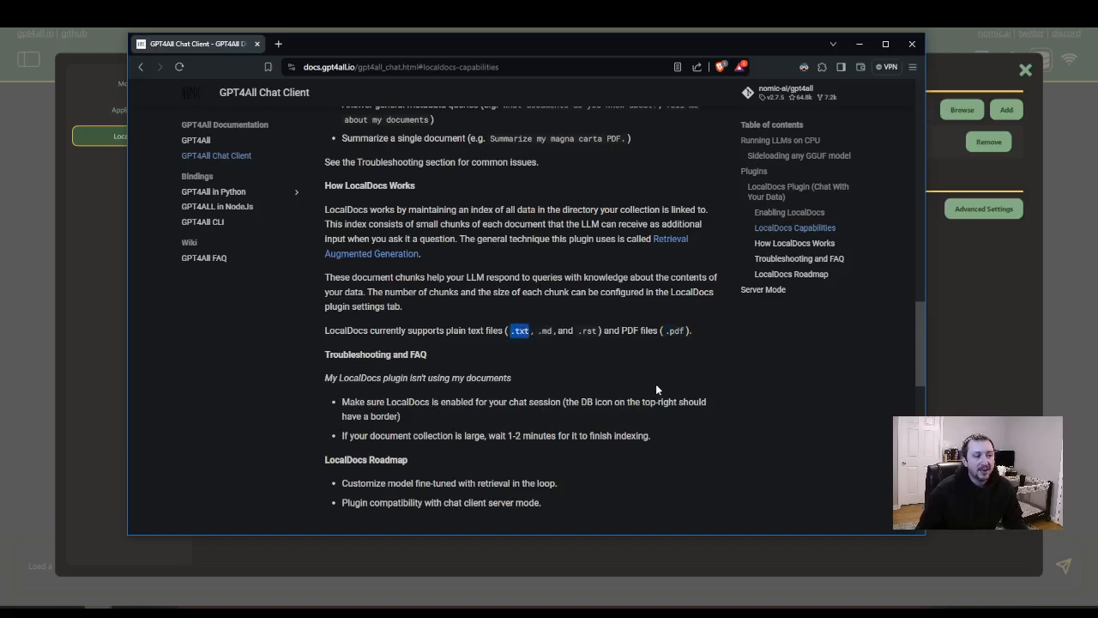
mouse_move(658, 385)
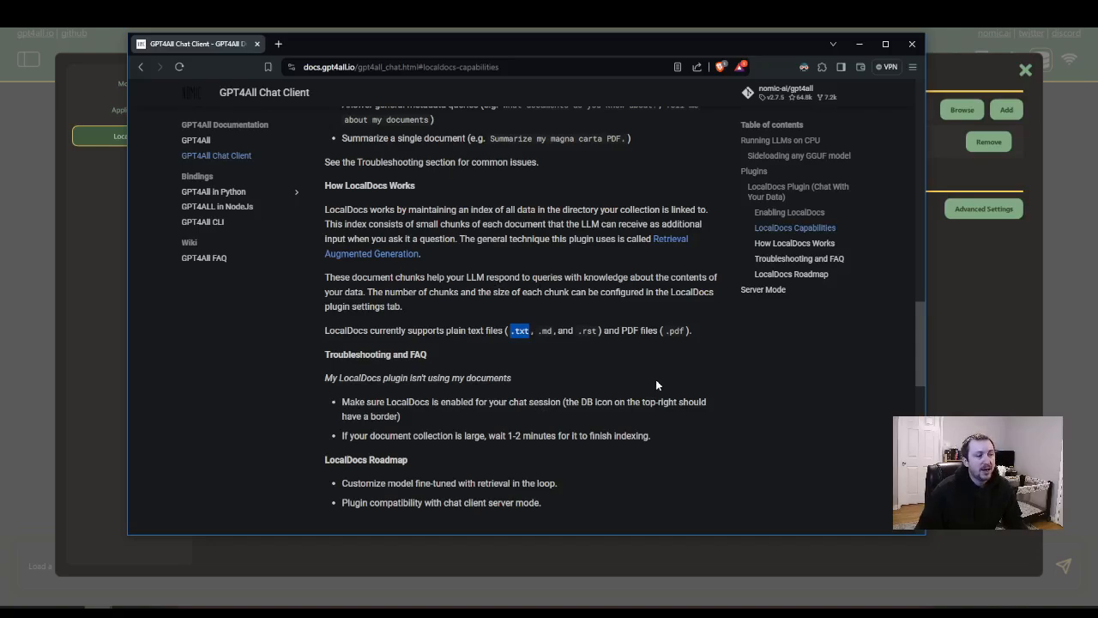
mouse_move(534, 373)
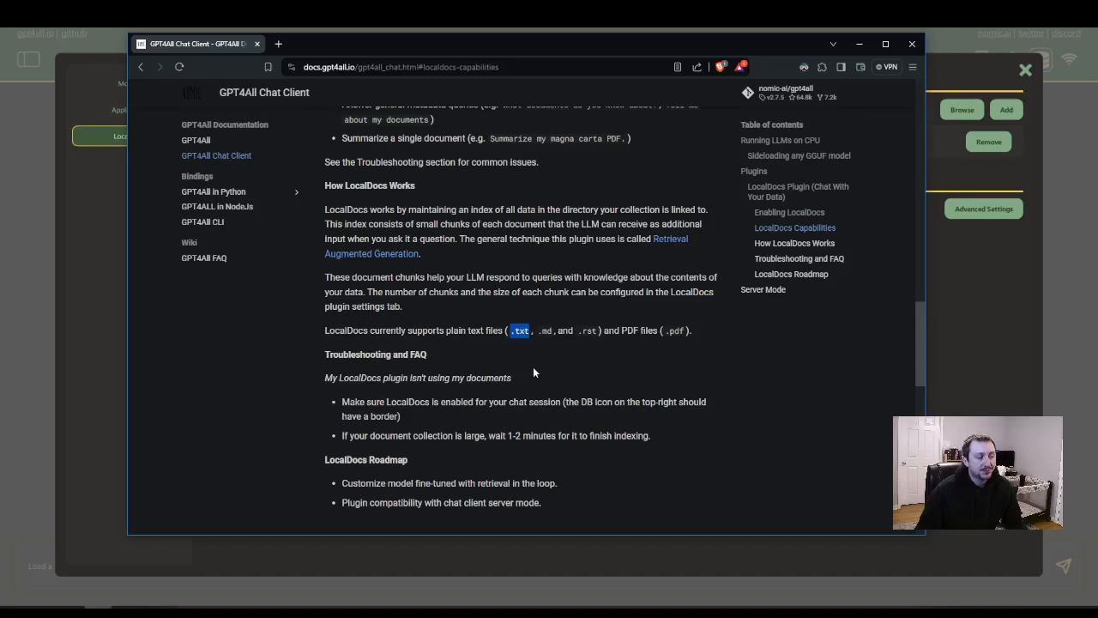
mouse_move(563, 101)
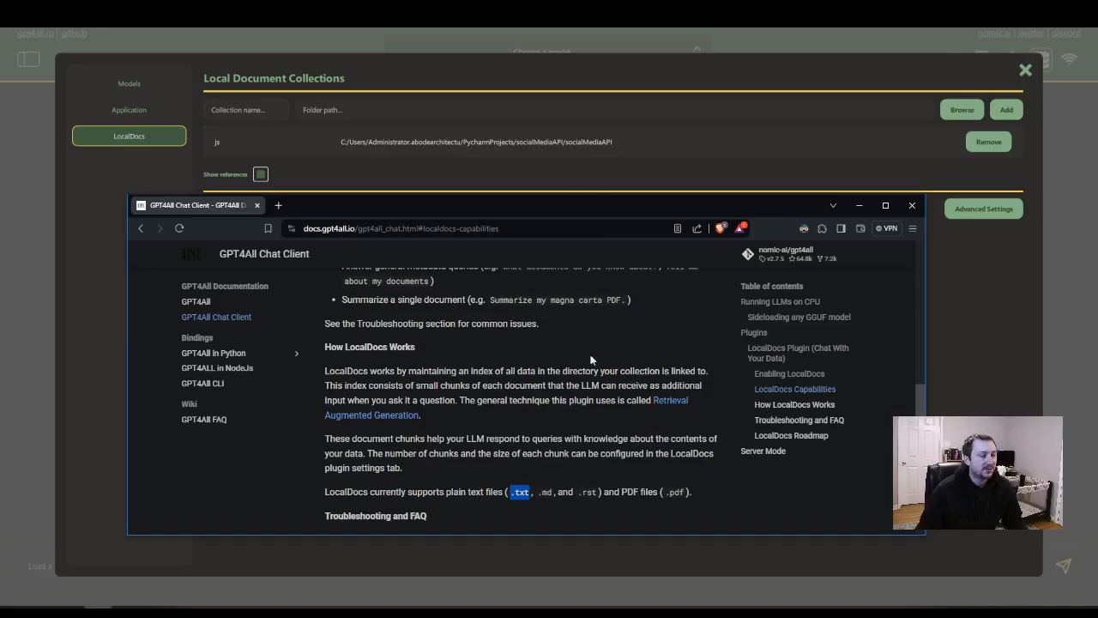
mouse_move(539, 202)
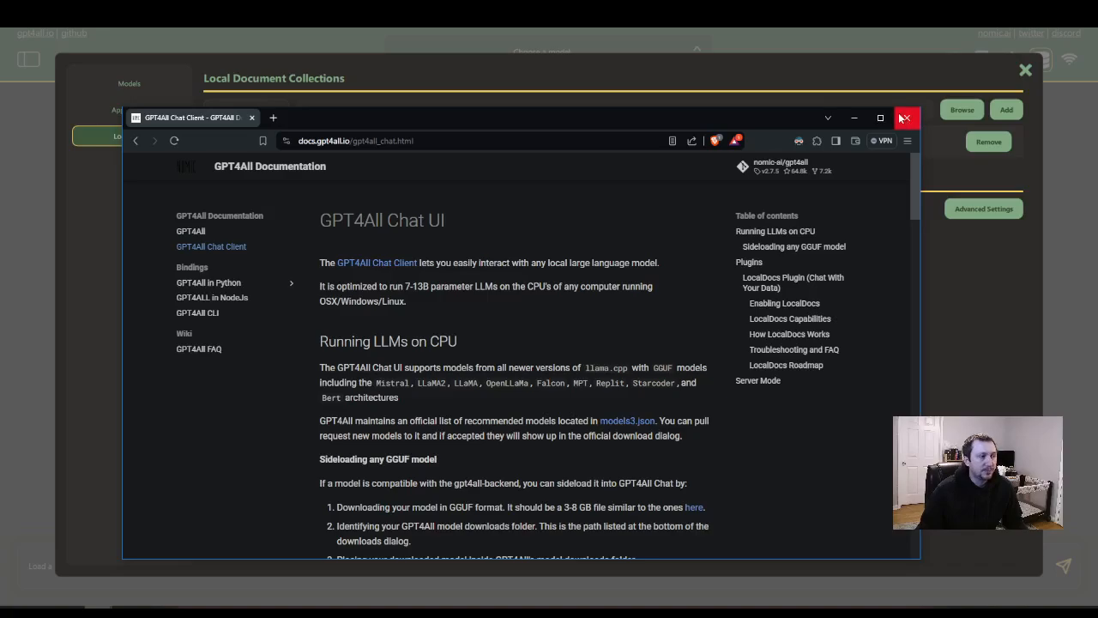
left_click(906, 117)
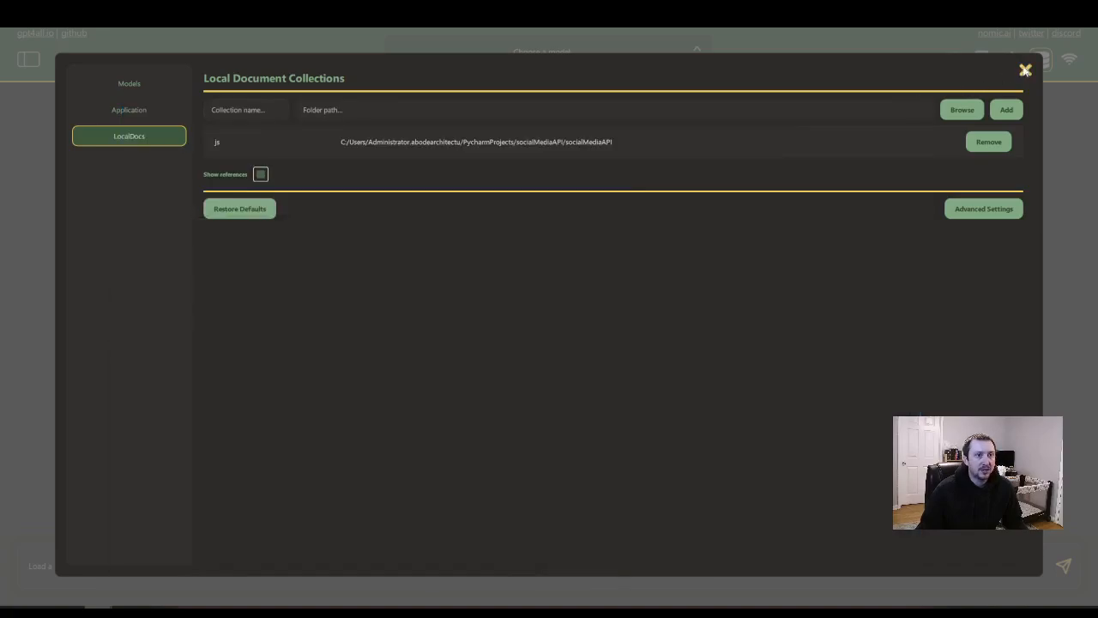
- Leave LocalDocs settings and reach the LocalDocs Capabilities section of the GPT4All docs in Brave
left_click(1024, 68)
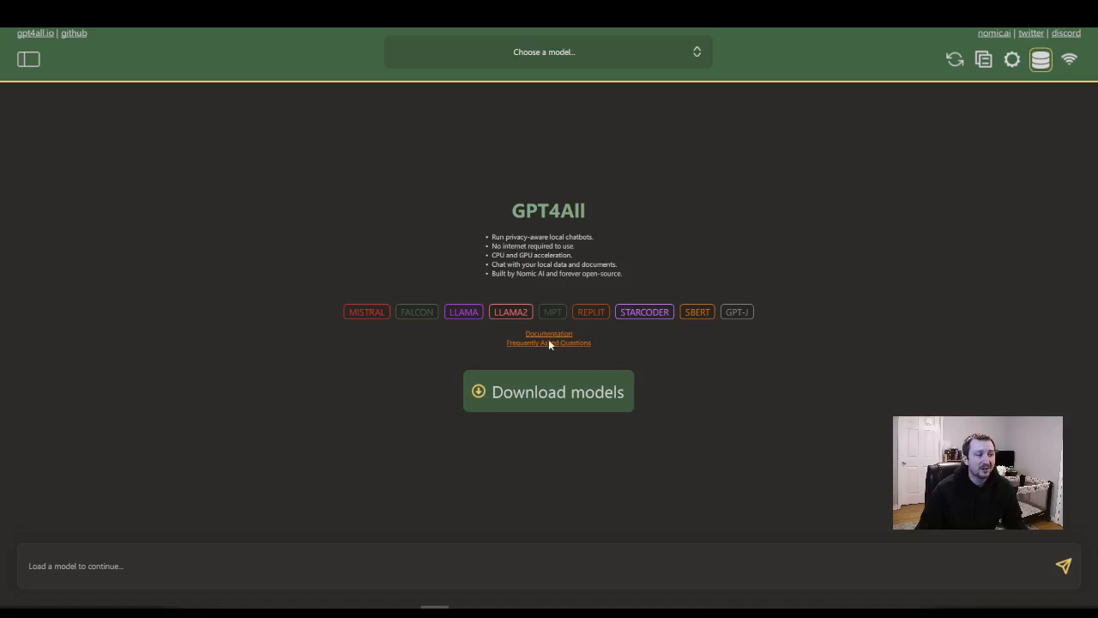
mouse_move(295, 586)
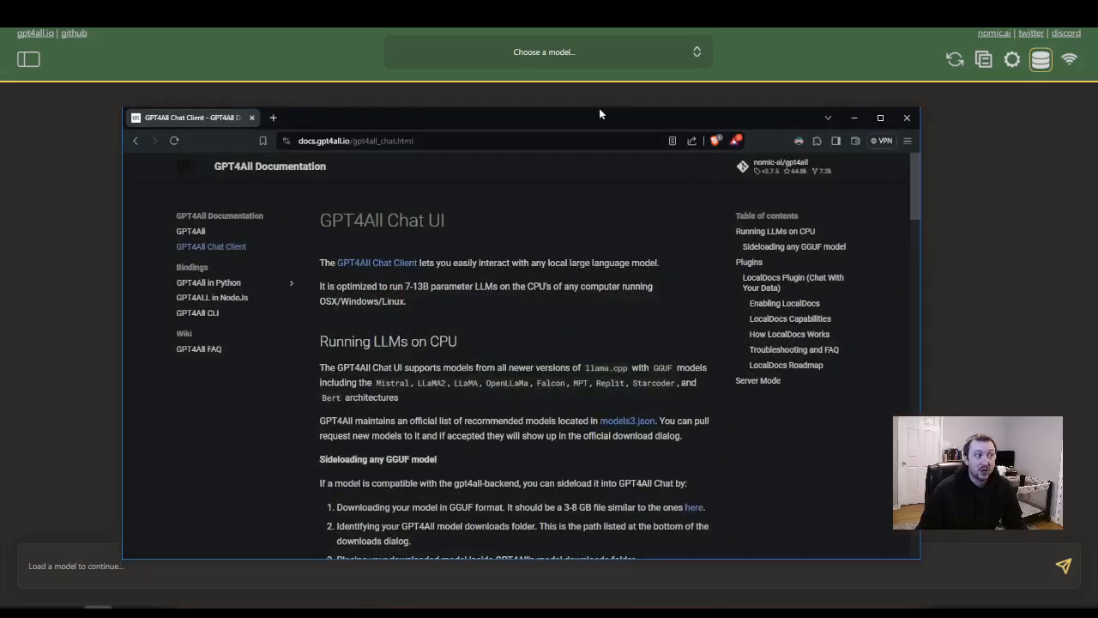
scroll("down", 3)
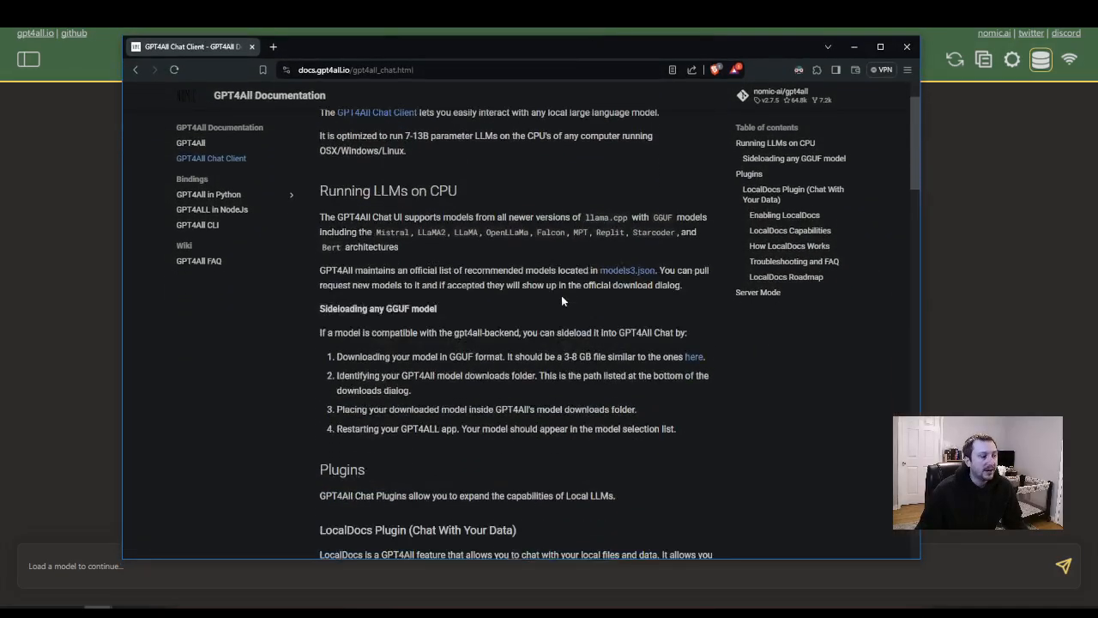
left_click(792, 194)
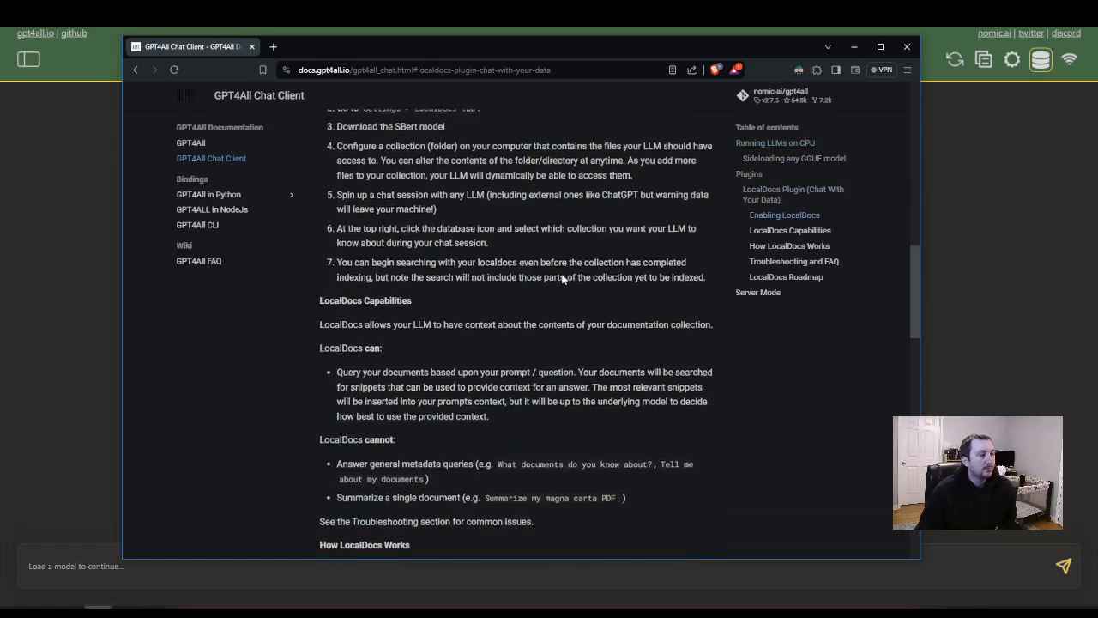
scroll("down", 3)
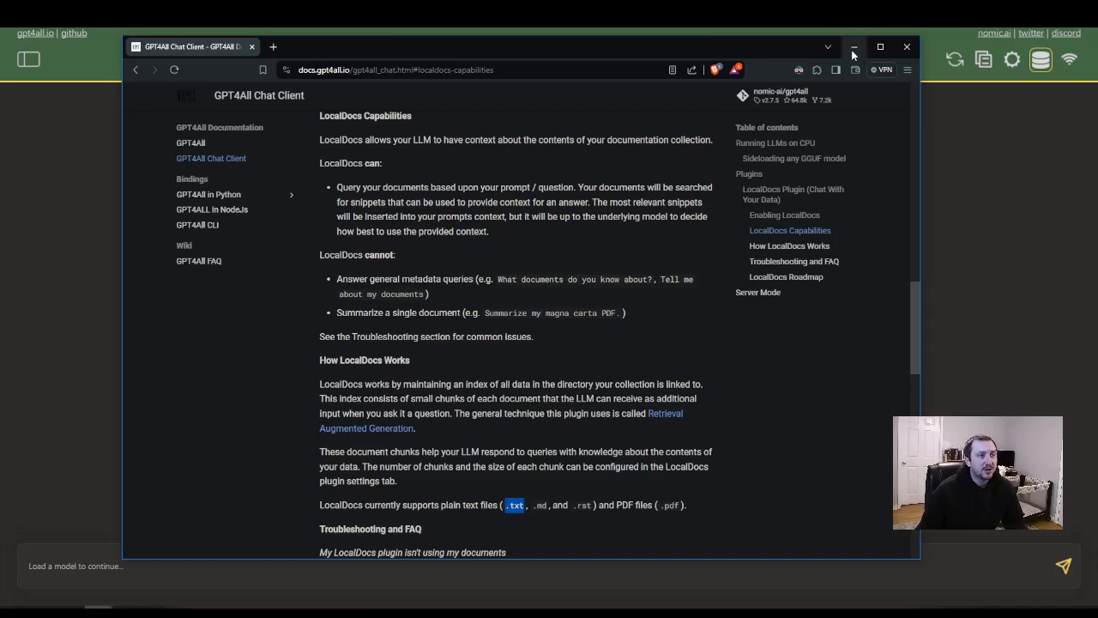
- Dismiss the docs and progress popup, then open the saved 'Code snippet' chat from the sidebar
left_click(1040, 58)
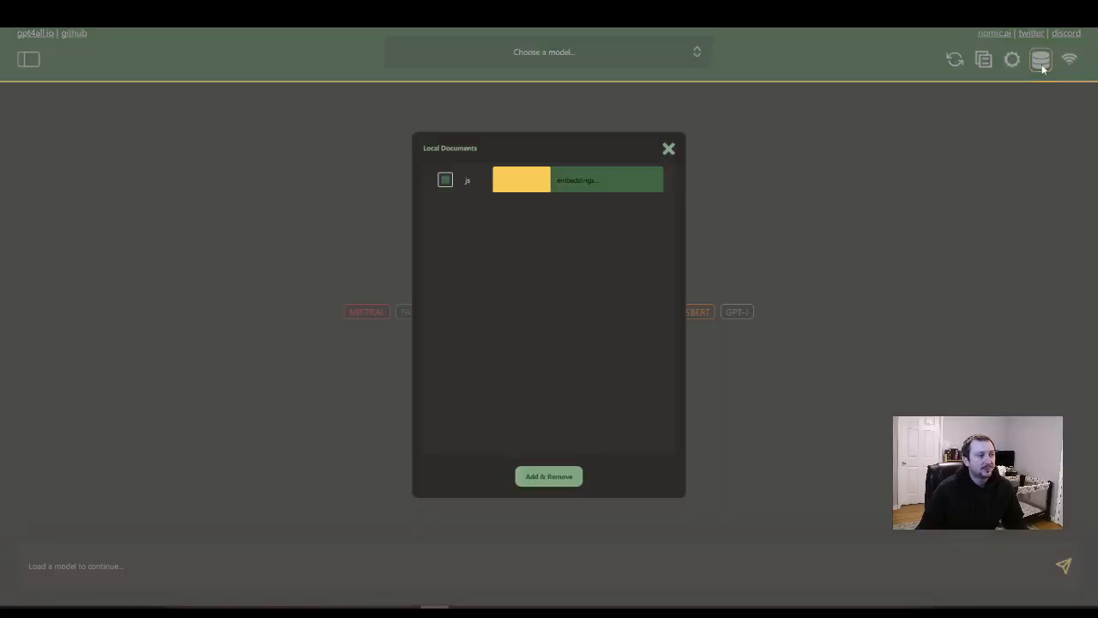
mouse_move(714, 164)
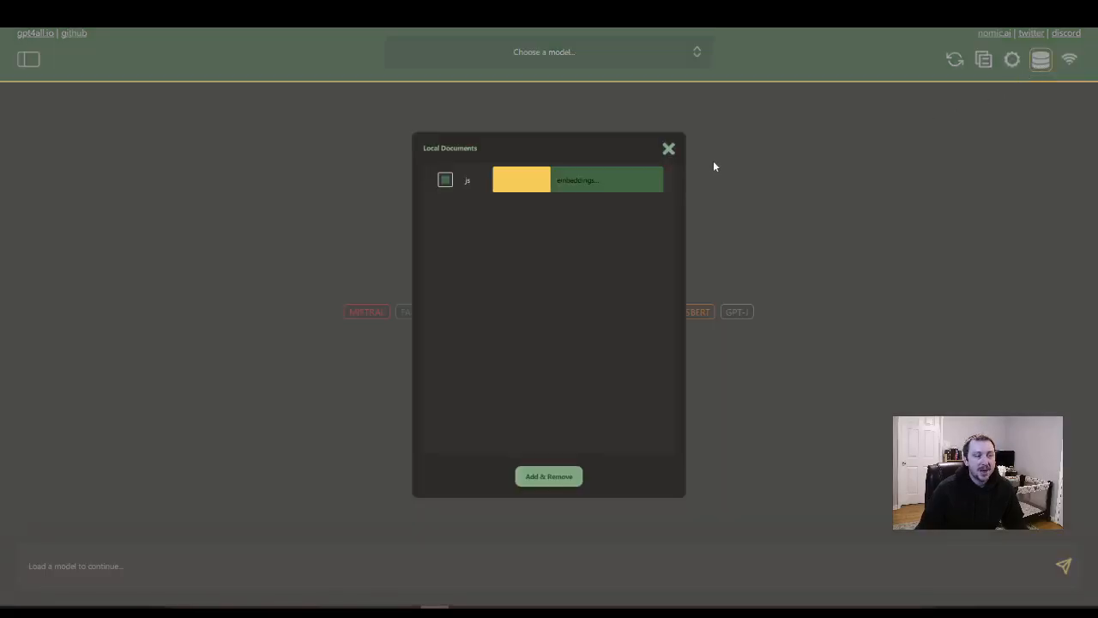
left_click(669, 148)
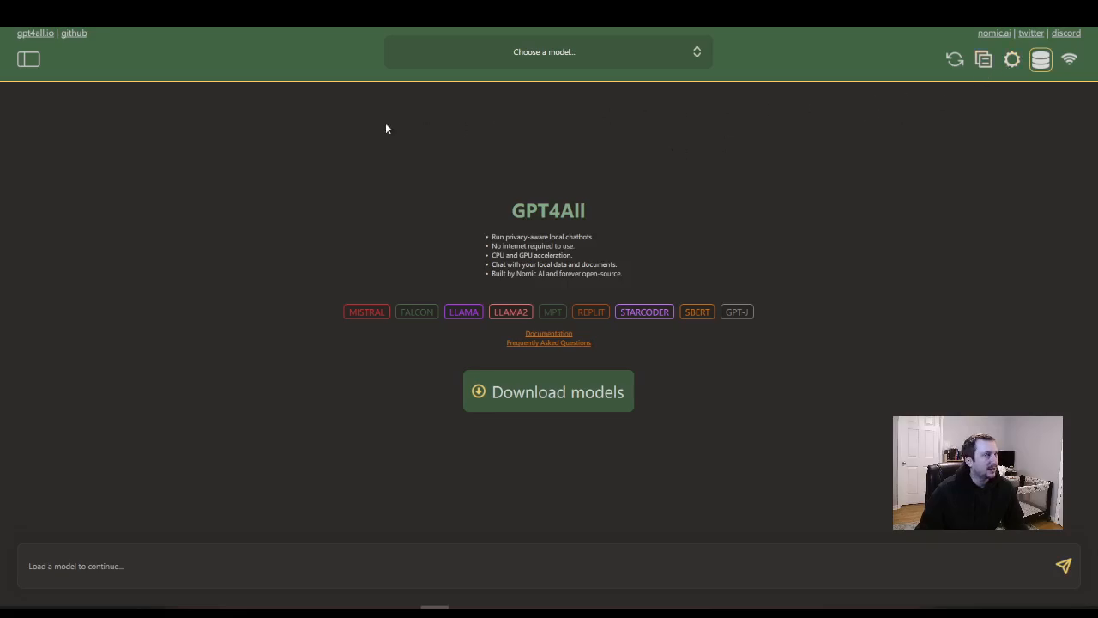
left_click(27, 59)
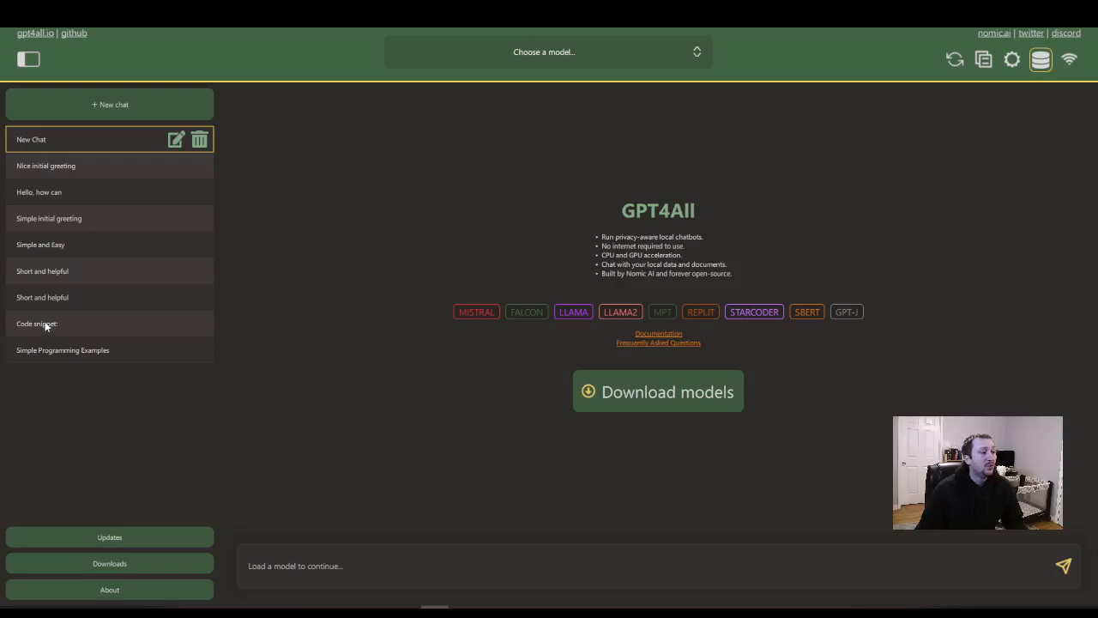
left_click(38, 323)
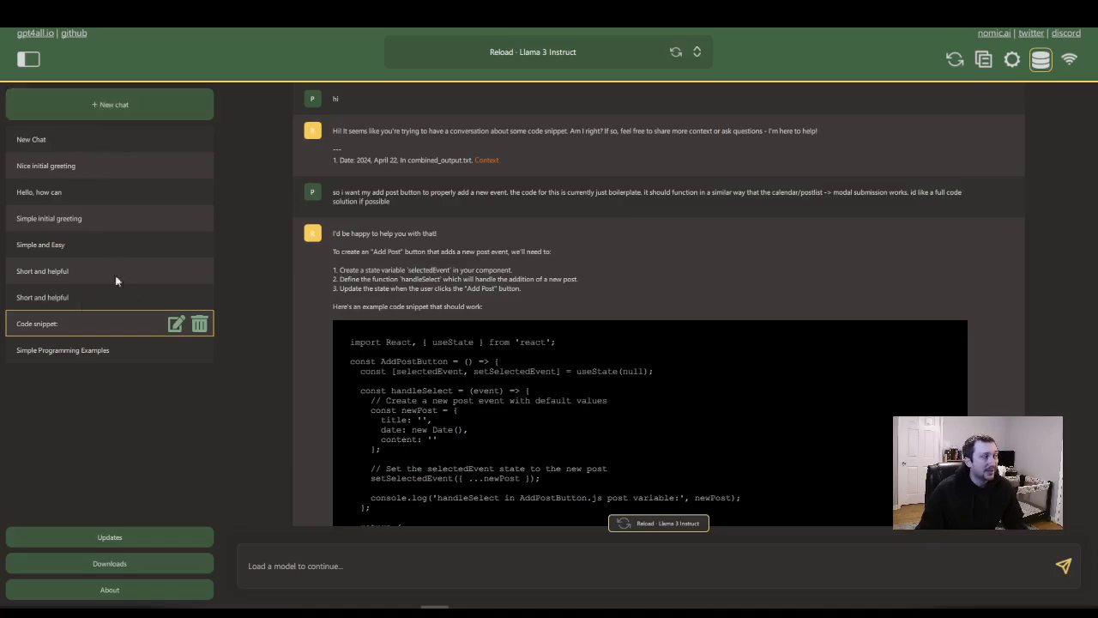
mouse_move(106, 354)
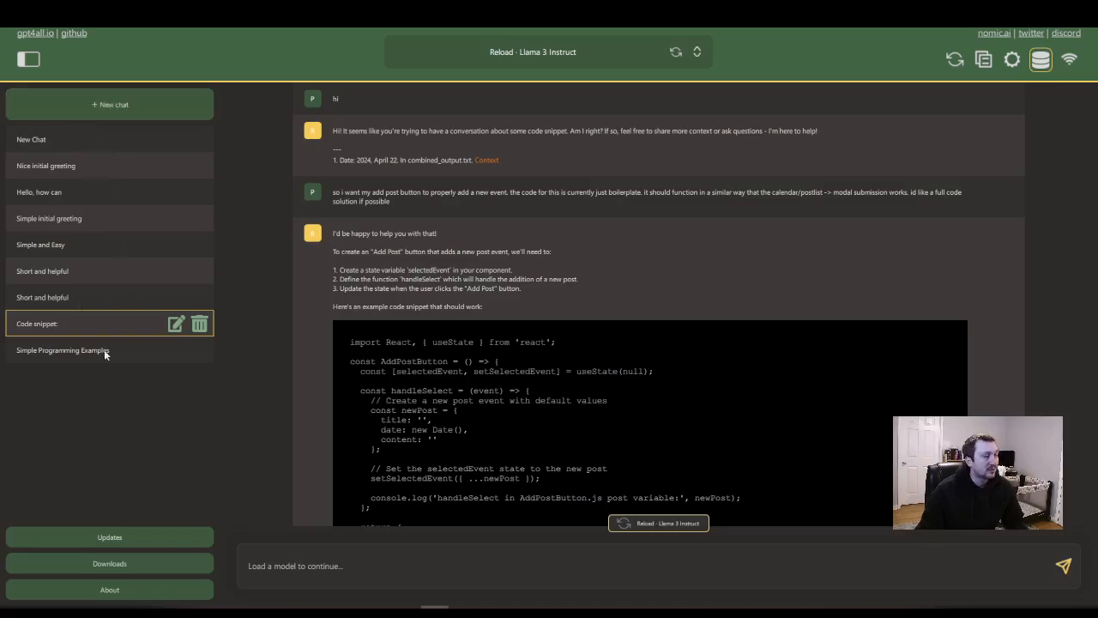
mouse_move(72, 236)
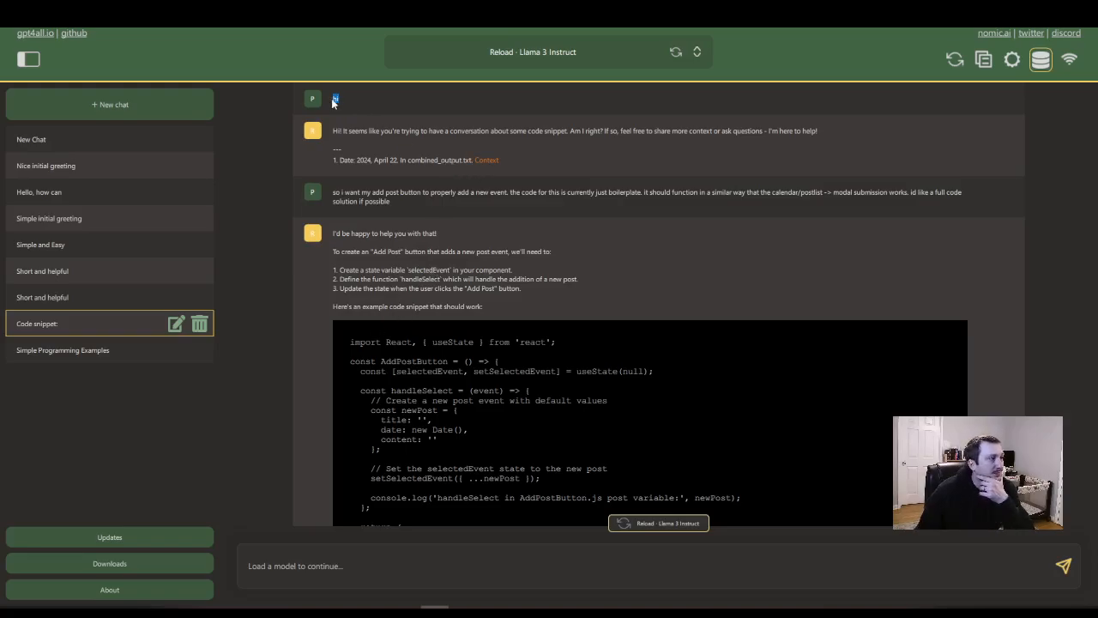
mouse_move(384, 185)
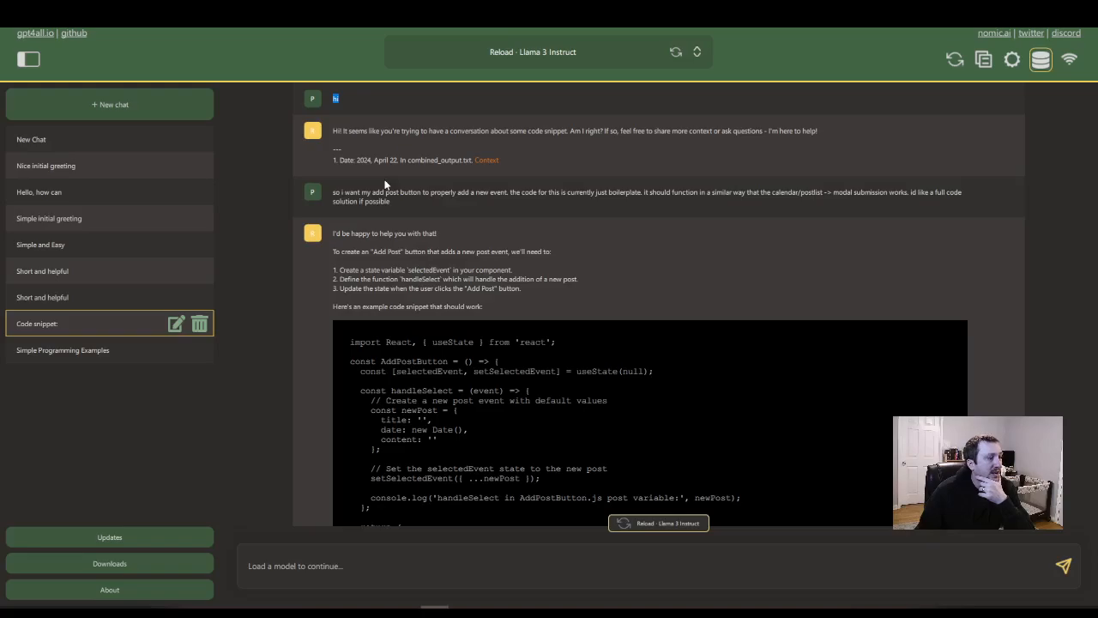
mouse_move(409, 216)
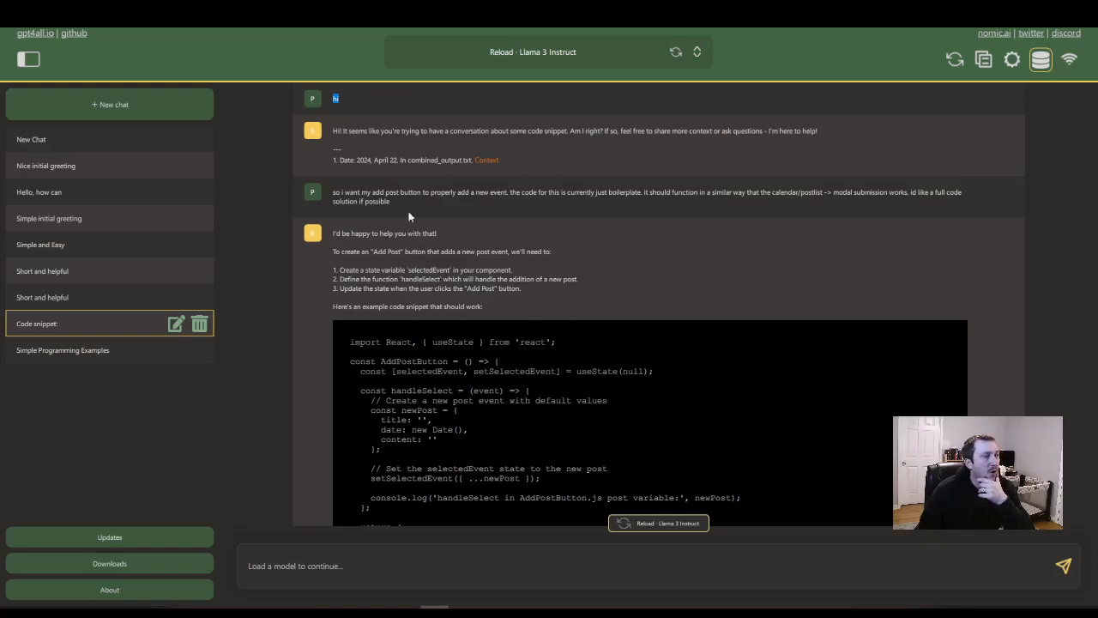
mouse_move(72, 86)
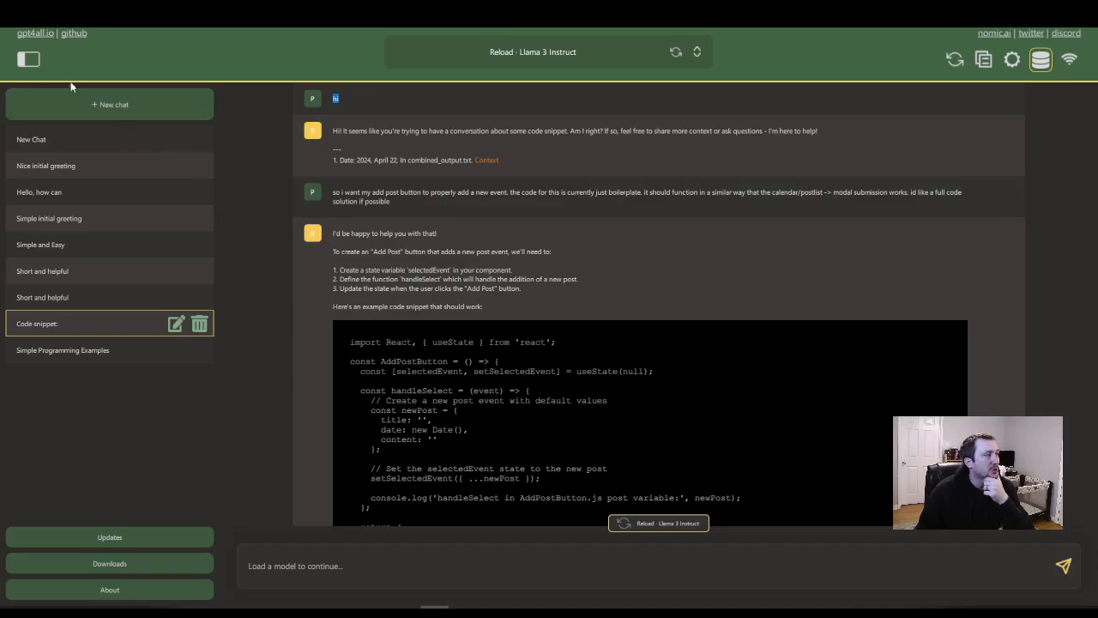
- Hide the sidebar and check the js collection's embedding progress, then close the popup
left_click(28, 58)
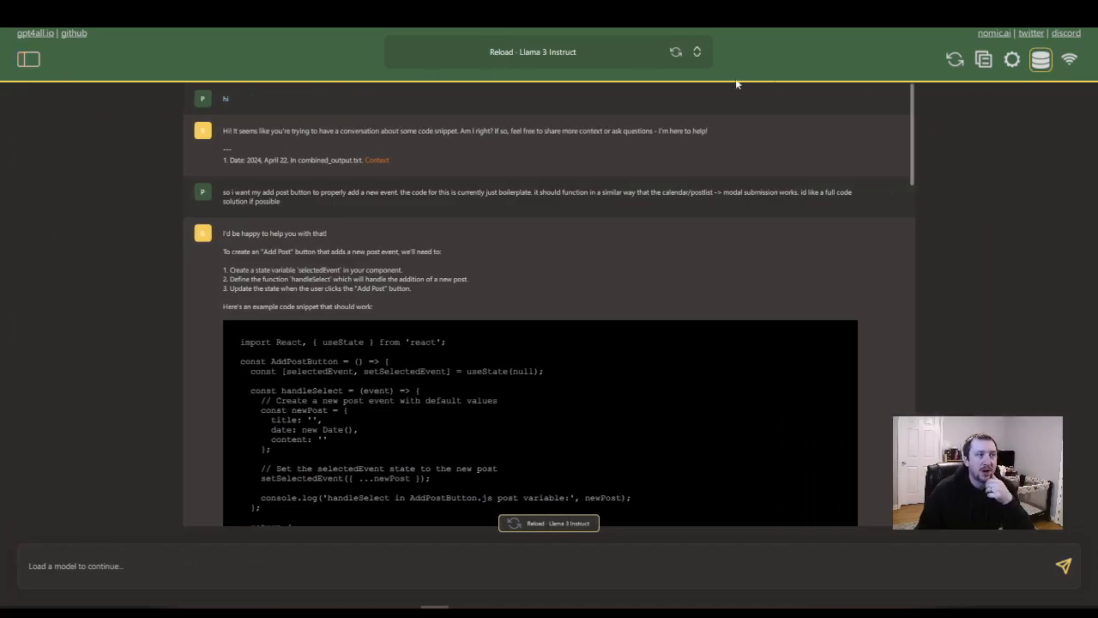
left_click(532, 51)
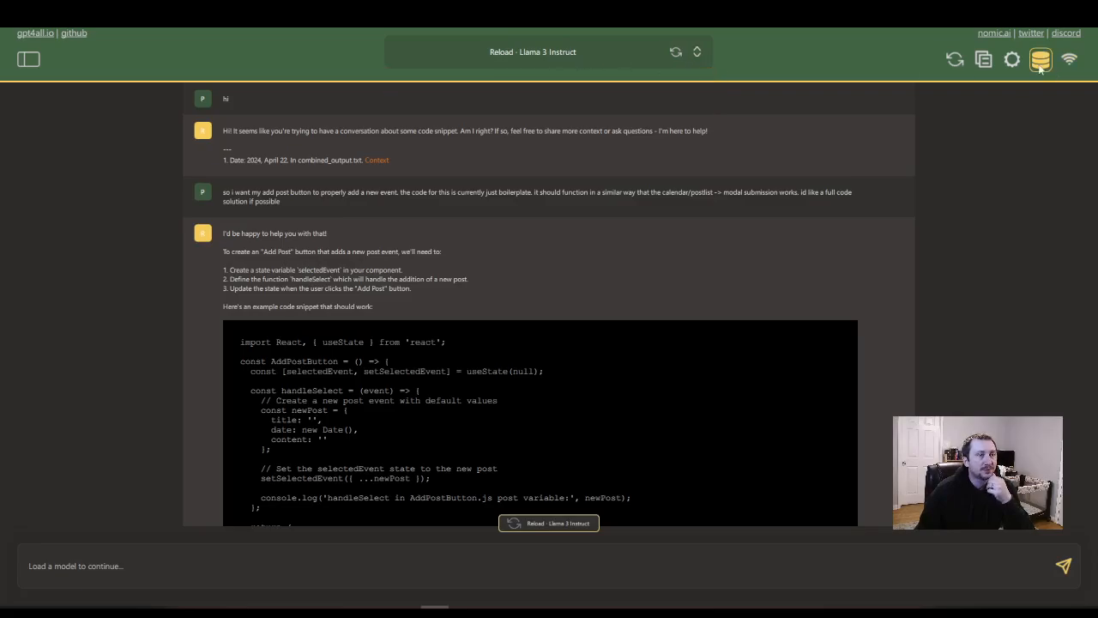
left_click(1040, 59)
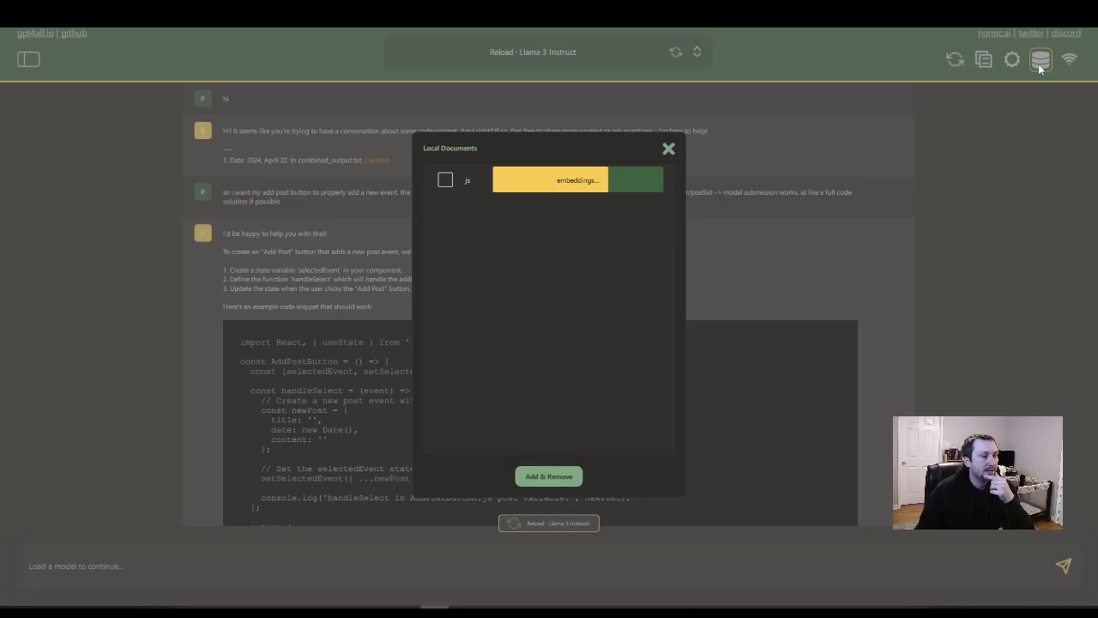
left_click(532, 52)
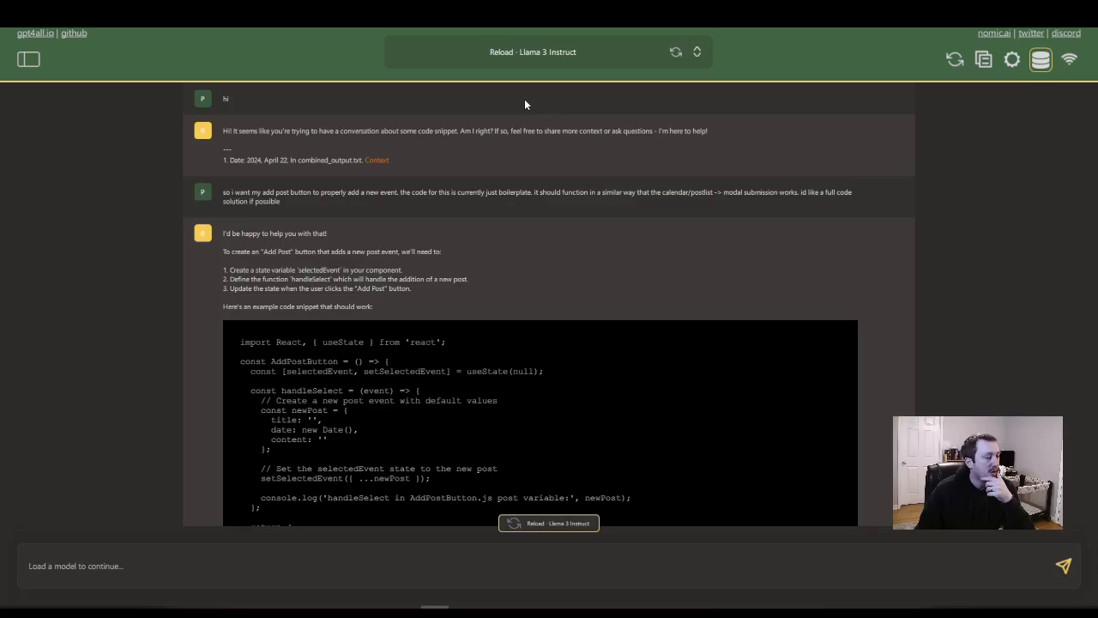
mouse_move(587, 436)
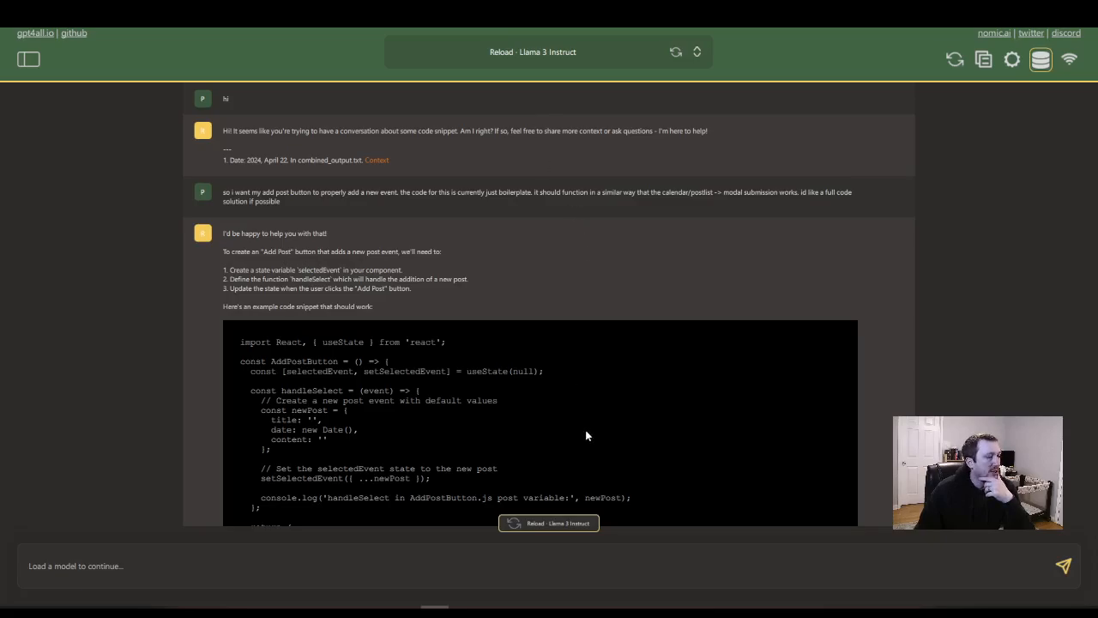
- Close the Local Documents list while js embeds and start a fresh empty chat with no model
left_click(27, 59)
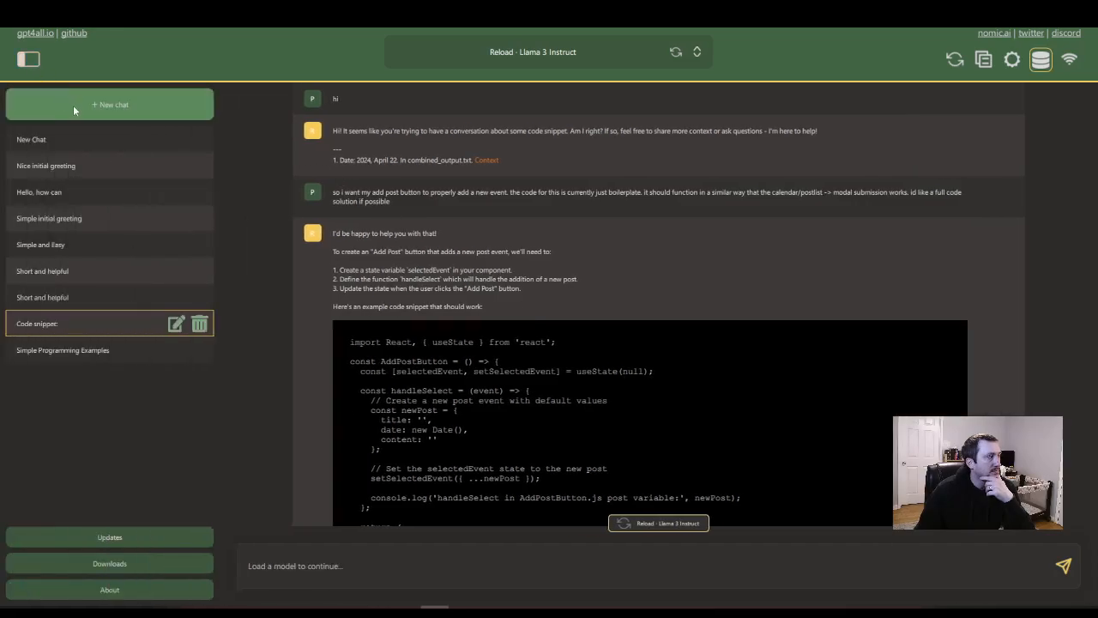
mouse_move(329, 127)
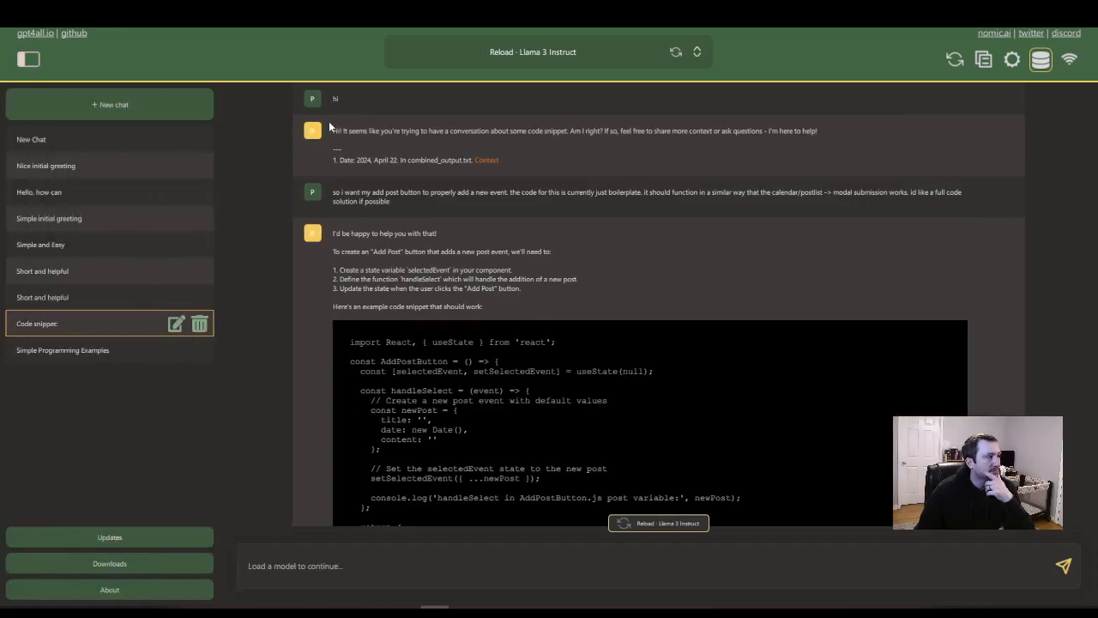
mouse_move(110, 105)
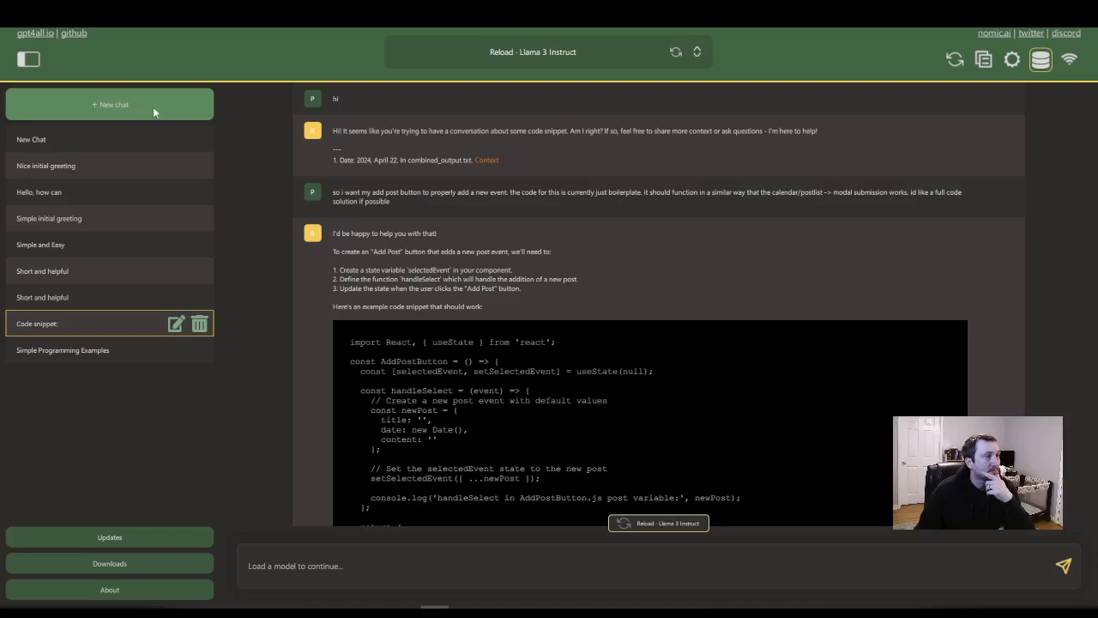
mouse_move(1040, 58)
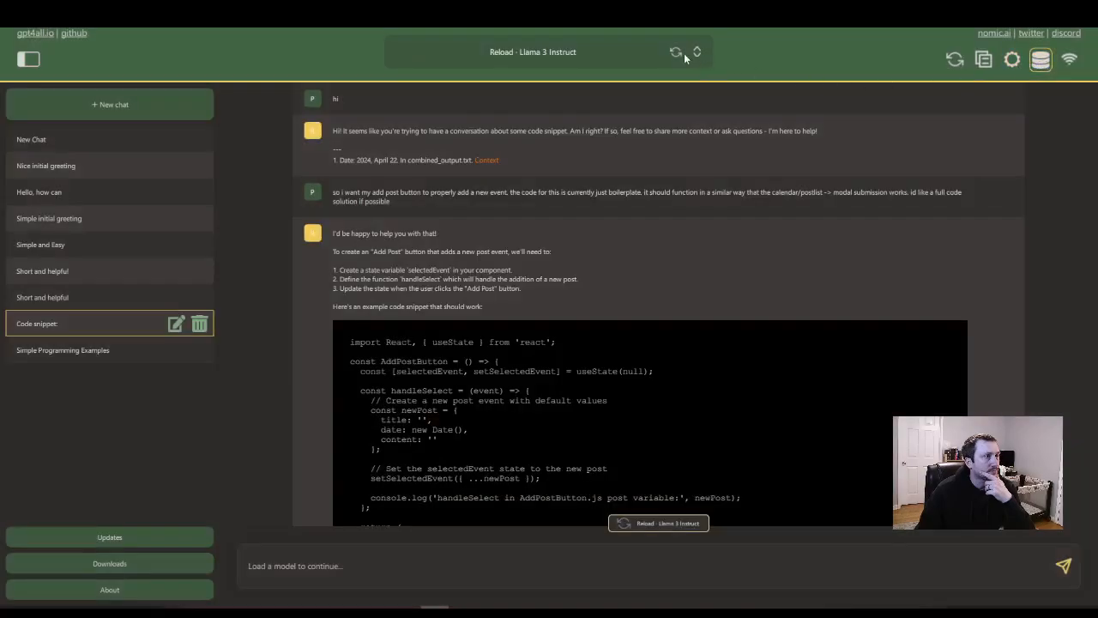
mouse_move(747, 172)
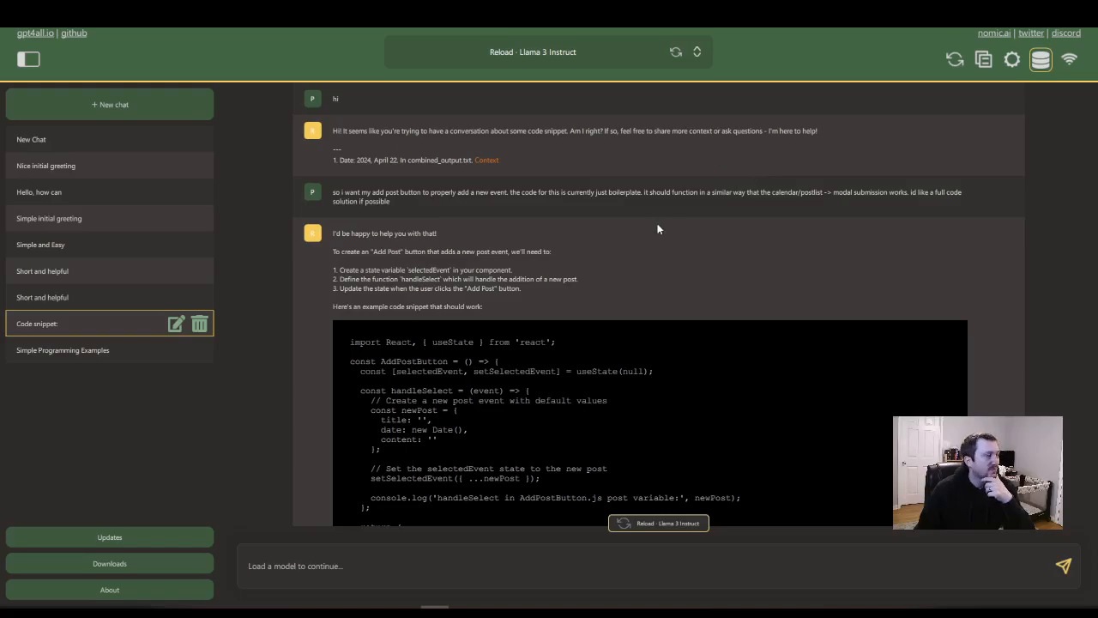
mouse_move(884, 117)
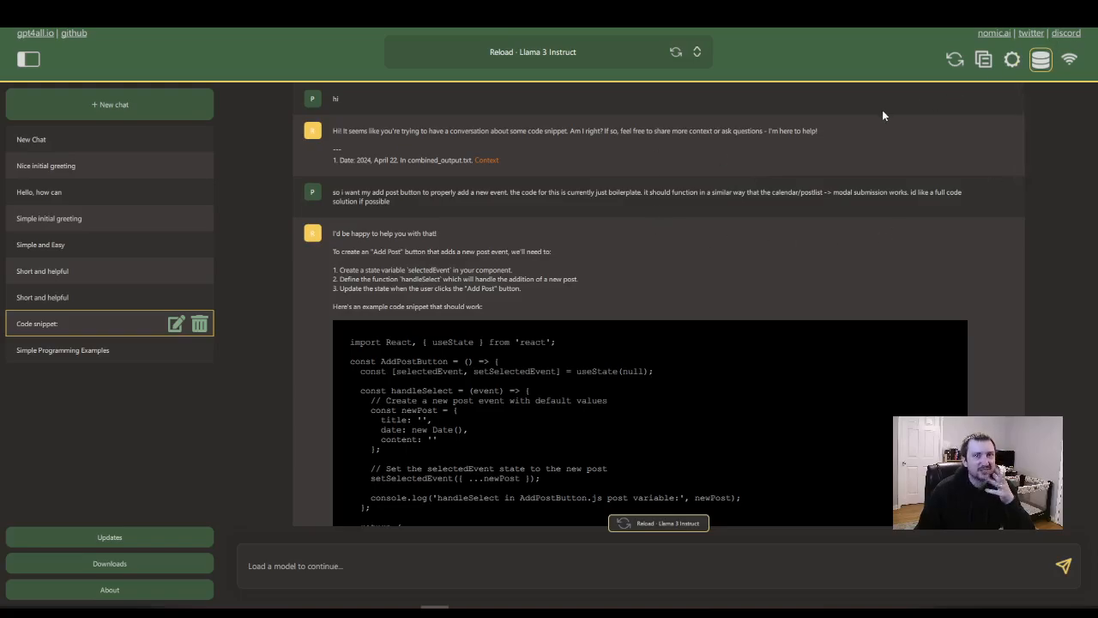
mouse_move(879, 123)
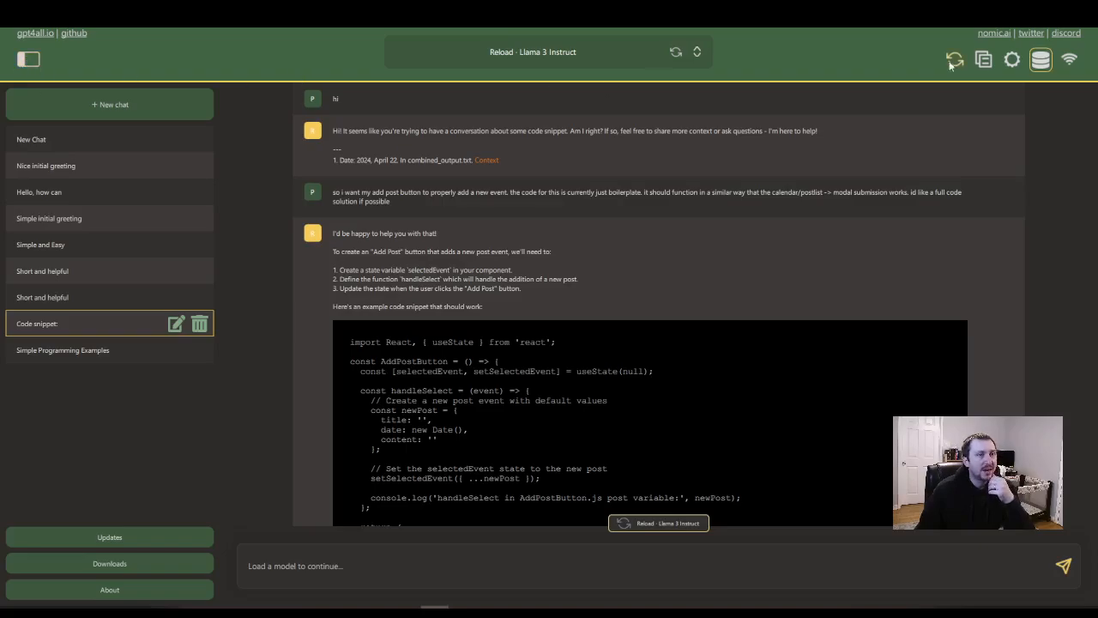
left_click(1040, 58)
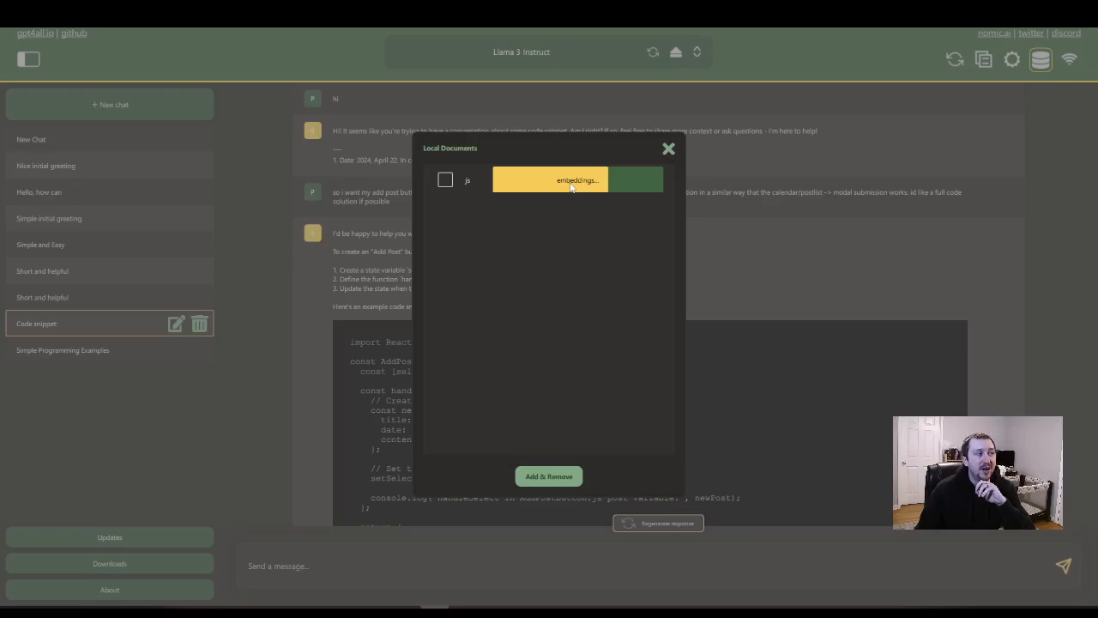
left_click(446, 181)
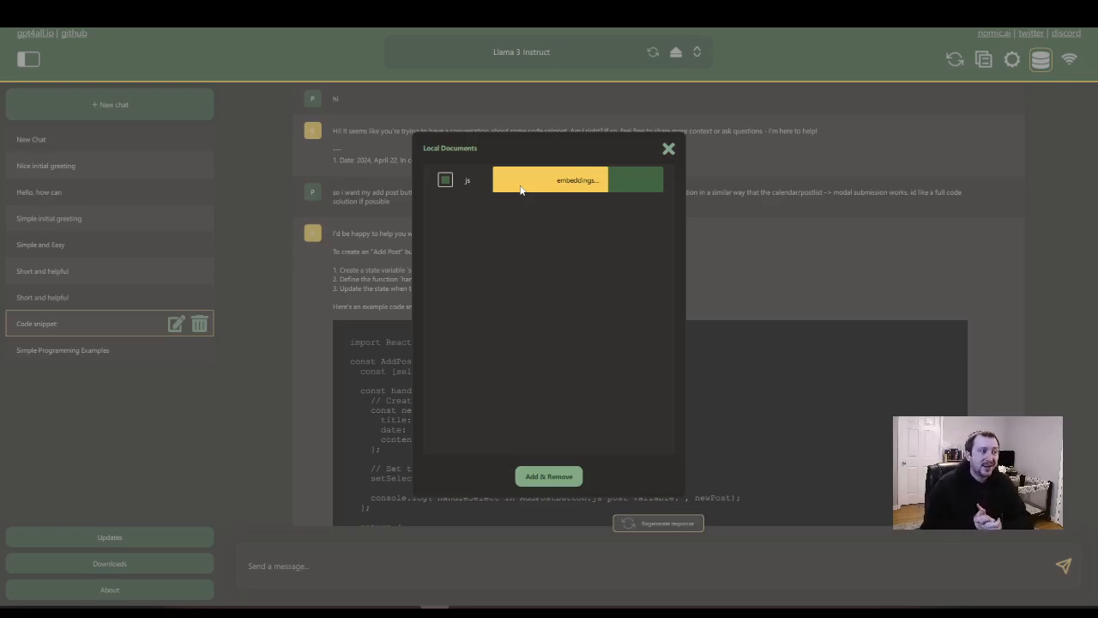
mouse_move(606, 155)
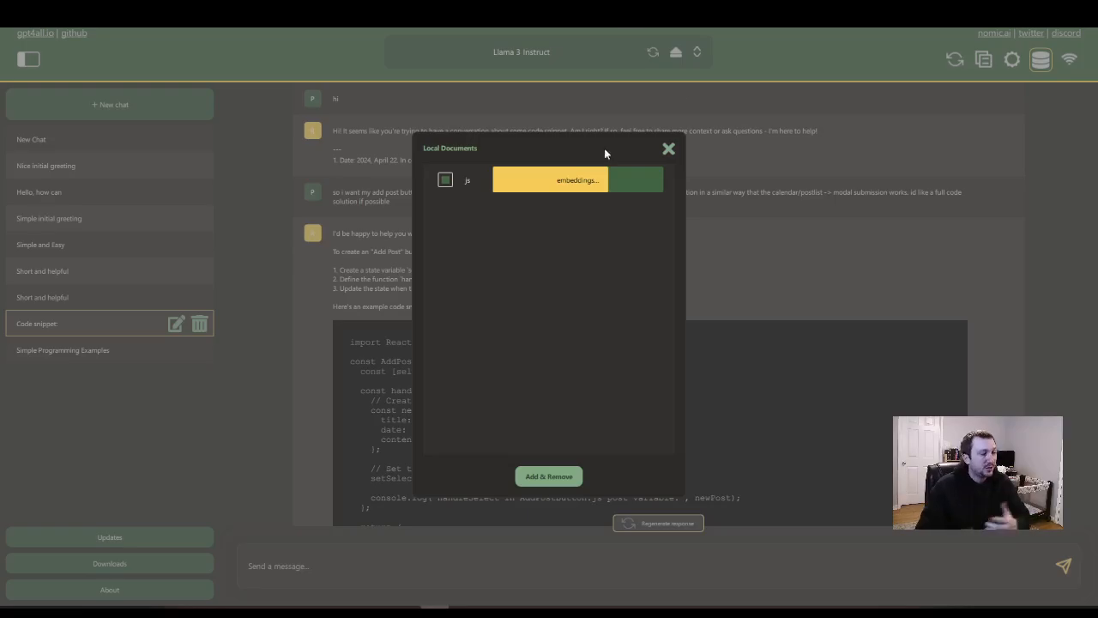
left_click(669, 147)
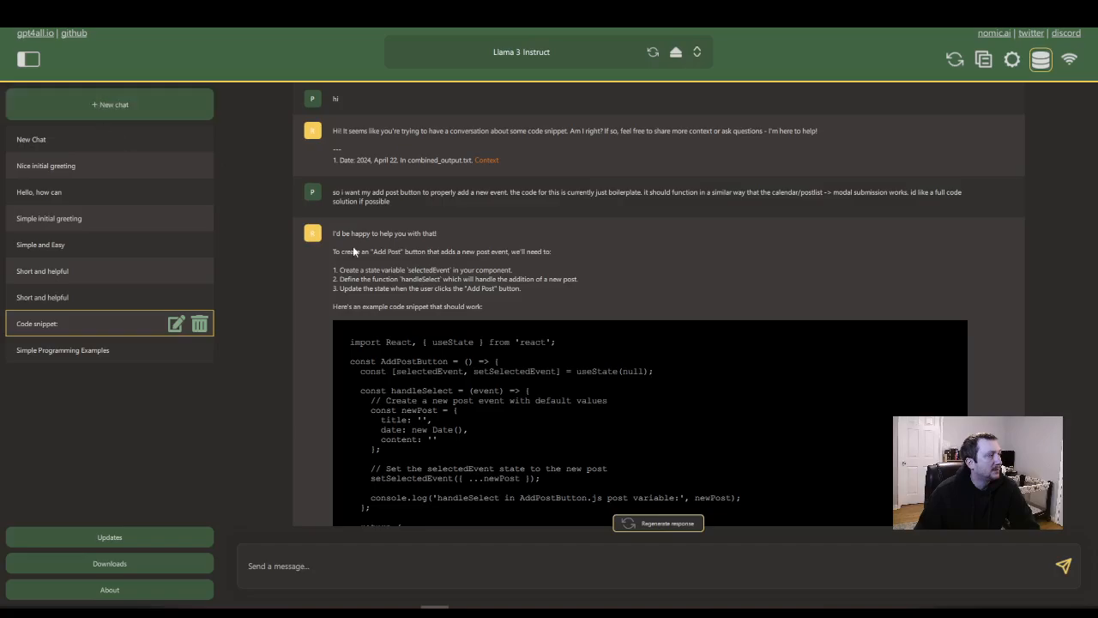
scroll("down", 3)
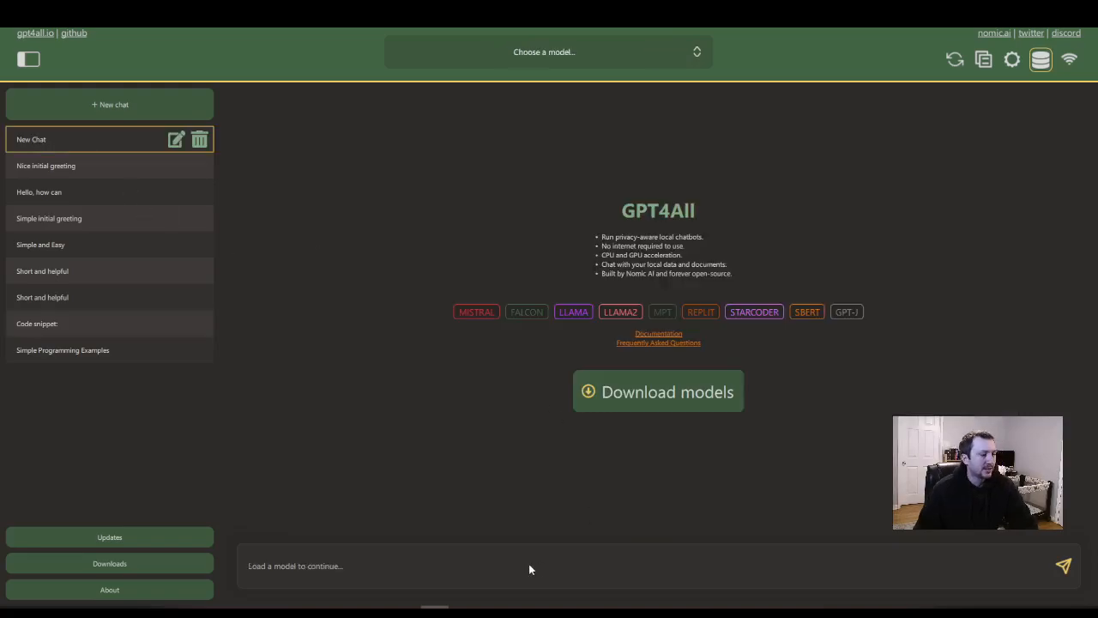
- Load Llama 3 Instruct in the new chat, send 'hi', and watch GPU usage in Task Manager
left_click(545, 51)
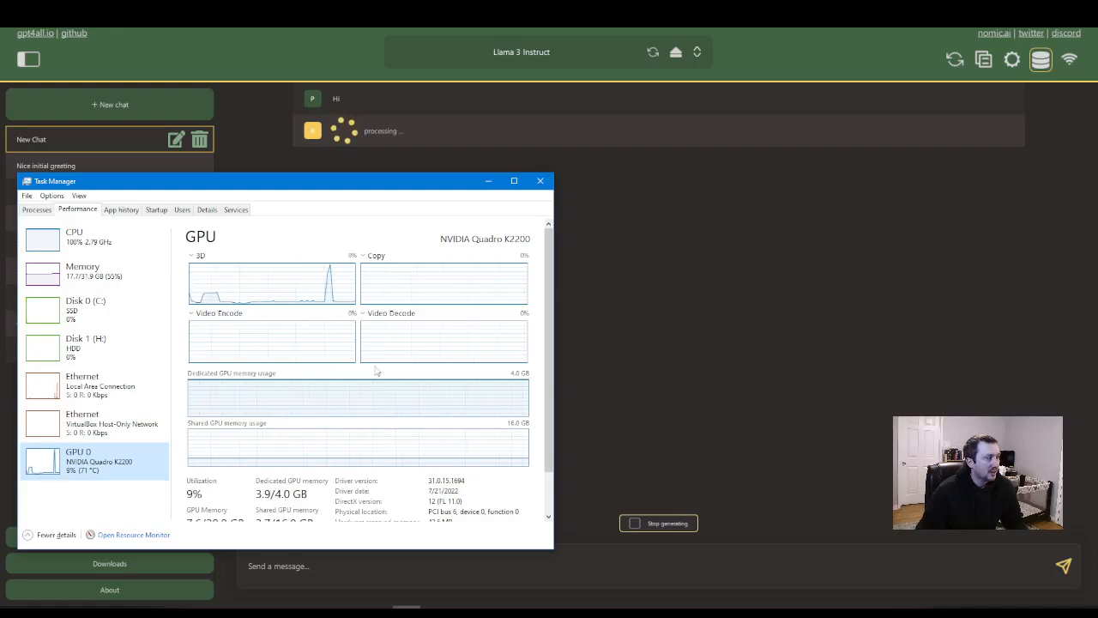
mouse_move(117, 243)
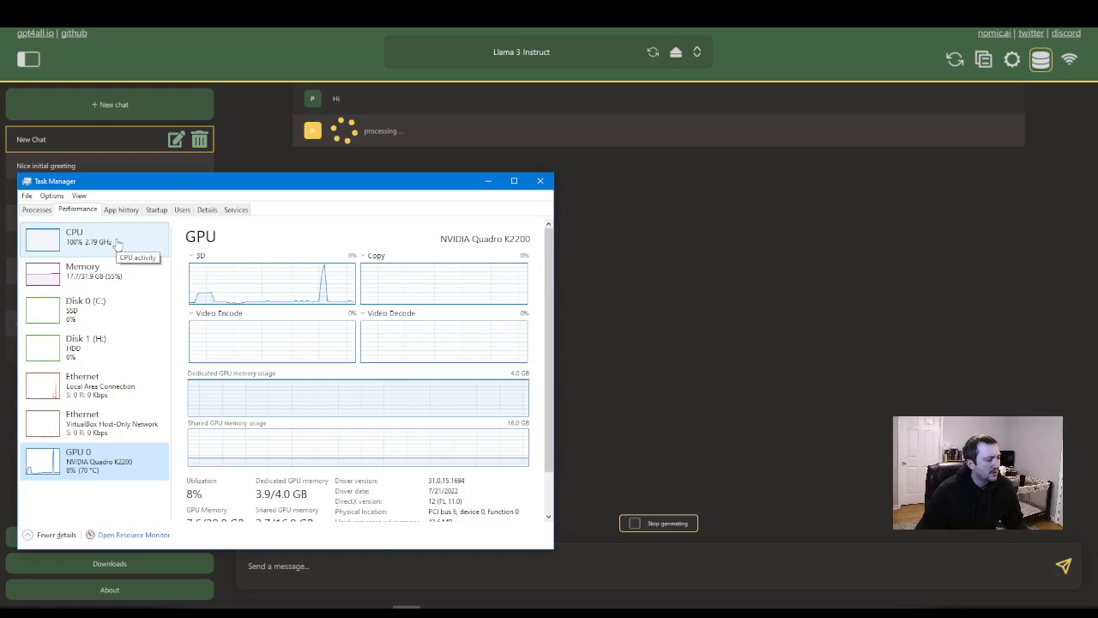
left_click(74, 237)
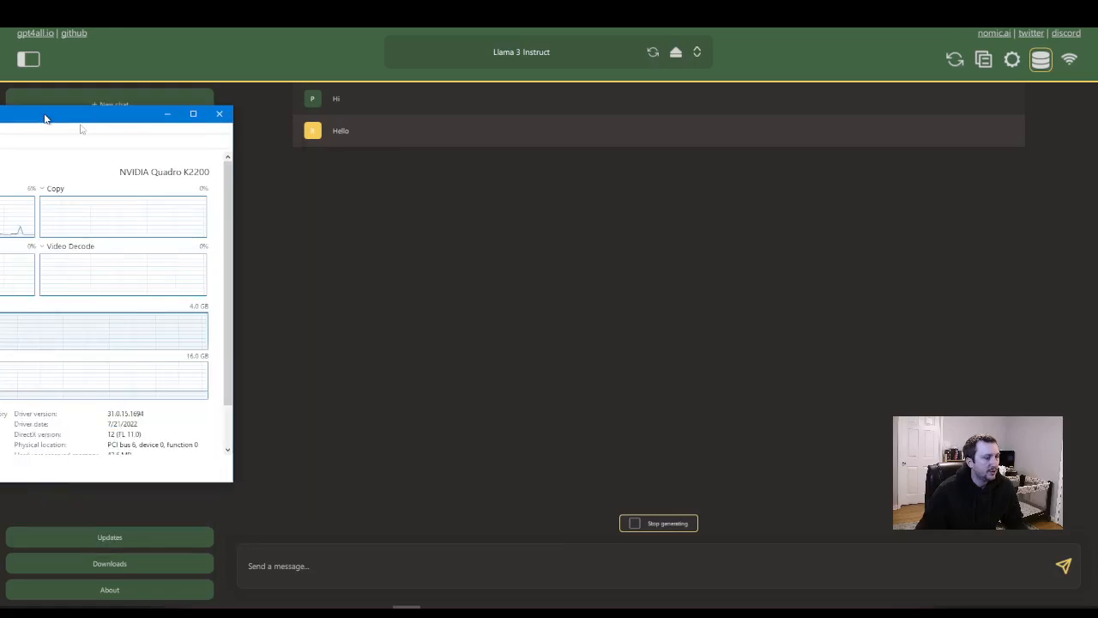
left_click(219, 113)
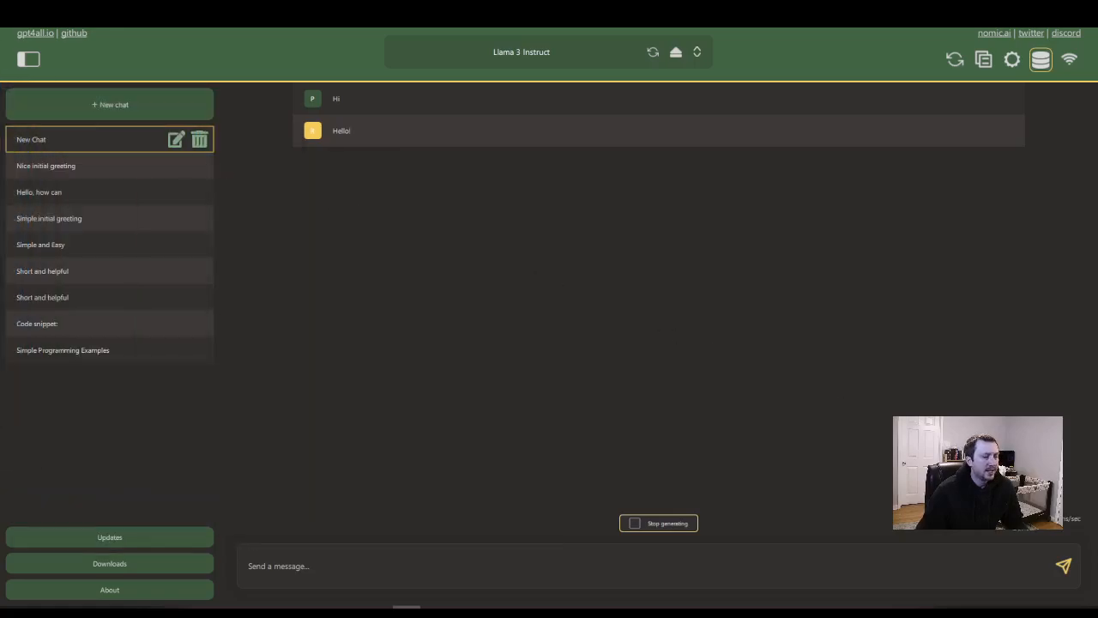
mouse_move(309, 278)
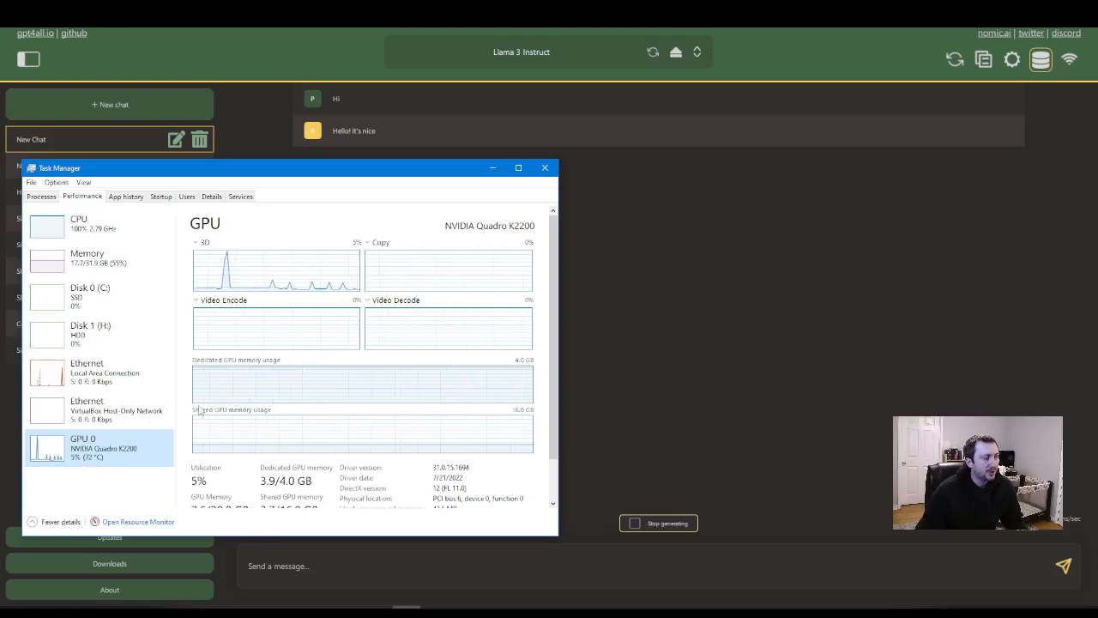
mouse_move(99, 467)
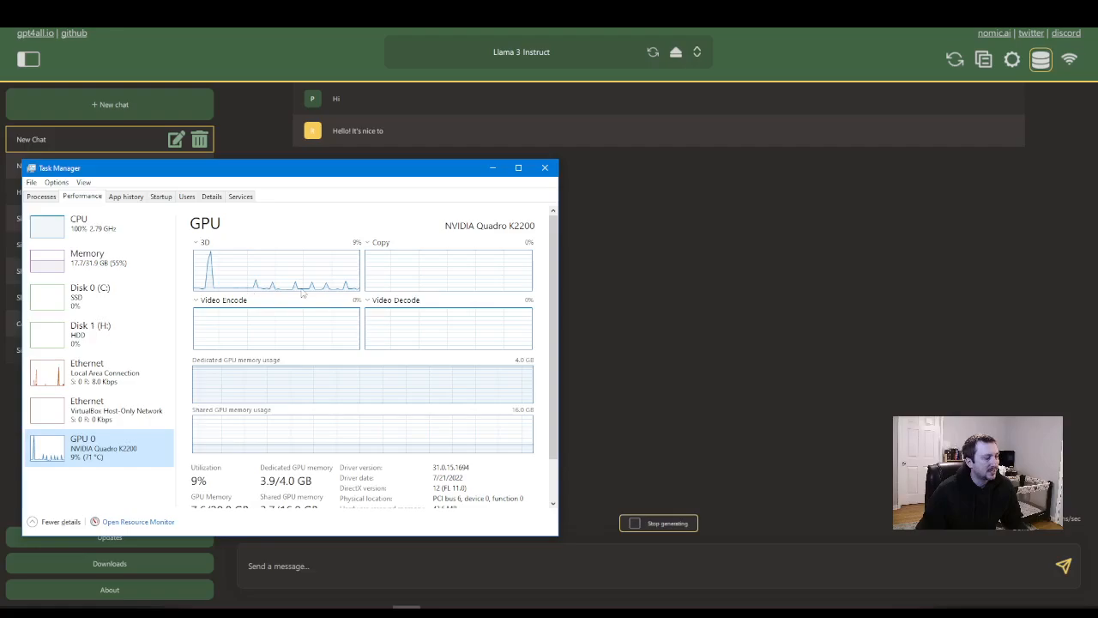
left_click(545, 168)
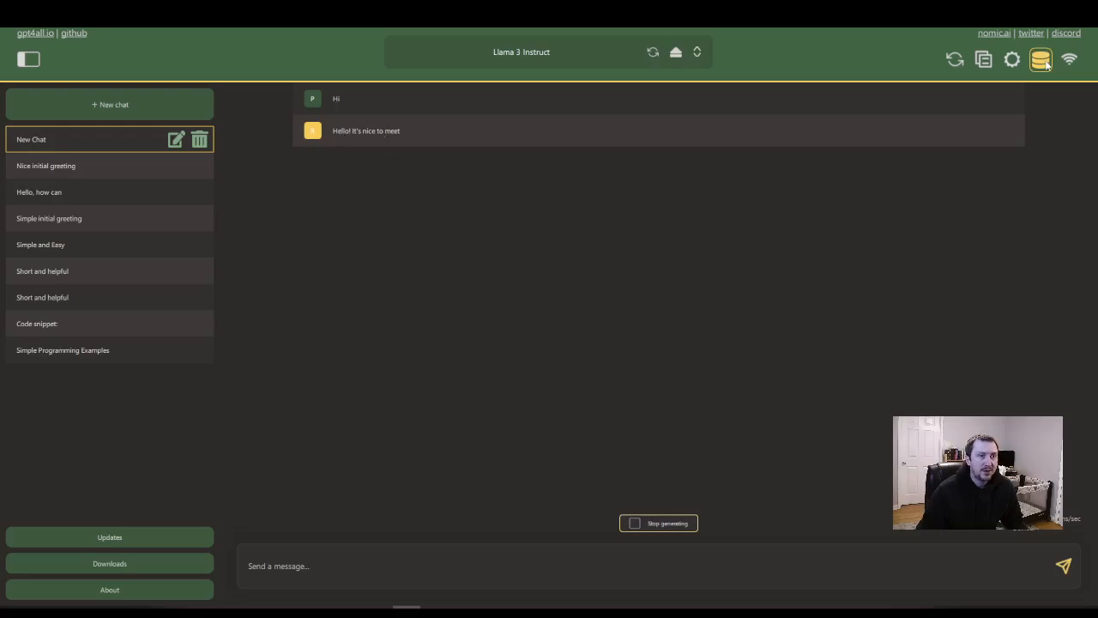
- Check the js collection's embedding status in LocalDocs and close it as the greeting reply finishes
left_click(1040, 58)
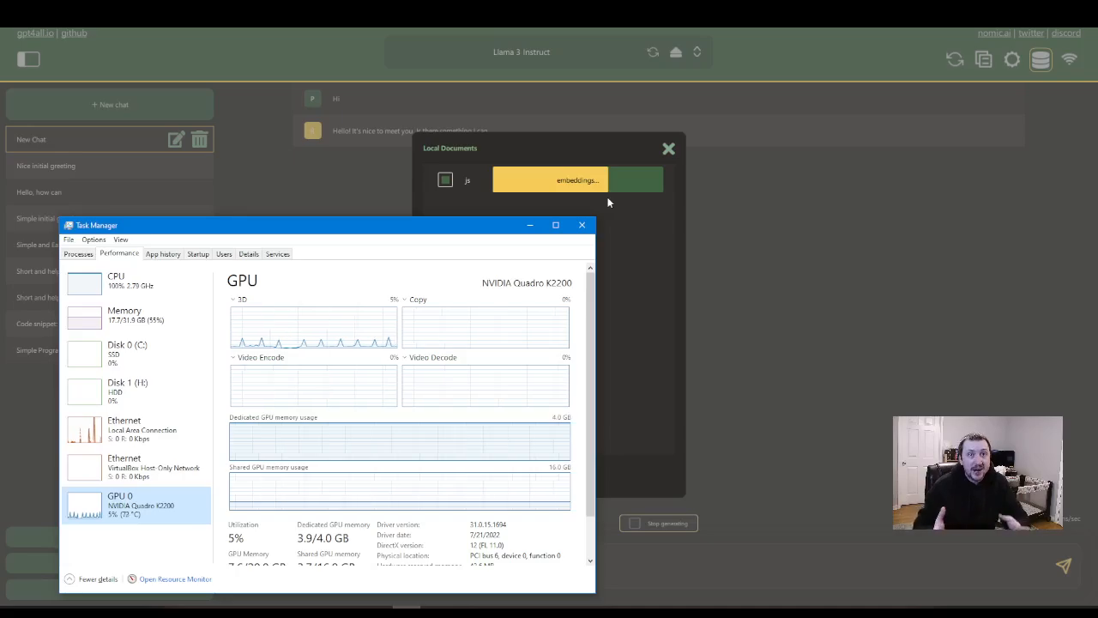
mouse_move(467, 254)
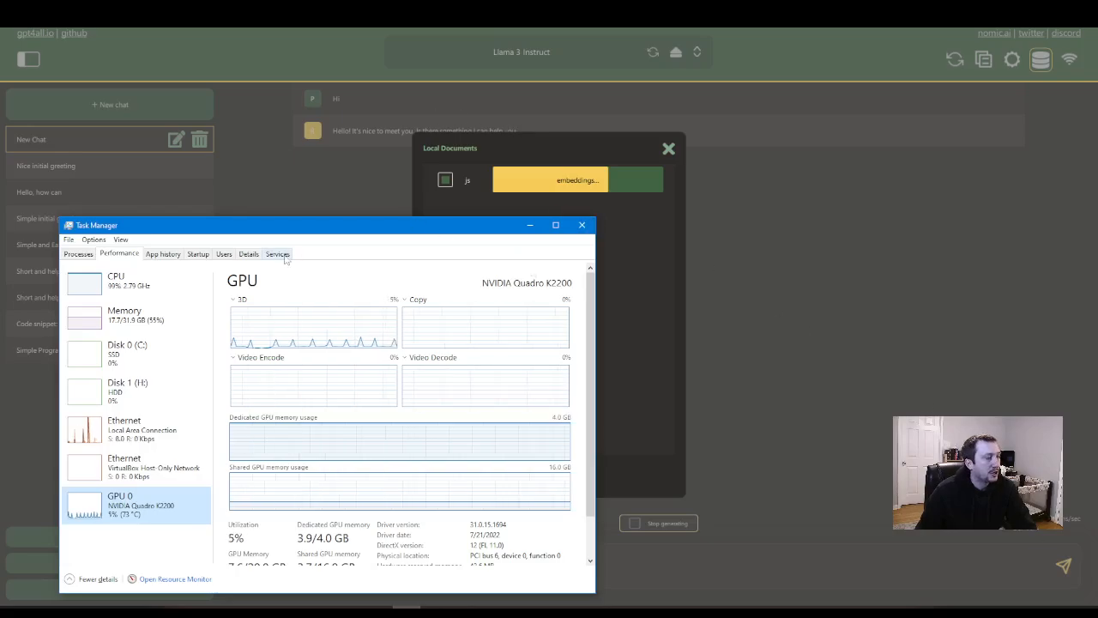
left_click(583, 225)
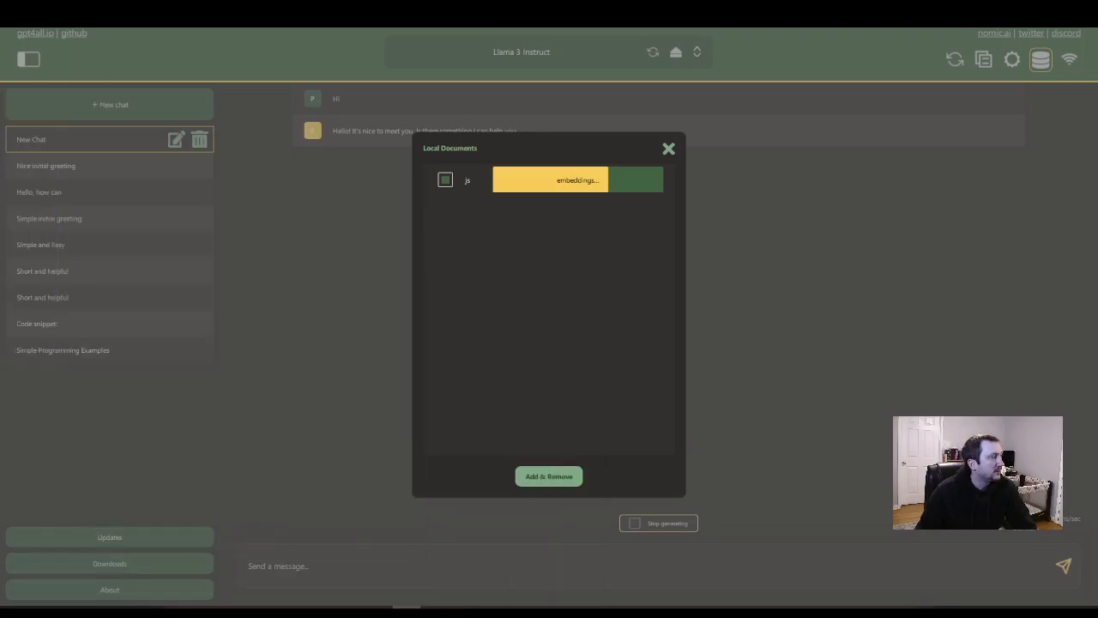
left_click(669, 147)
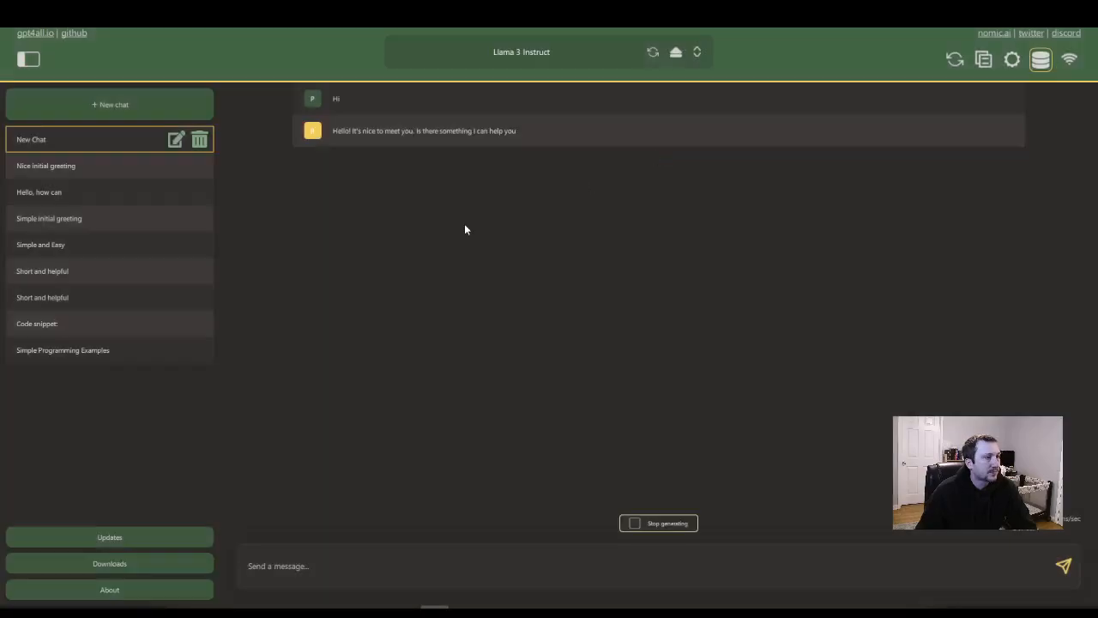
mouse_move(626, 444)
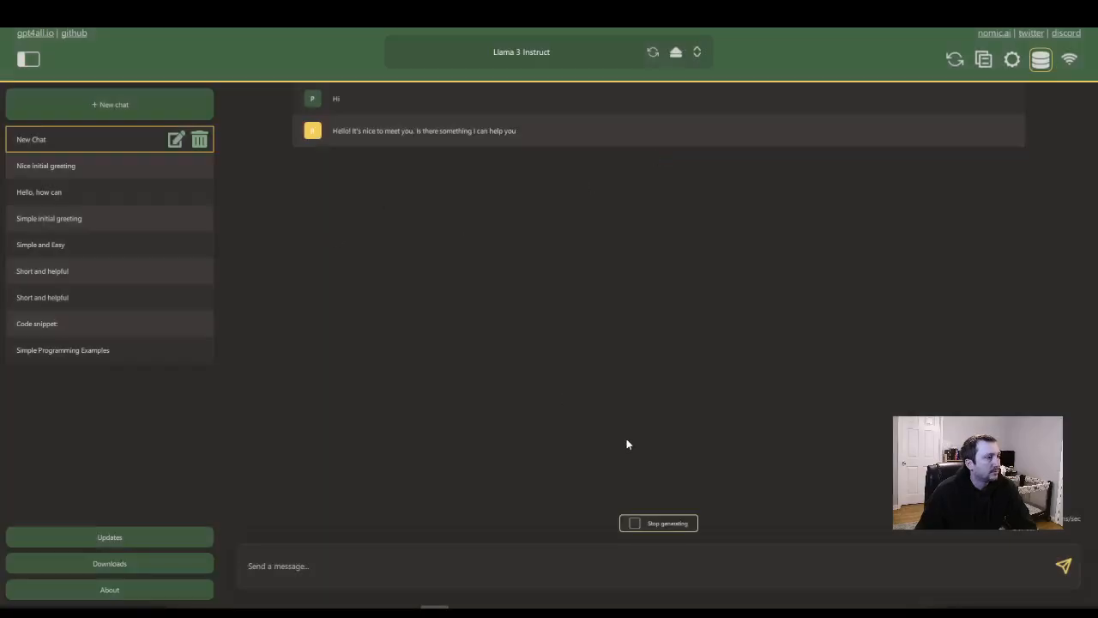
mouse_move(518, 476)
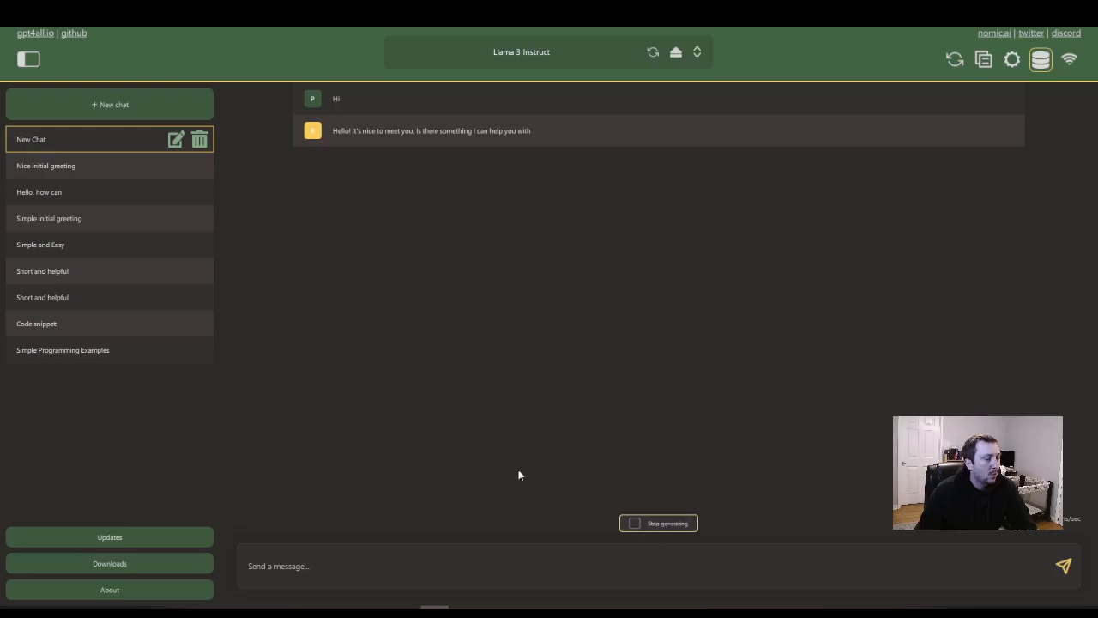
mouse_move(514, 463)
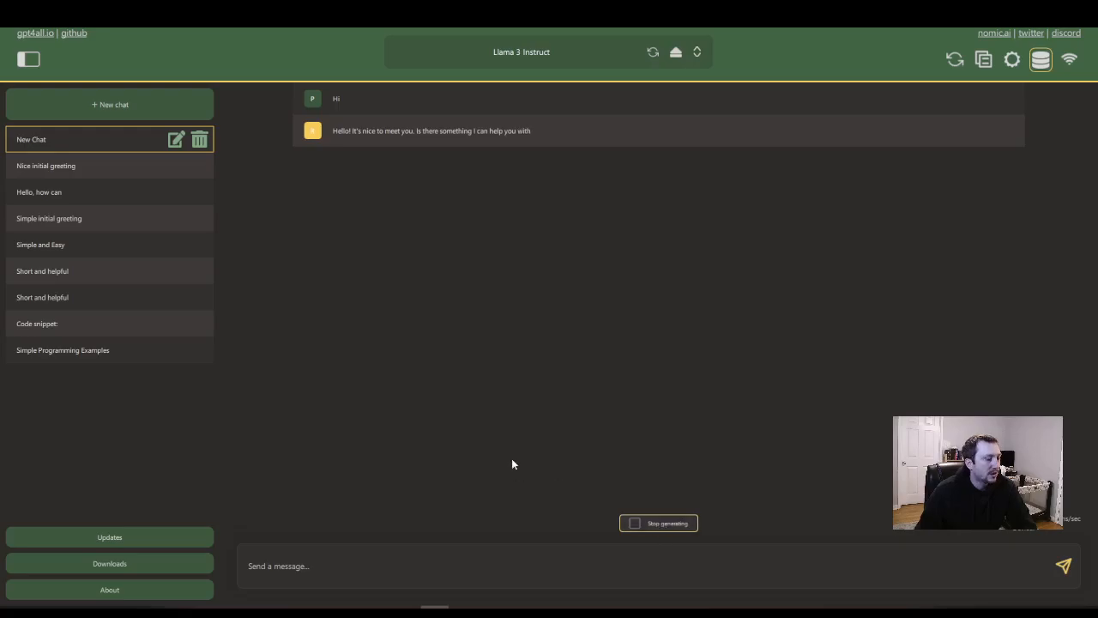
mouse_move(644, 501)
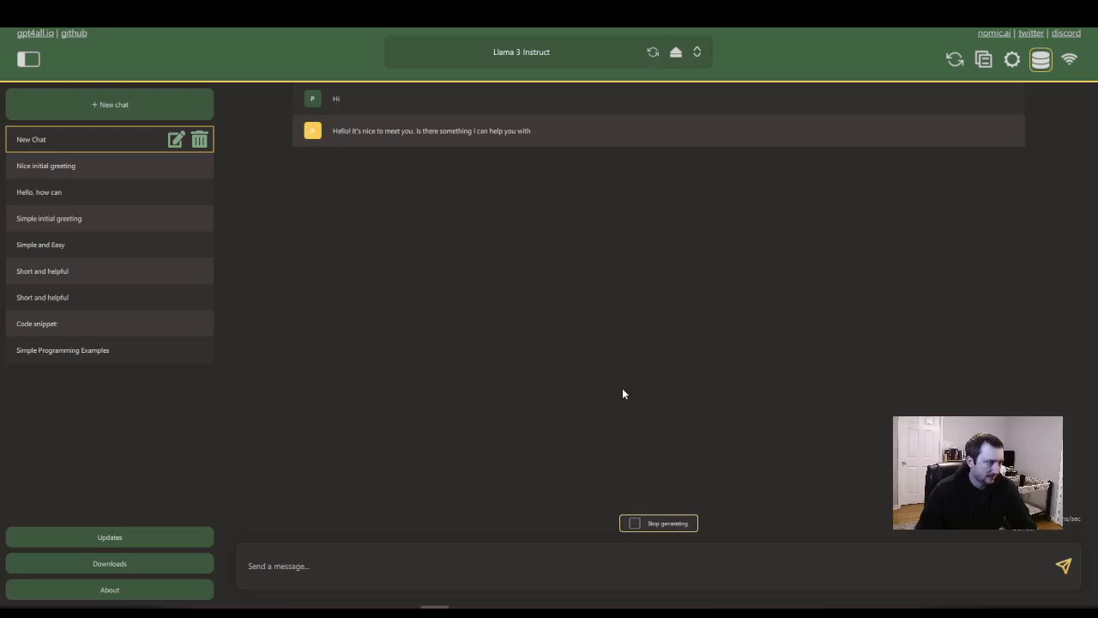
mouse_move(354, 217)
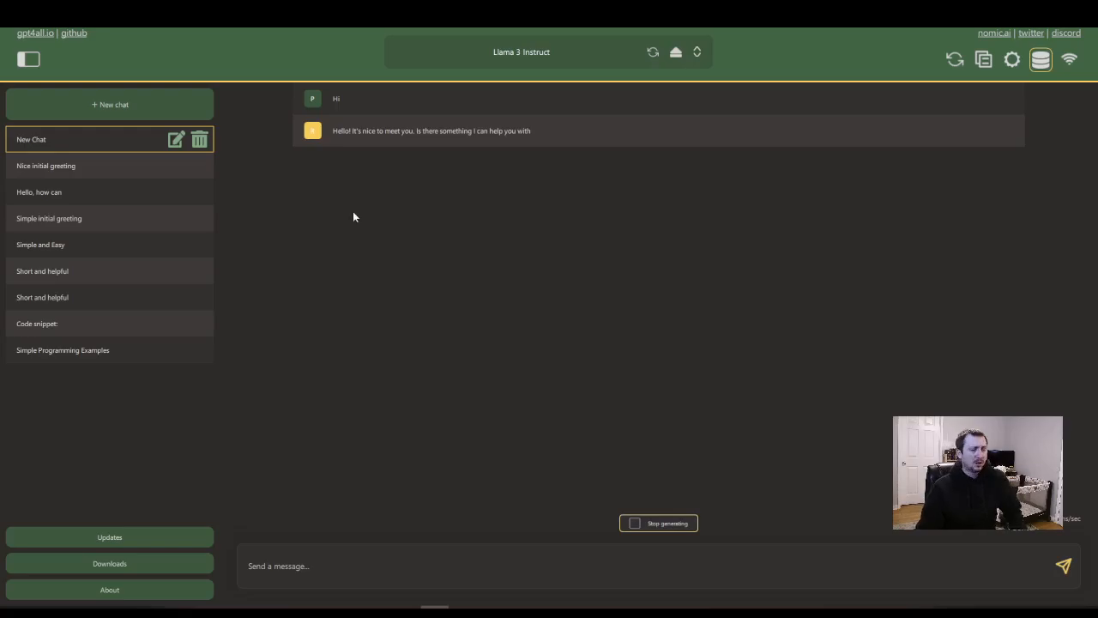
mouse_move(419, 316)
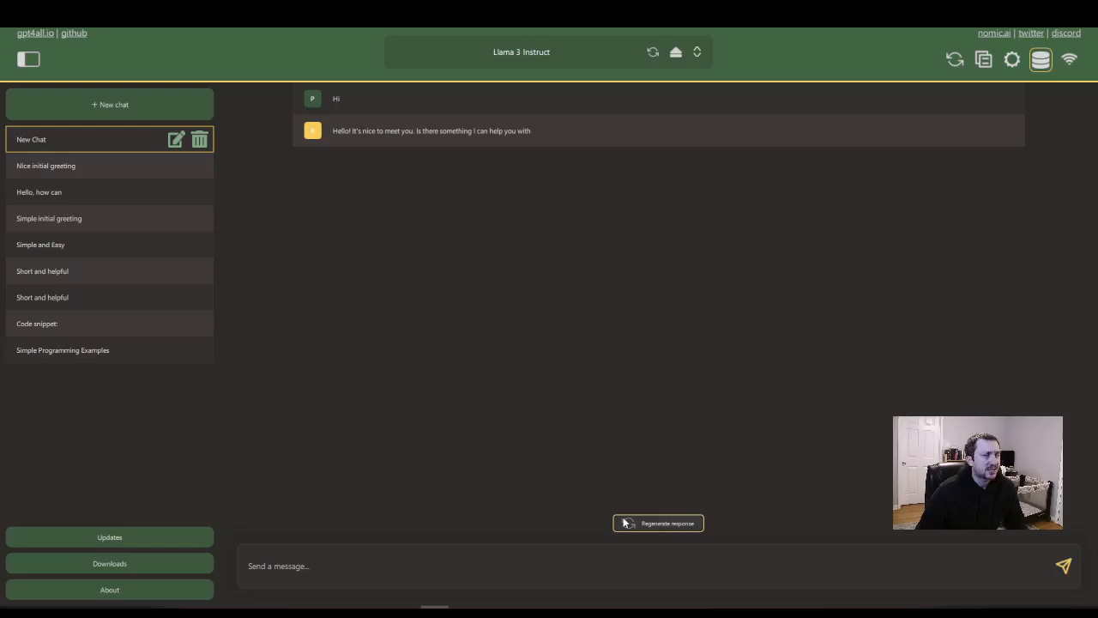
mouse_move(279, 391)
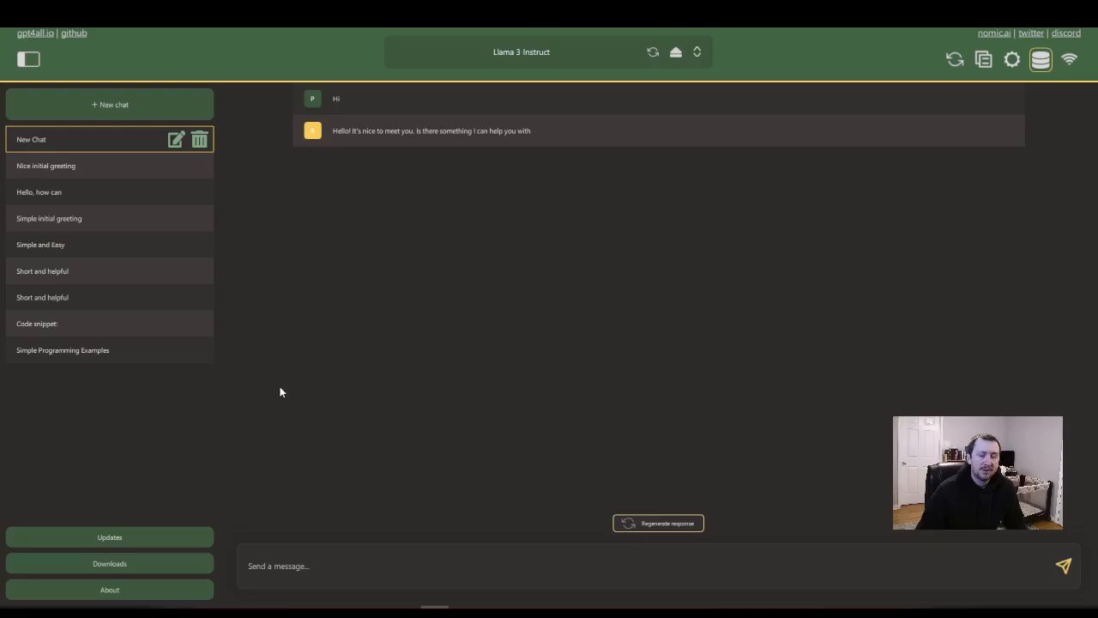
mouse_move(75, 292)
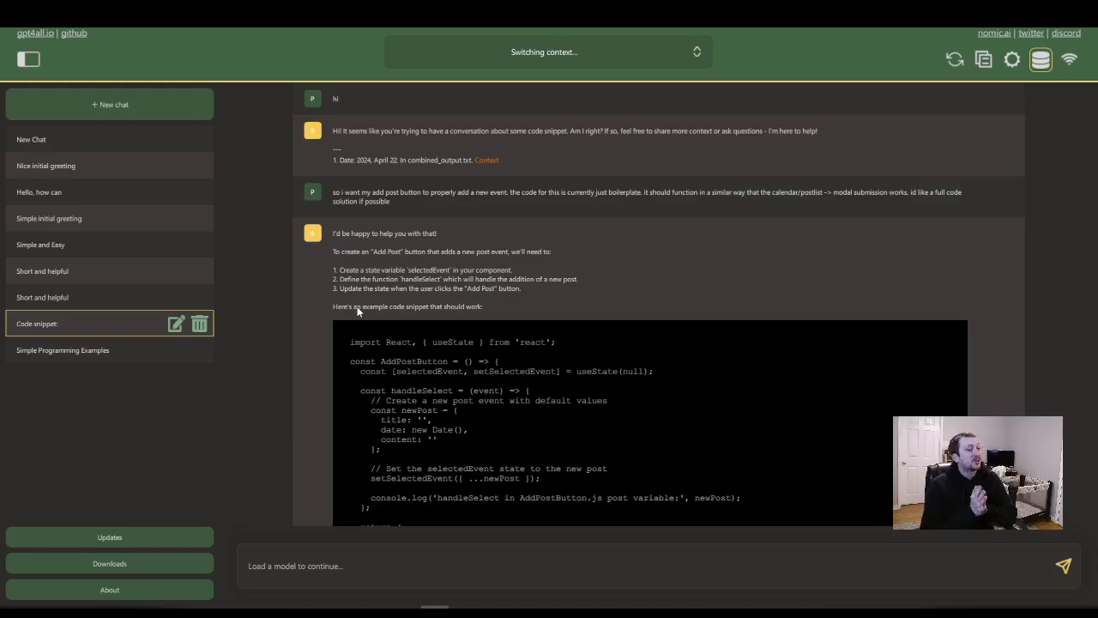
mouse_move(456, 318)
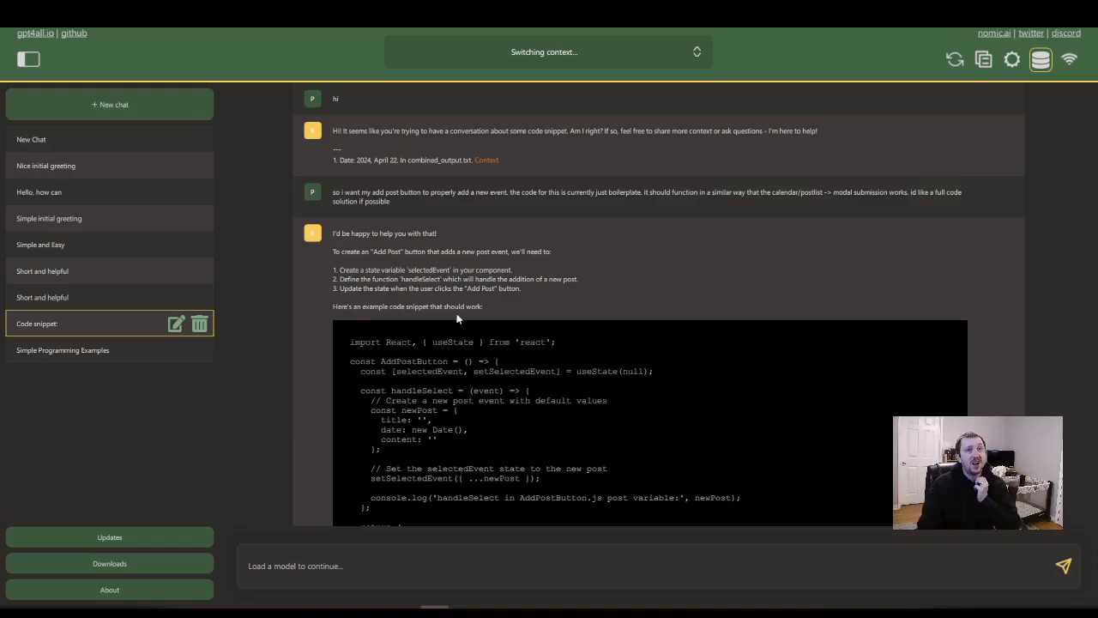
mouse_move(484, 176)
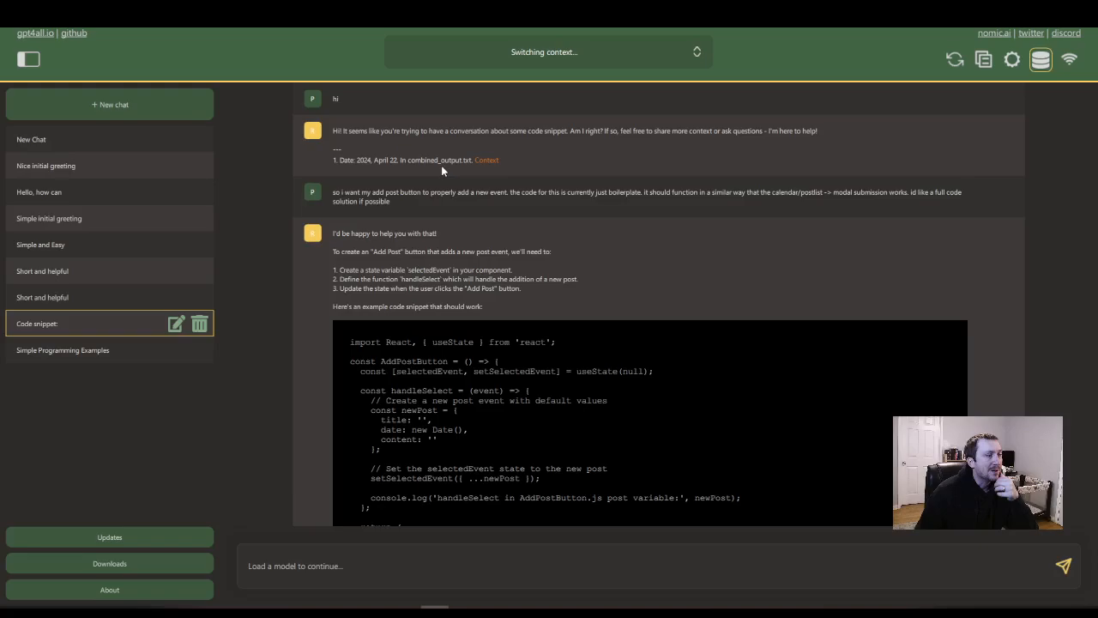
left_click_drag(422, 130, 566, 130)
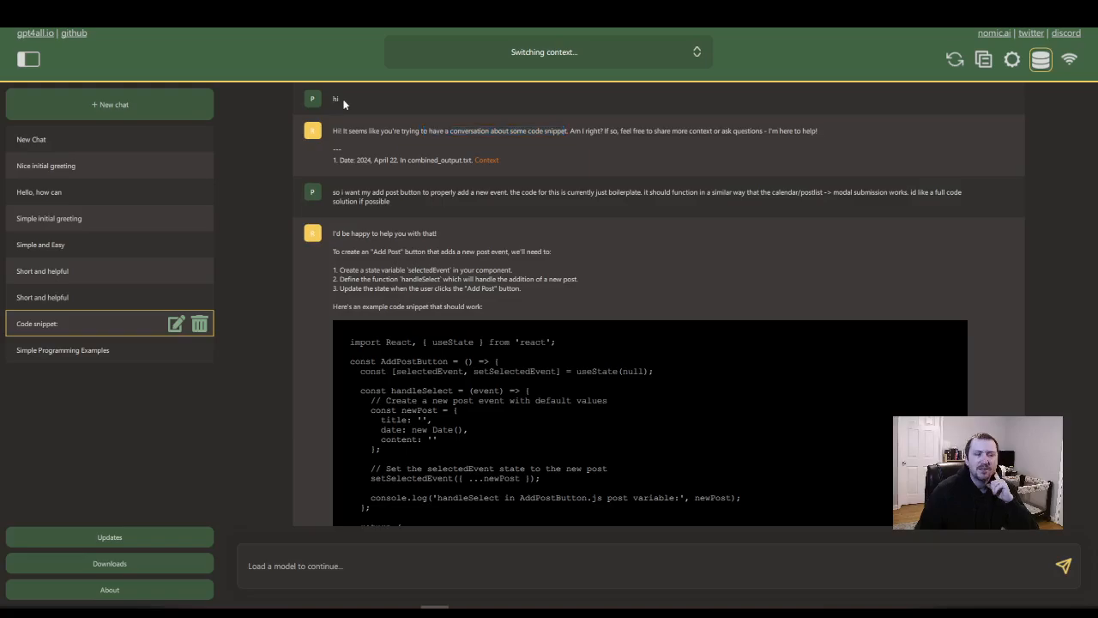
mouse_move(502, 134)
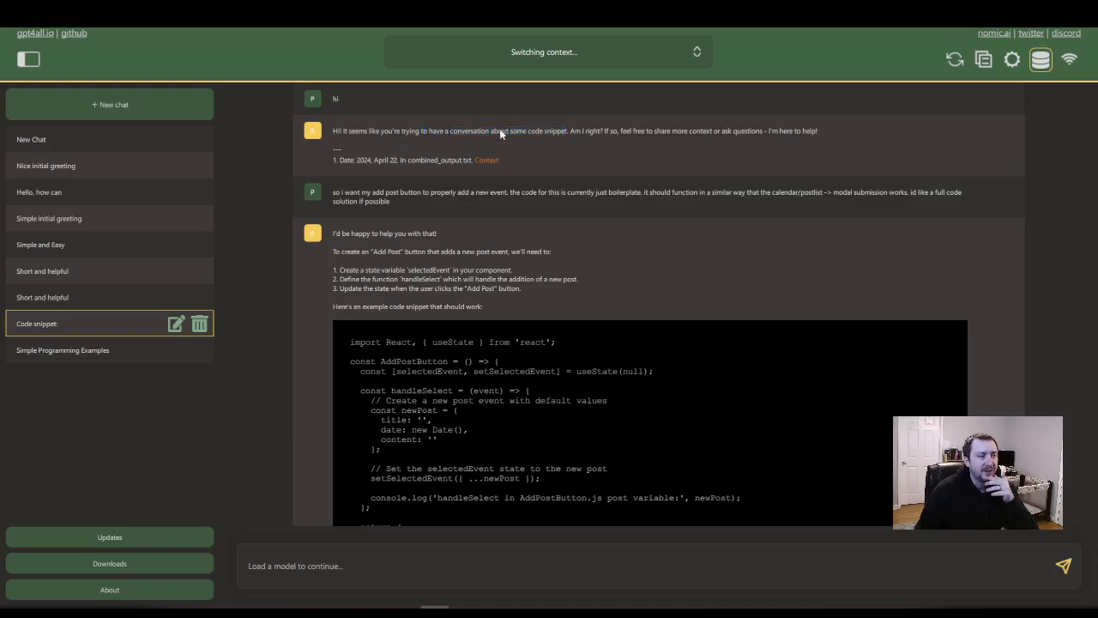
left_click_drag(446, 130, 565, 130)
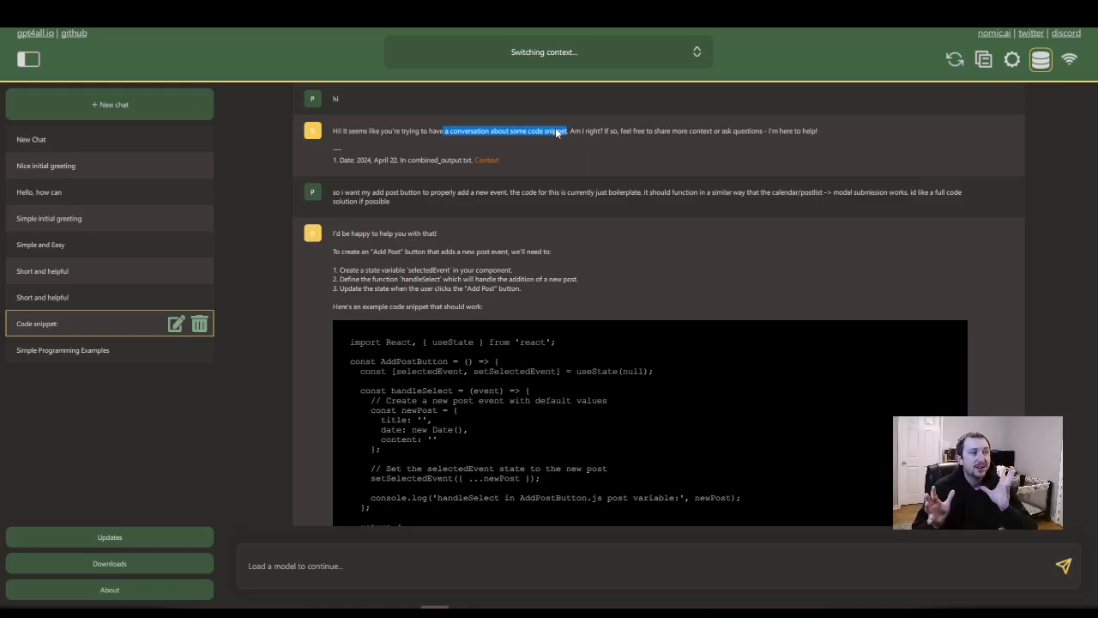
mouse_move(494, 163)
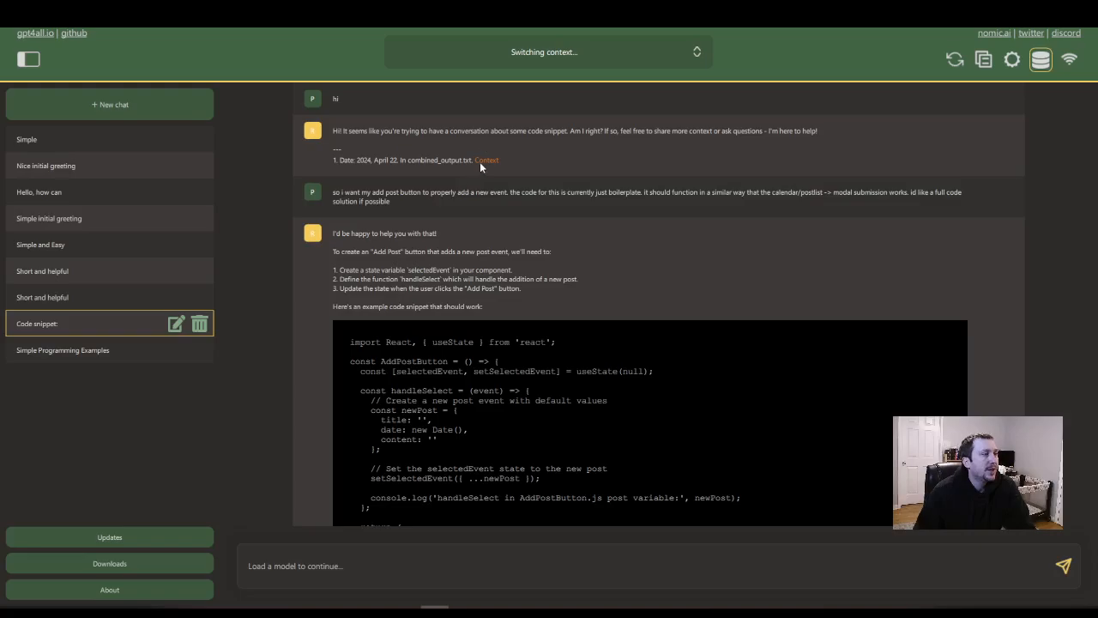
mouse_move(365, 214)
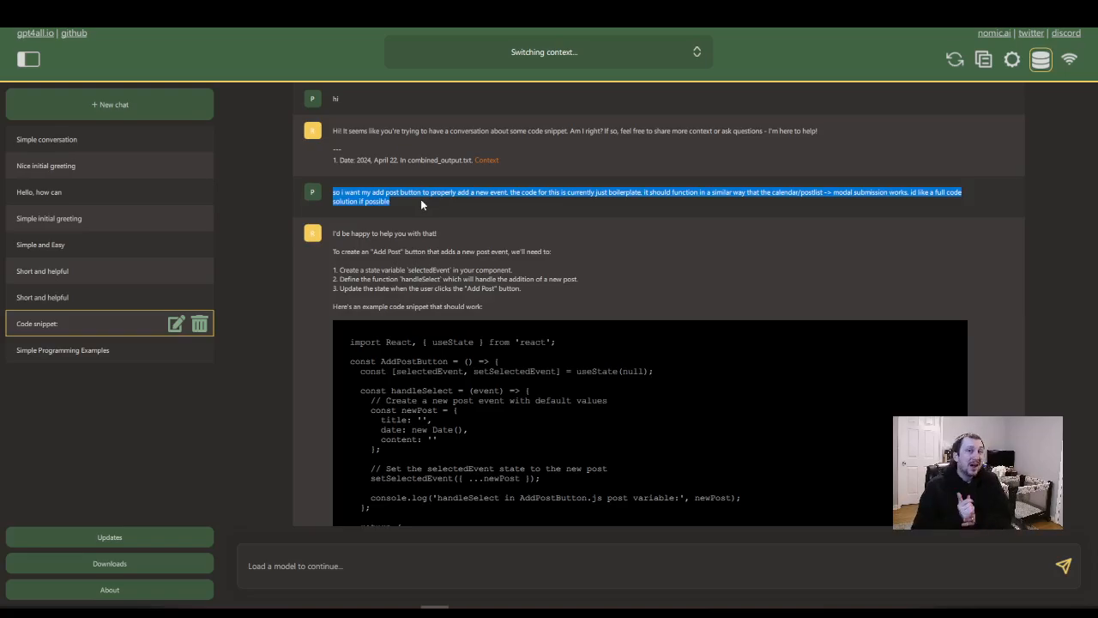
mouse_move(419, 189)
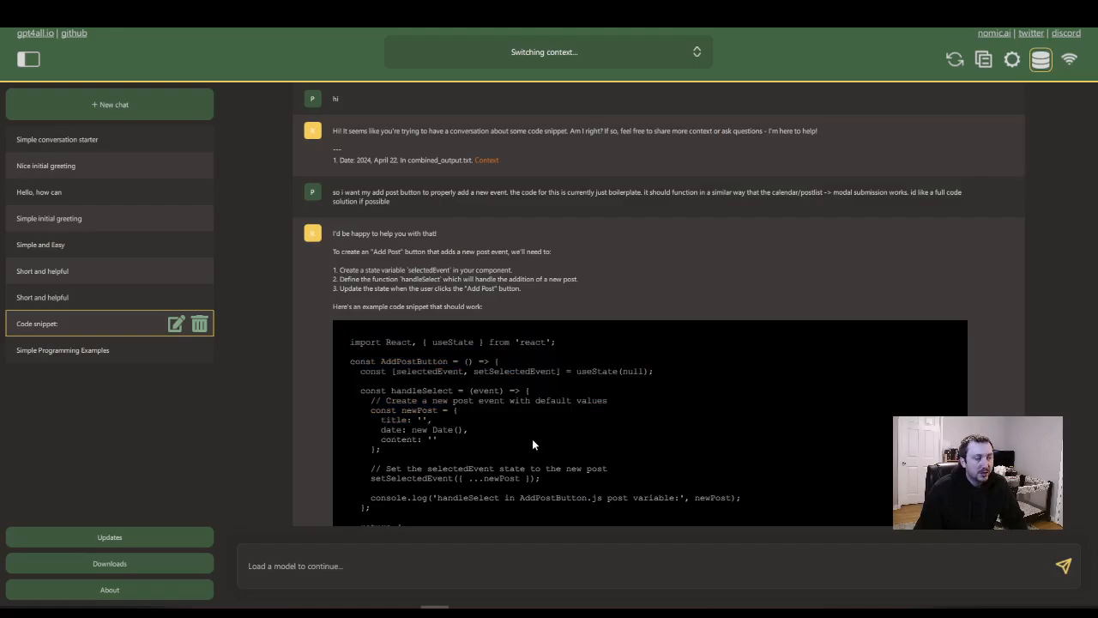
mouse_move(501, 381)
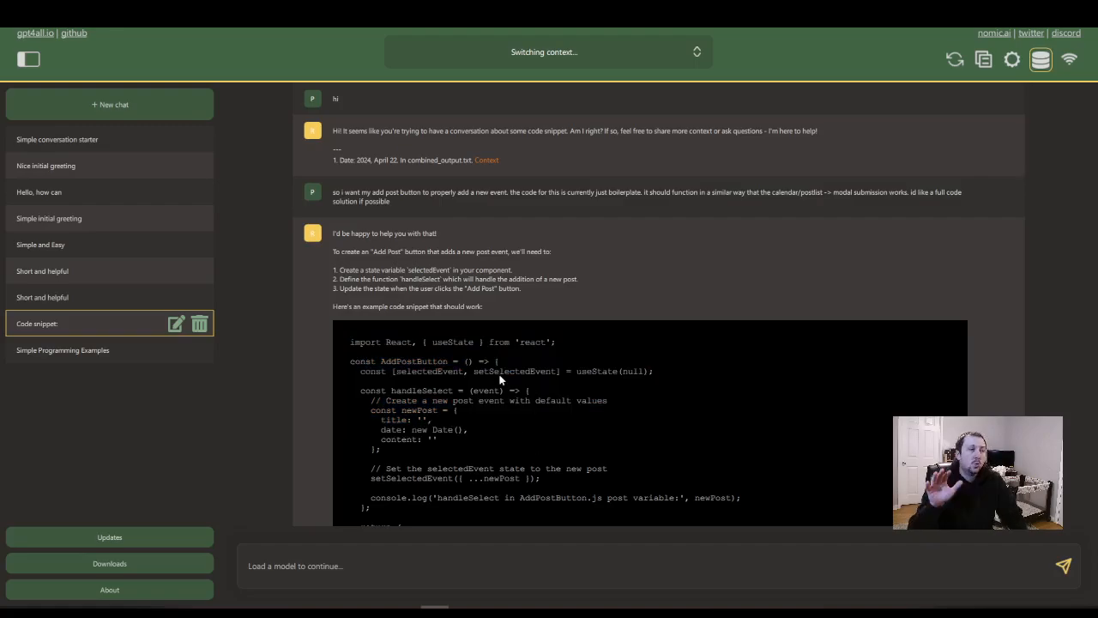
scroll("down", 3)
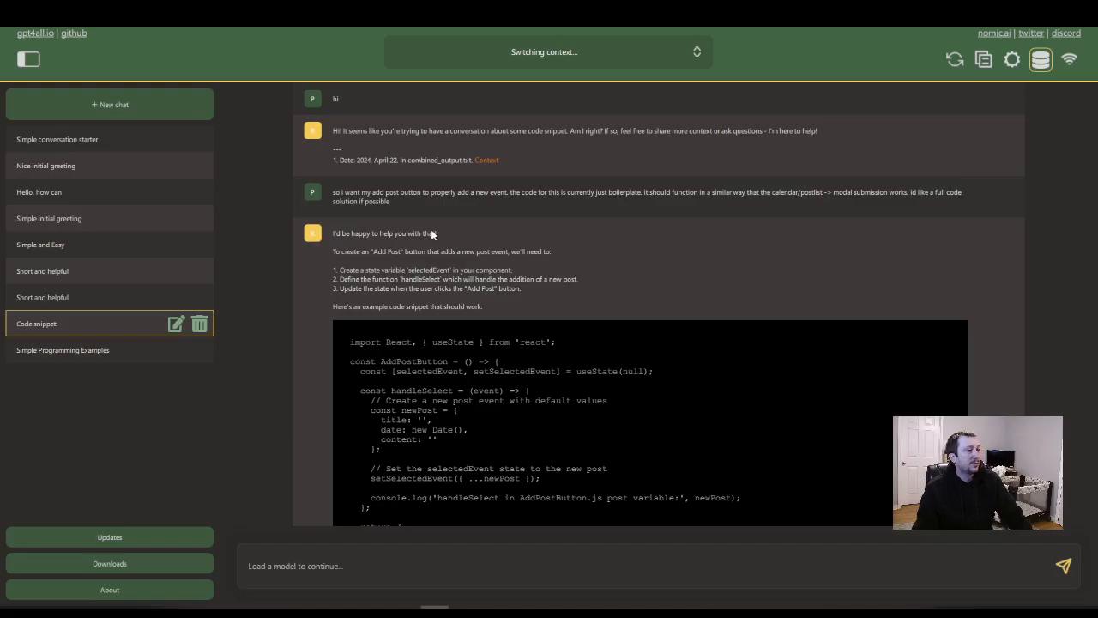
mouse_move(512, 312)
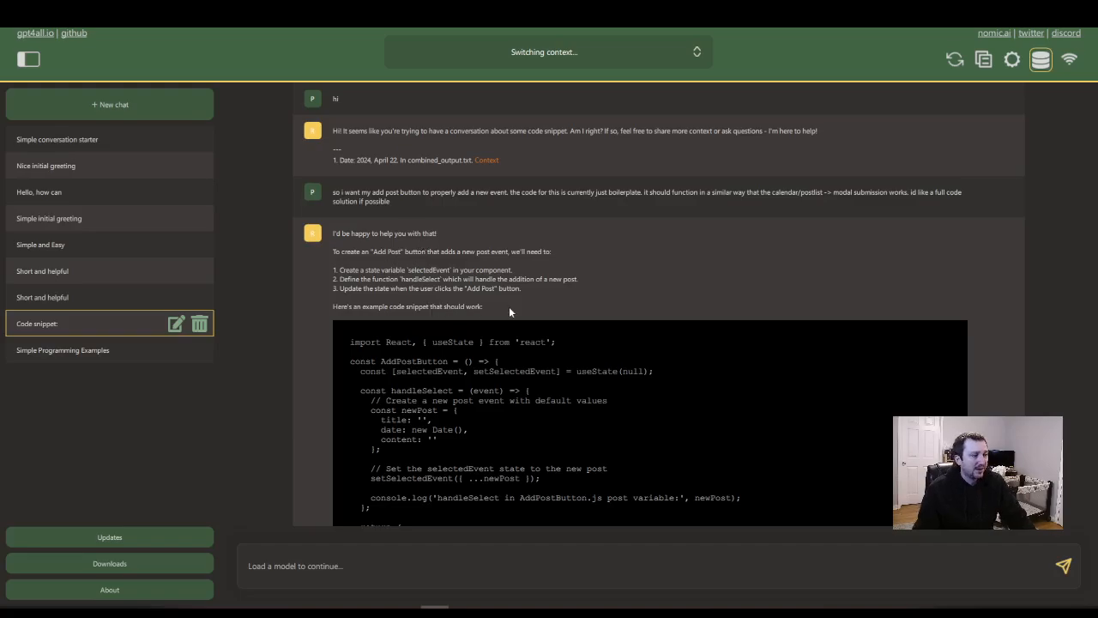
double_click(429, 269)
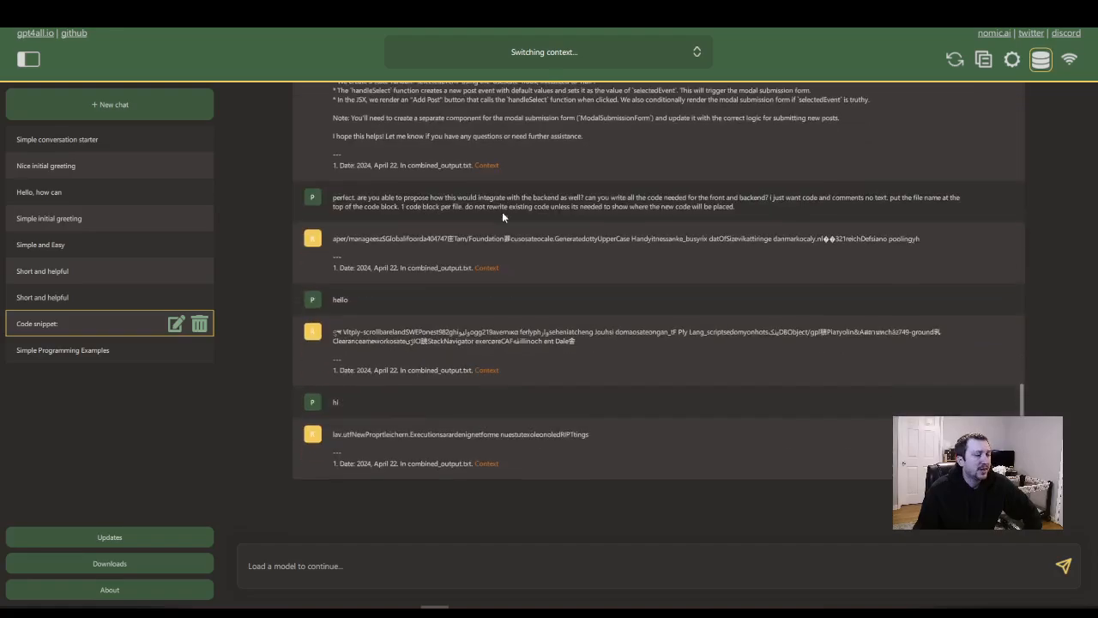
- Select the garbled reply text to examine it and scroll back to the original React add-post answer
scroll("down", 3)
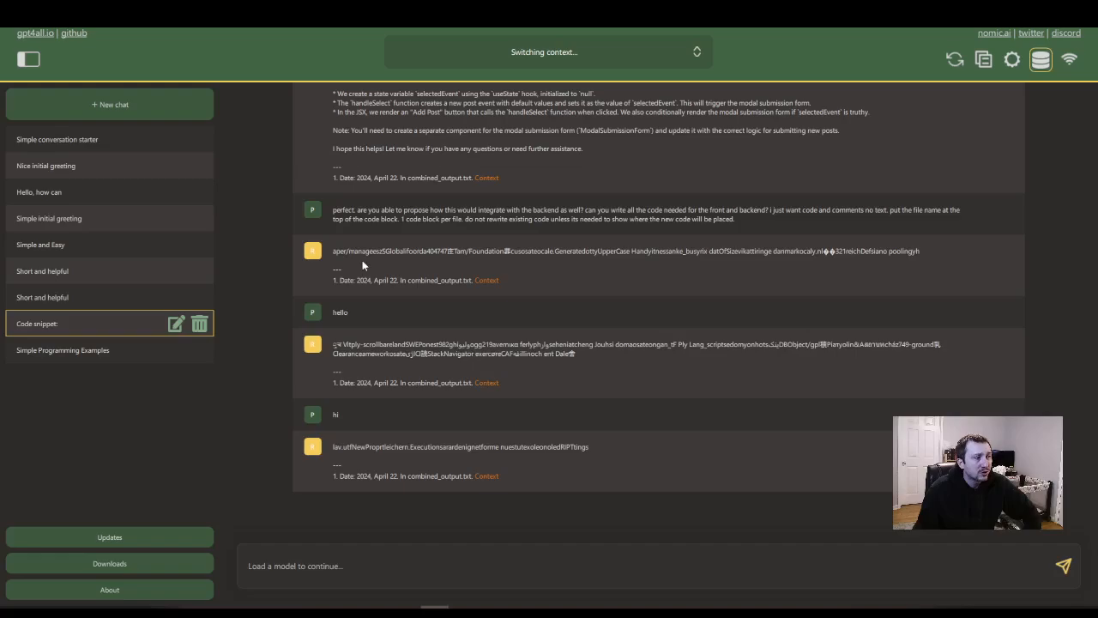
double_click(340, 210)
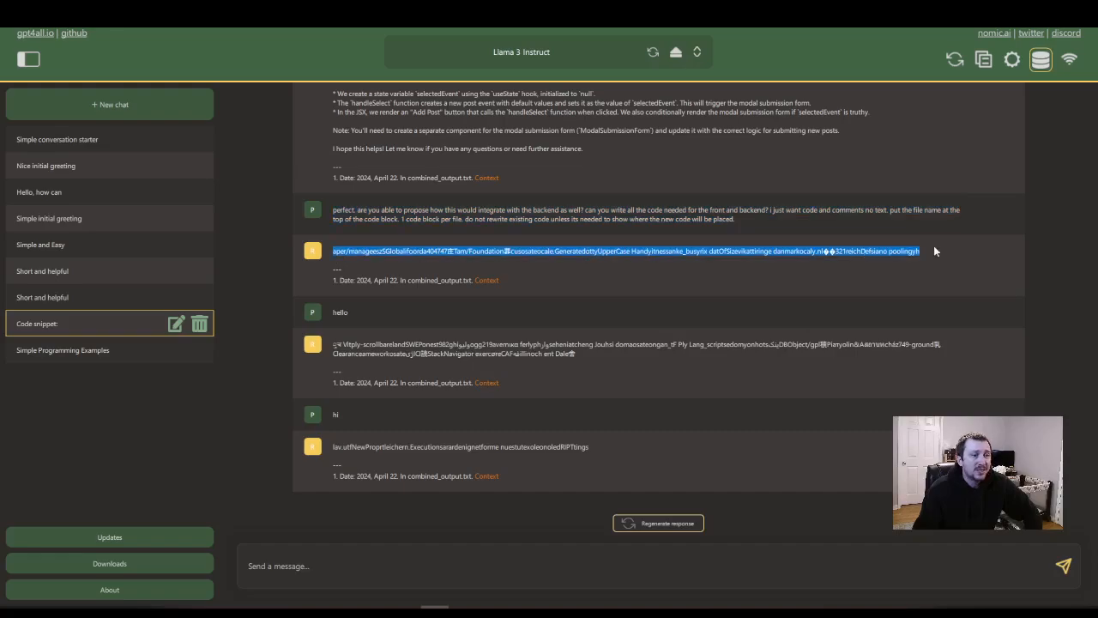
mouse_move(961, 252)
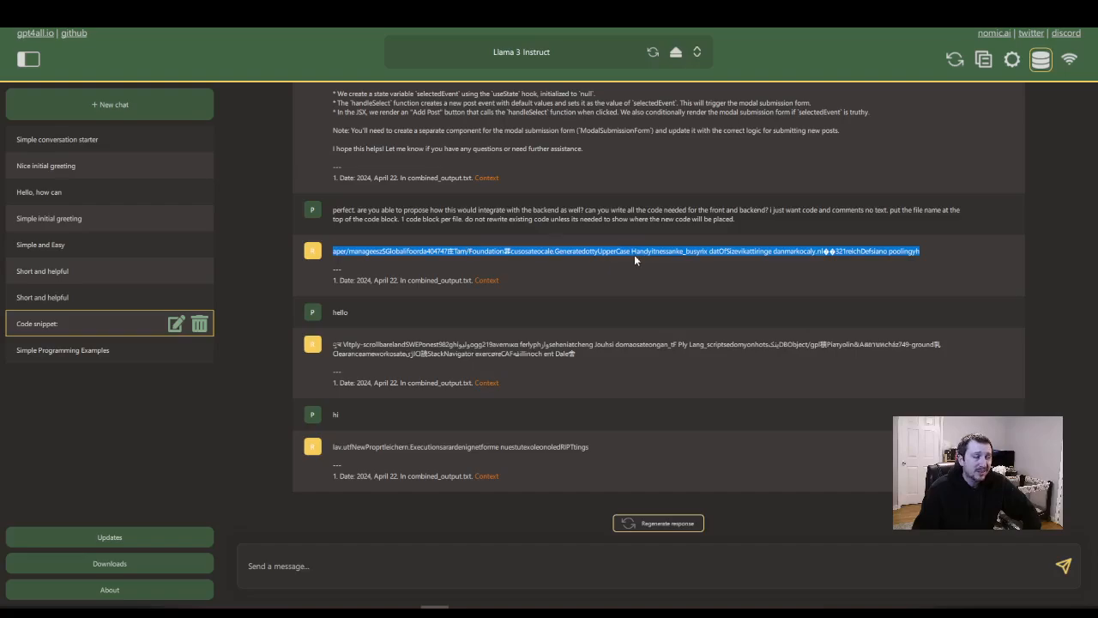
mouse_move(626, 259)
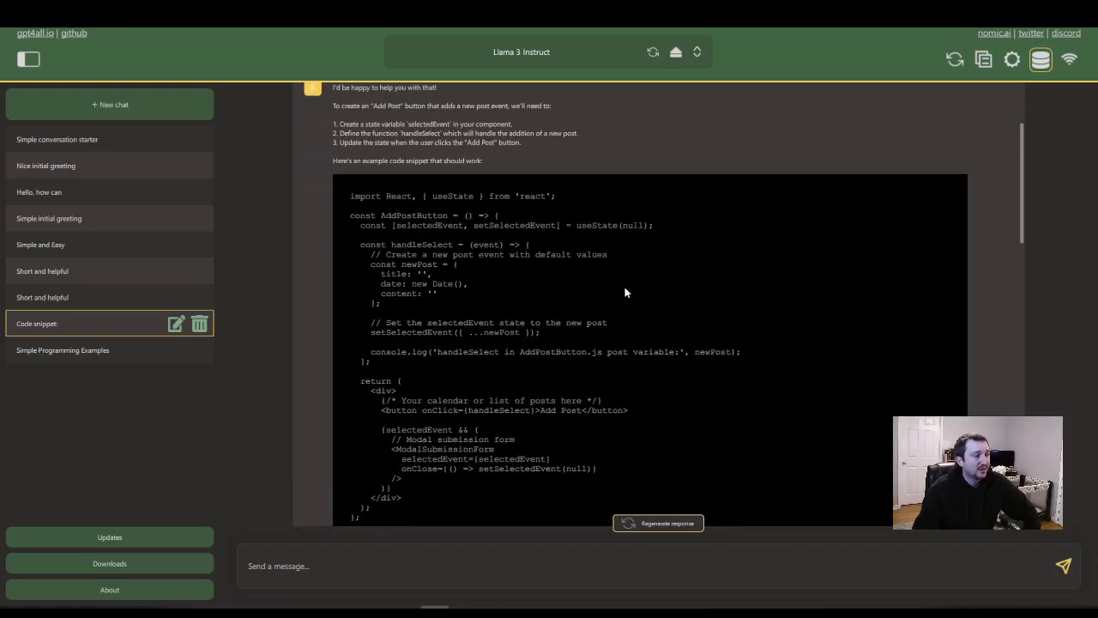
scroll("down", 3)
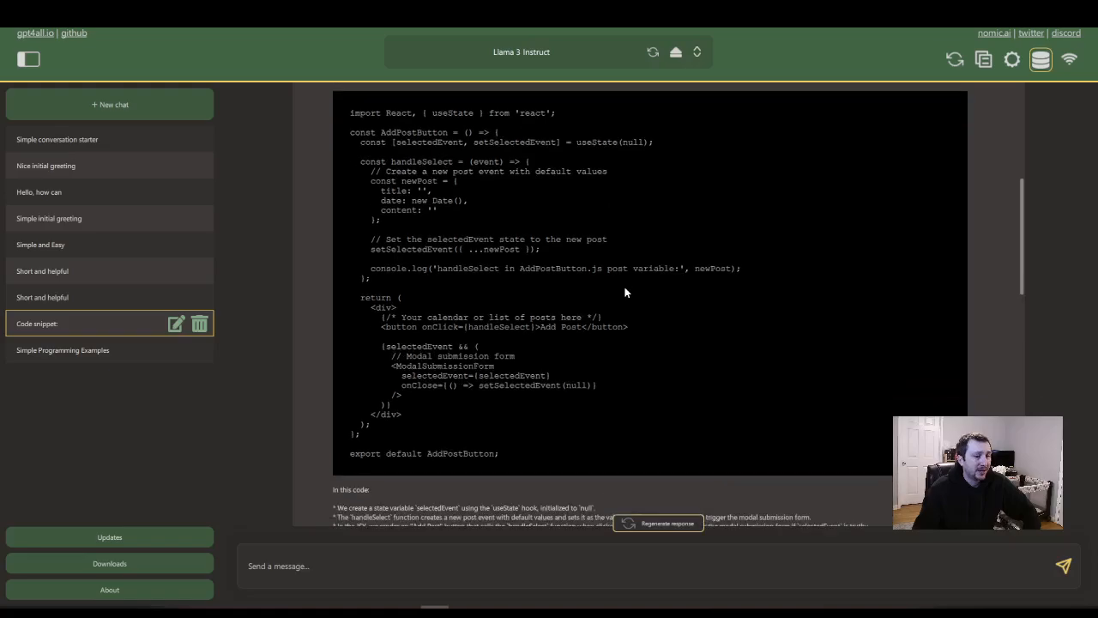
scroll("down", 3)
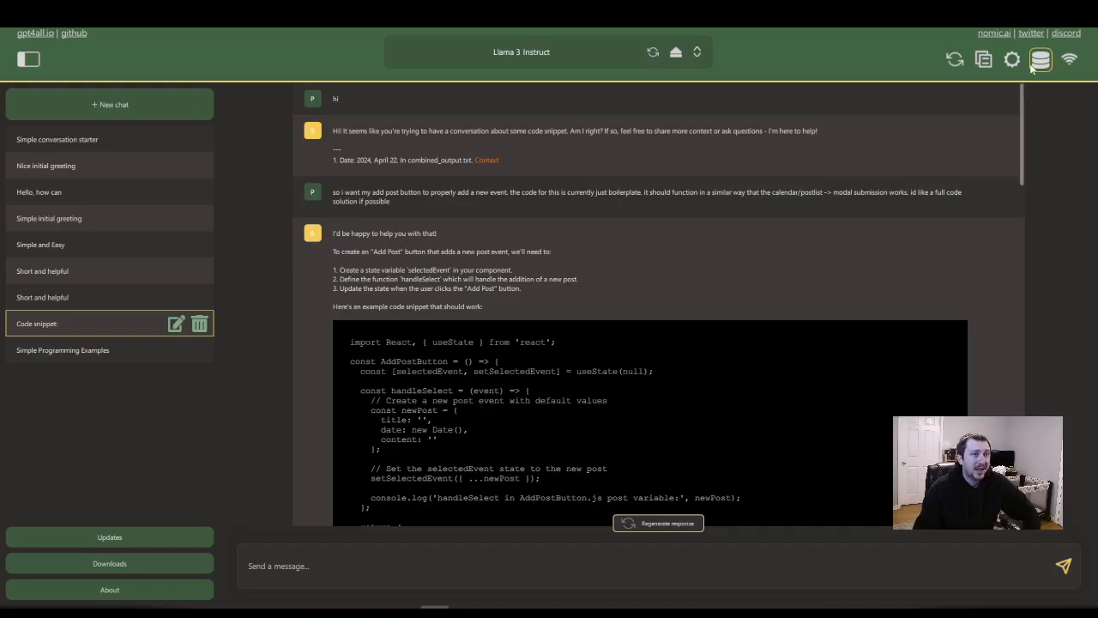
left_click(1040, 58)
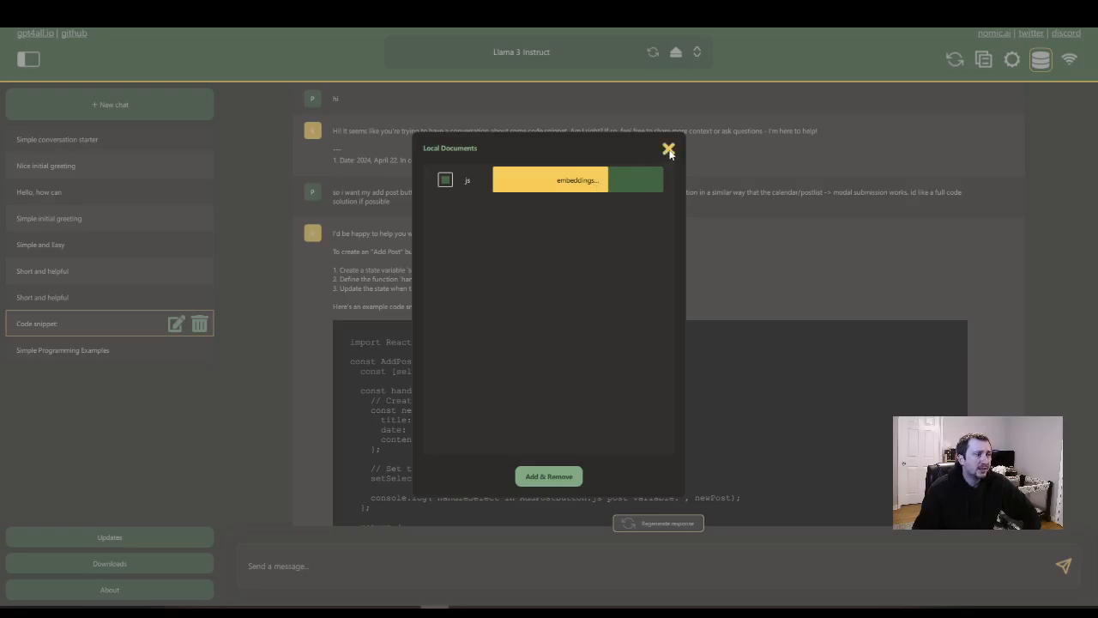
mouse_move(676, 154)
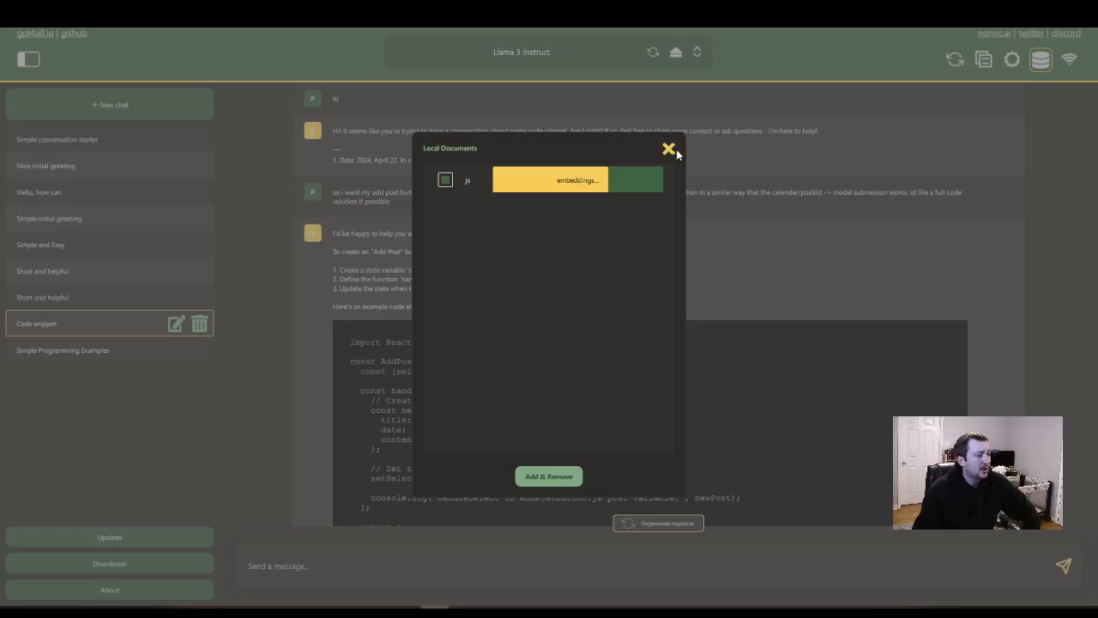
left_click(669, 148)
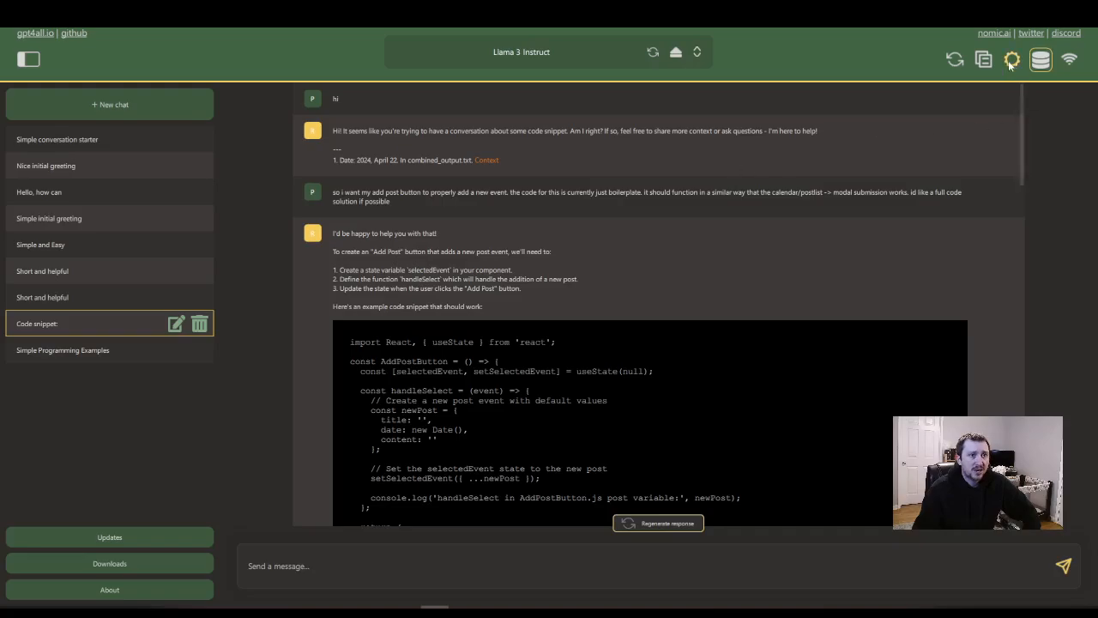
left_click(1040, 58)
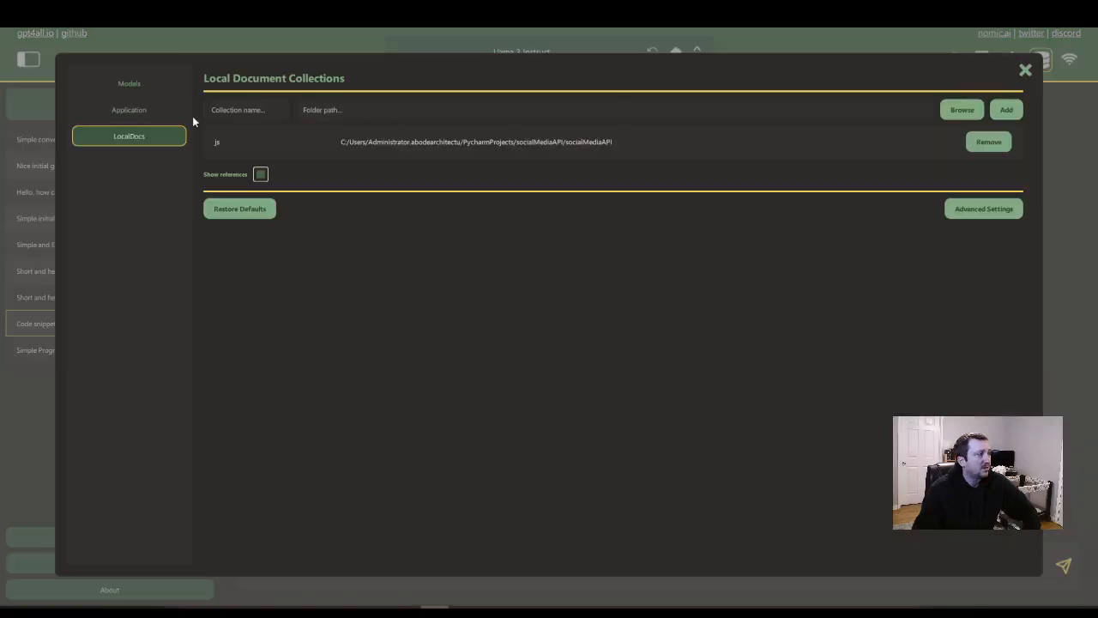
left_click(128, 110)
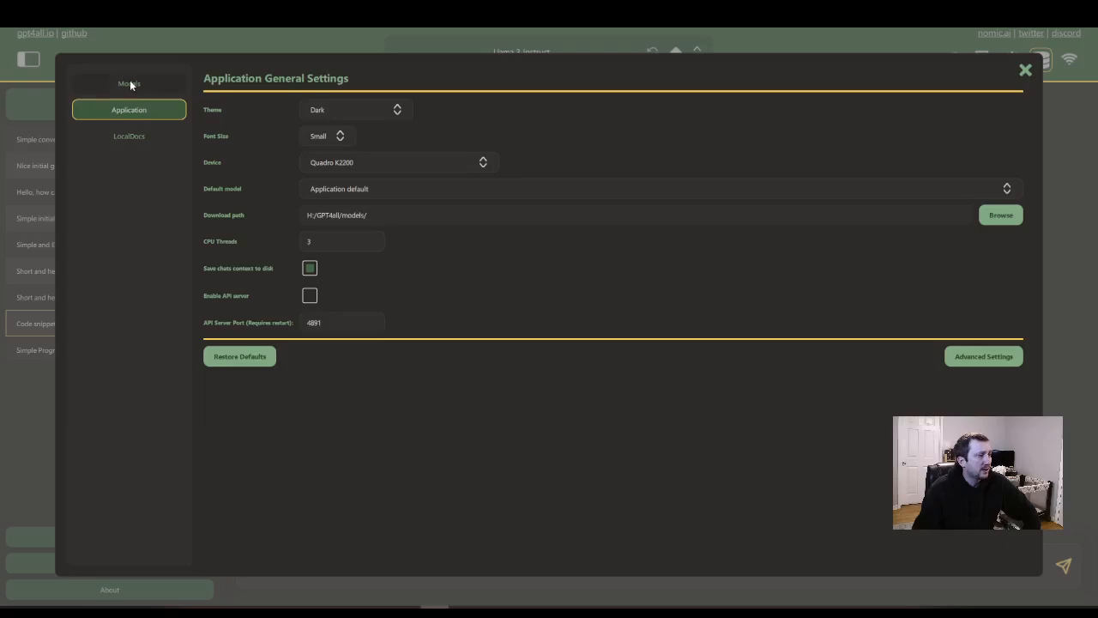
left_click(128, 83)
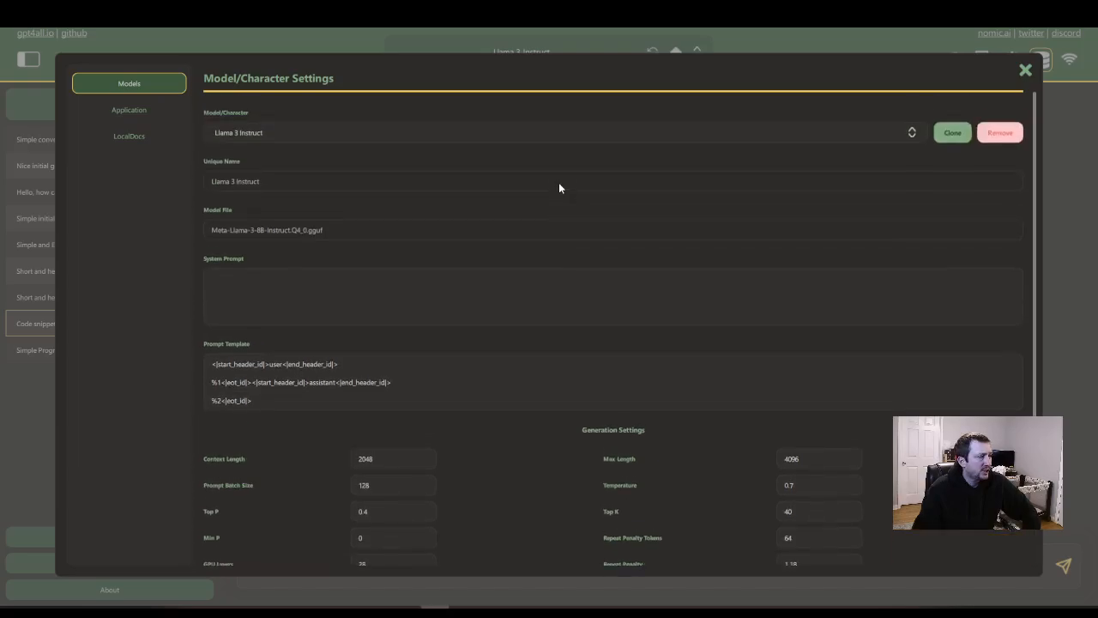
left_click(129, 135)
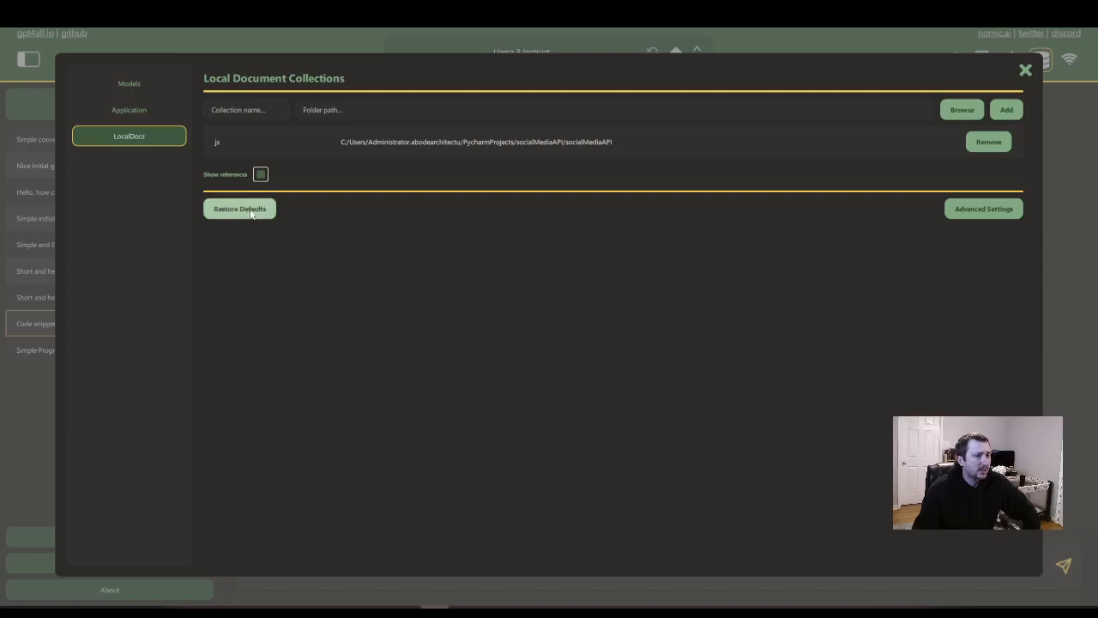
left_click(983, 209)
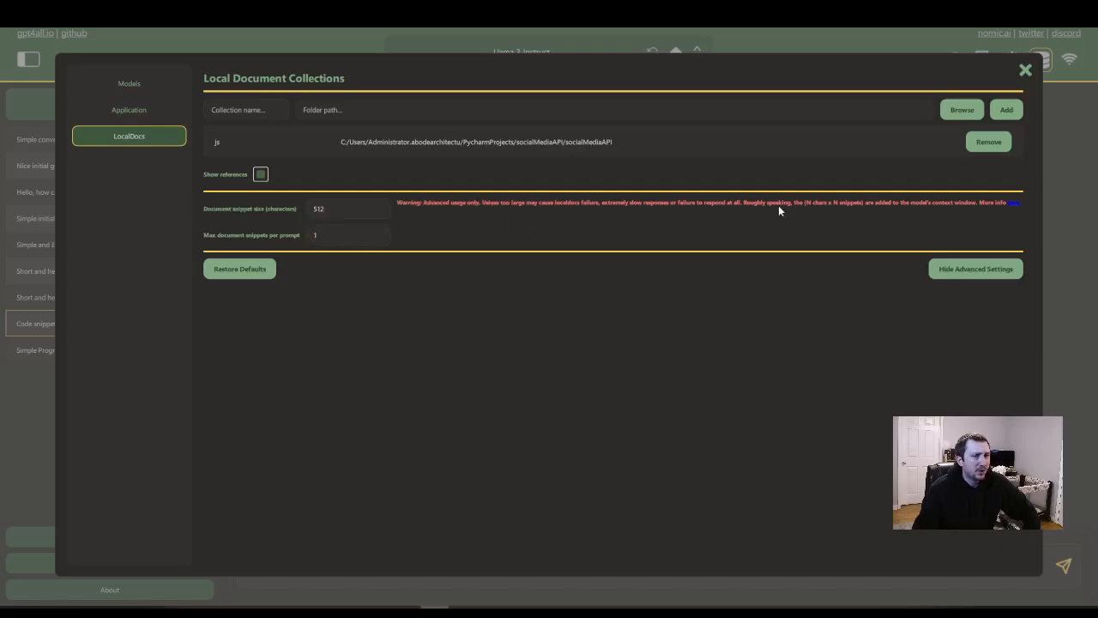
mouse_move(1026, 70)
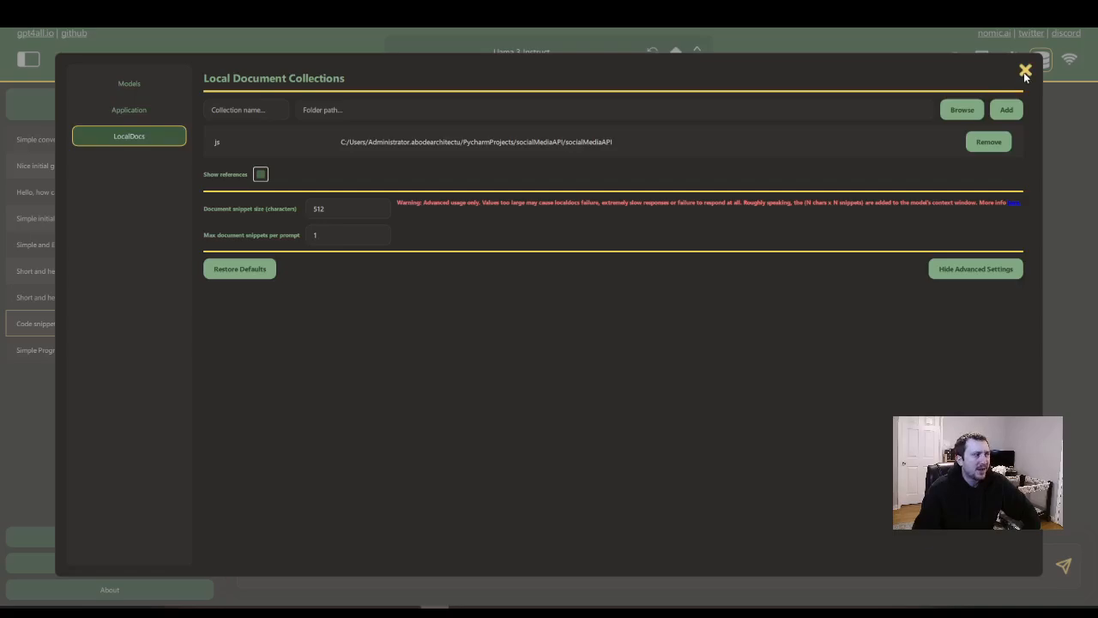
left_click(129, 110)
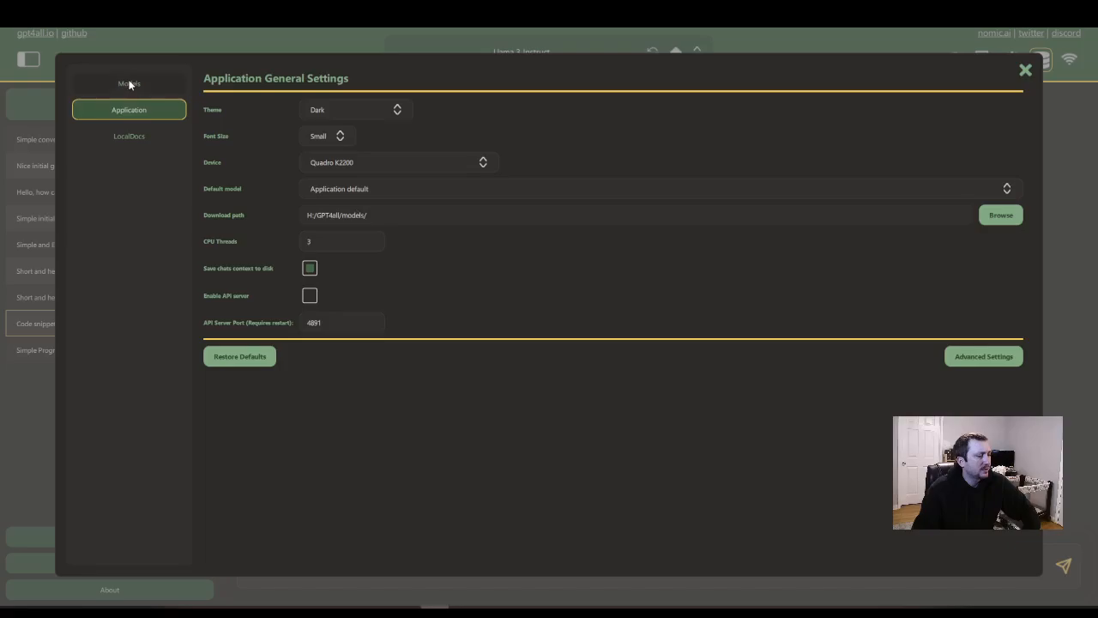
left_click(129, 82)
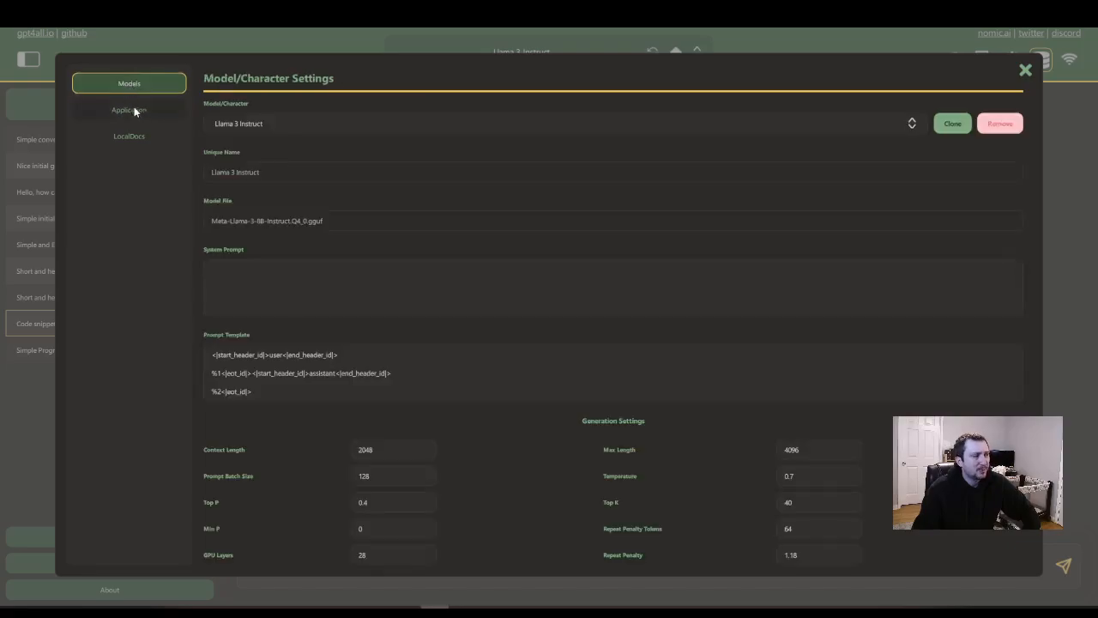
left_click(128, 135)
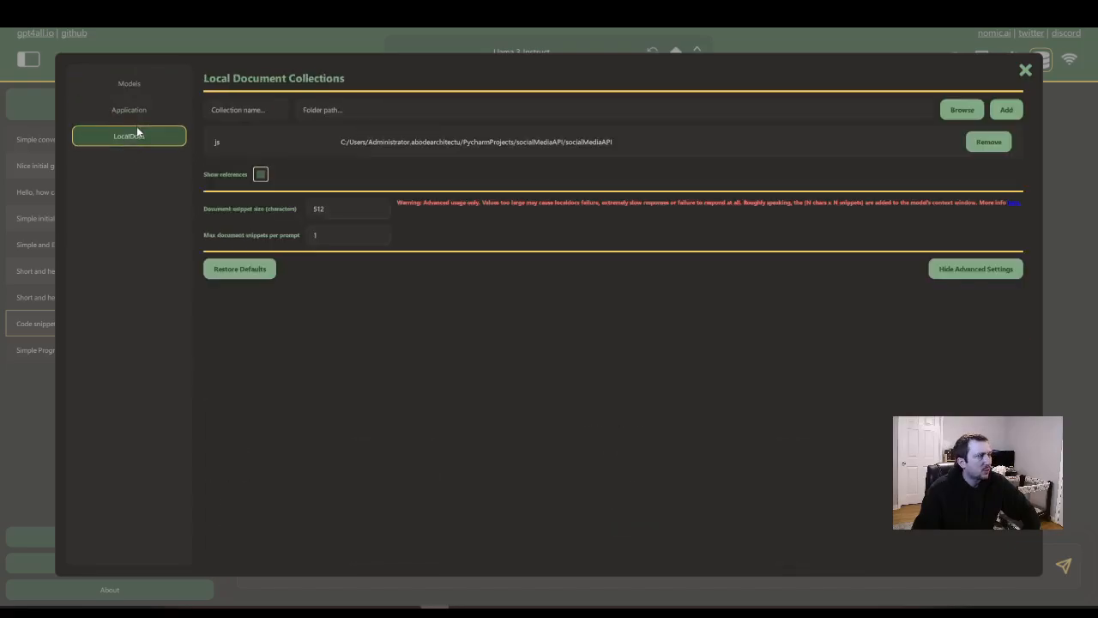
left_click(1024, 69)
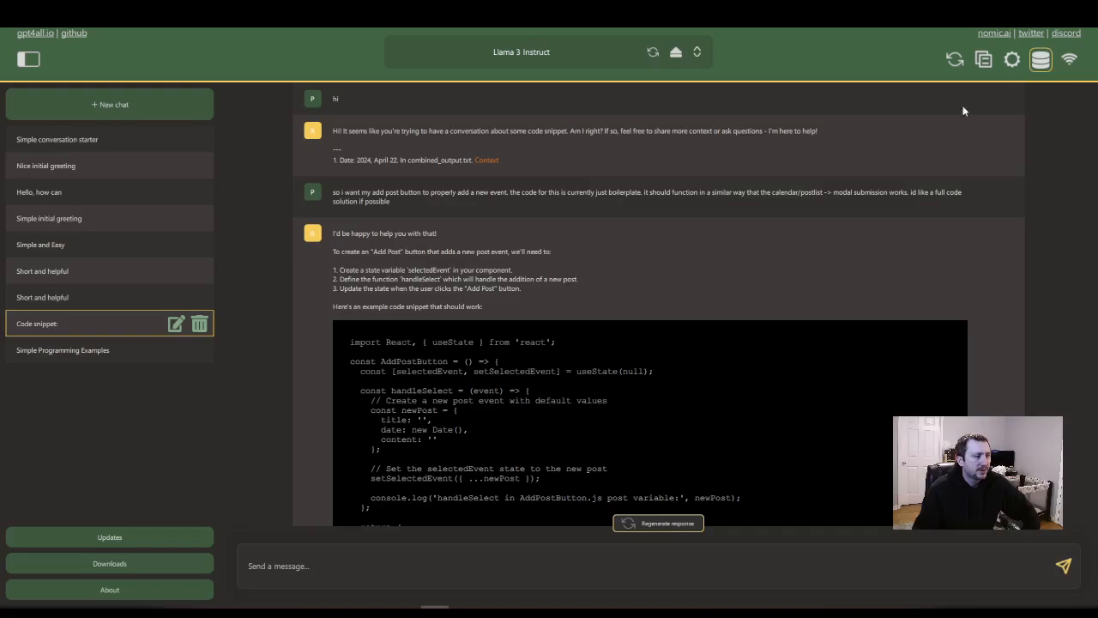
mouse_move(141, 264)
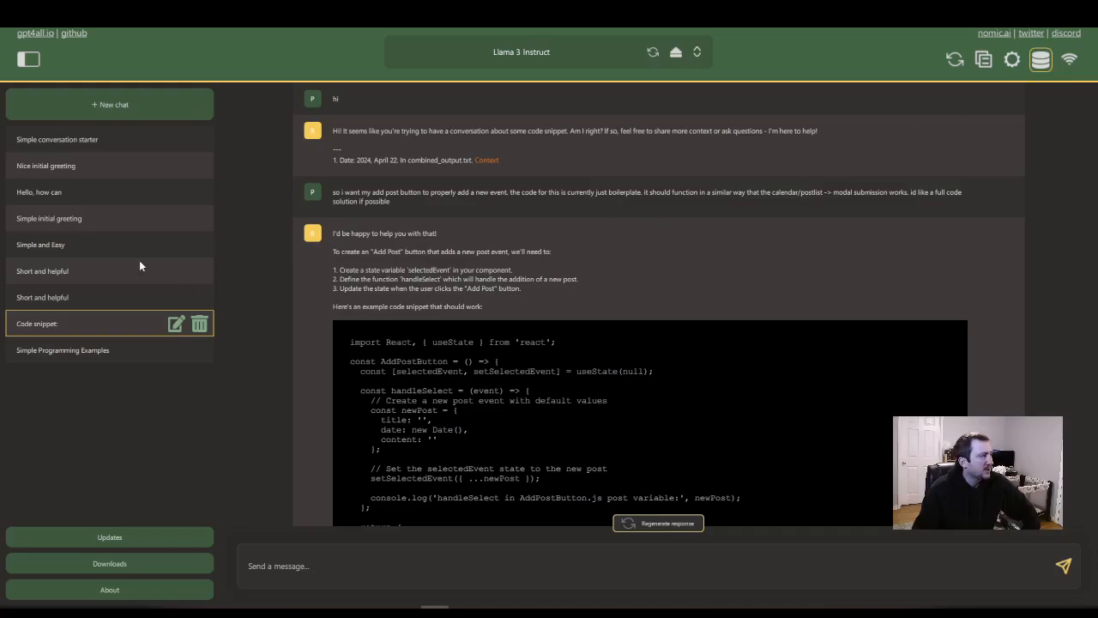
mouse_move(486, 162)
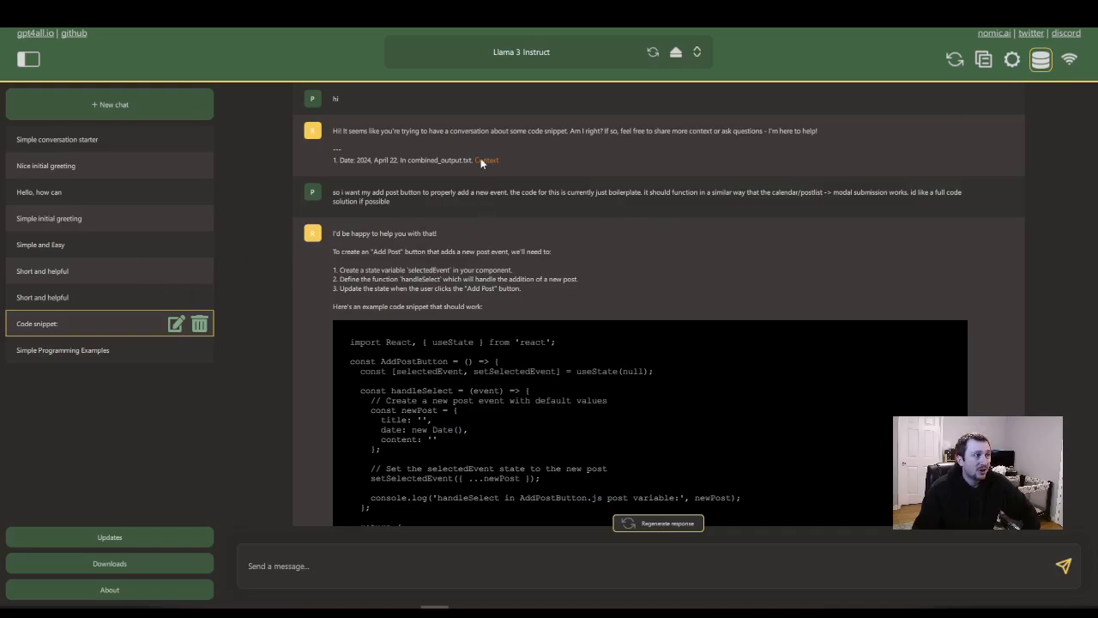
left_click(522, 52)
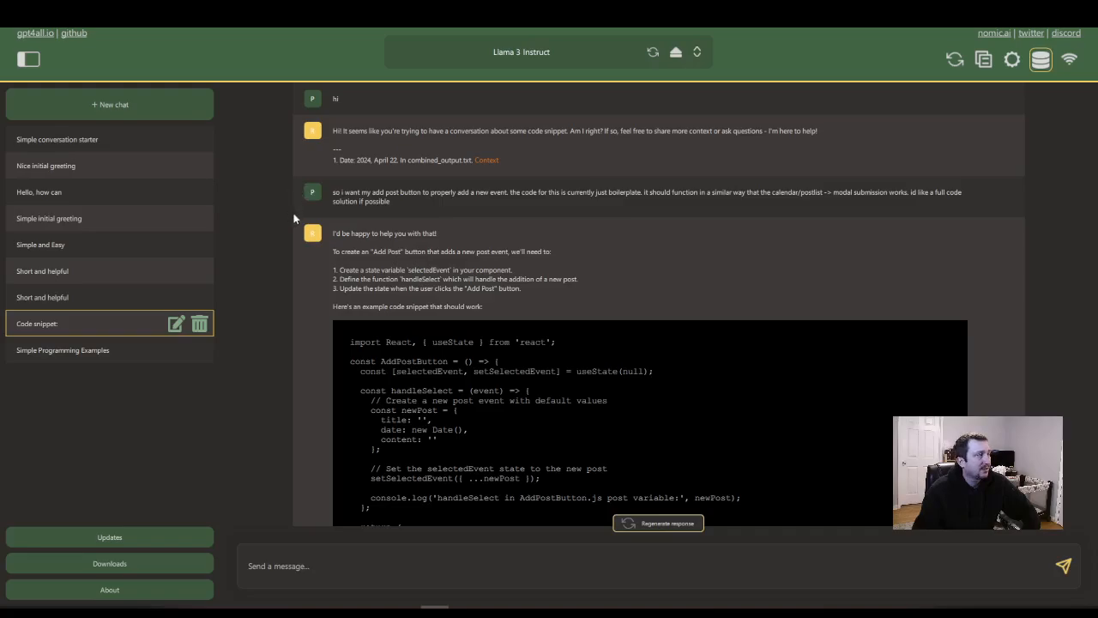
mouse_move(357, 144)
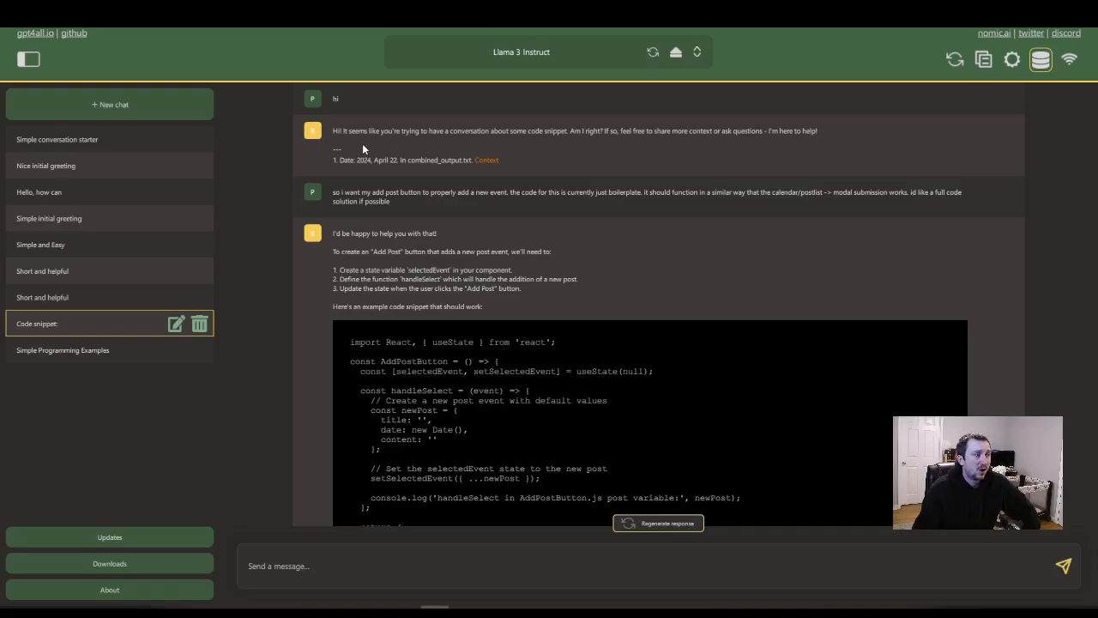
mouse_move(376, 163)
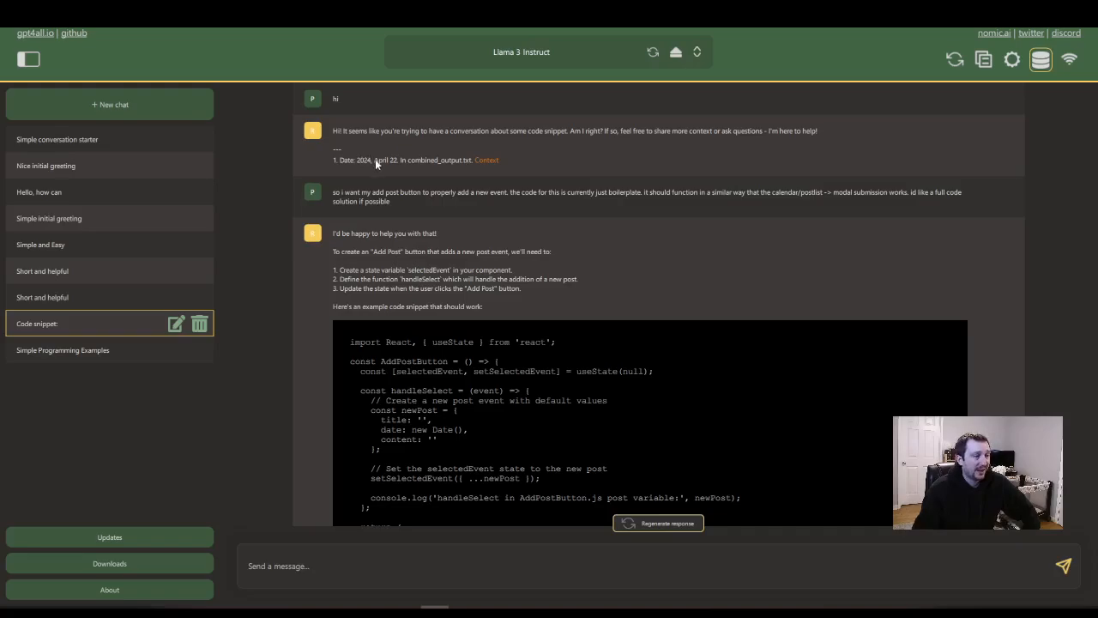
mouse_move(432, 213)
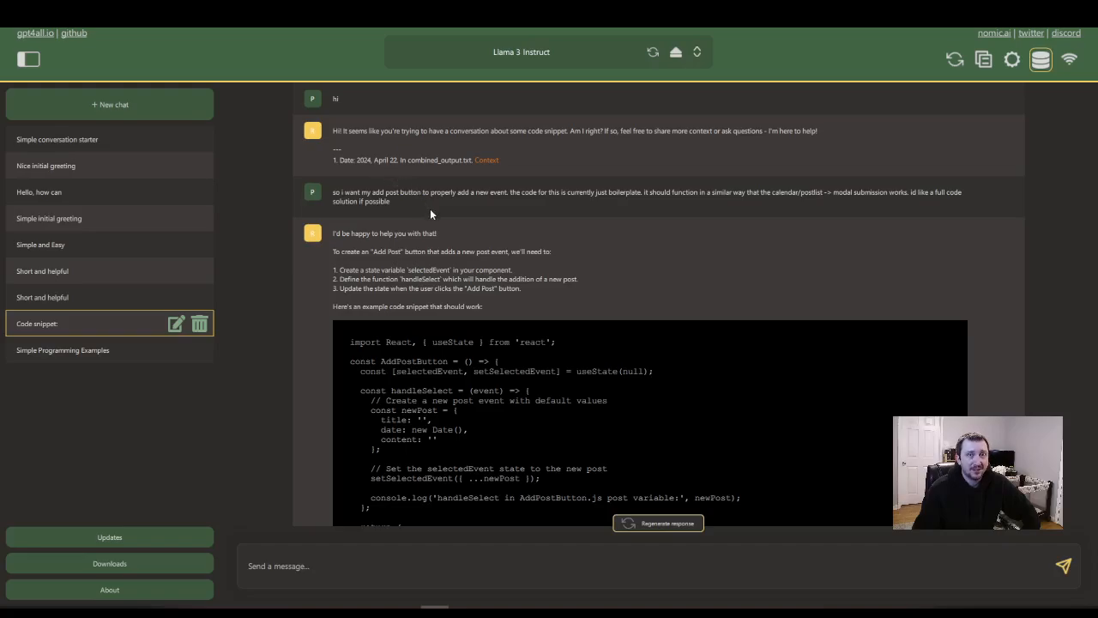